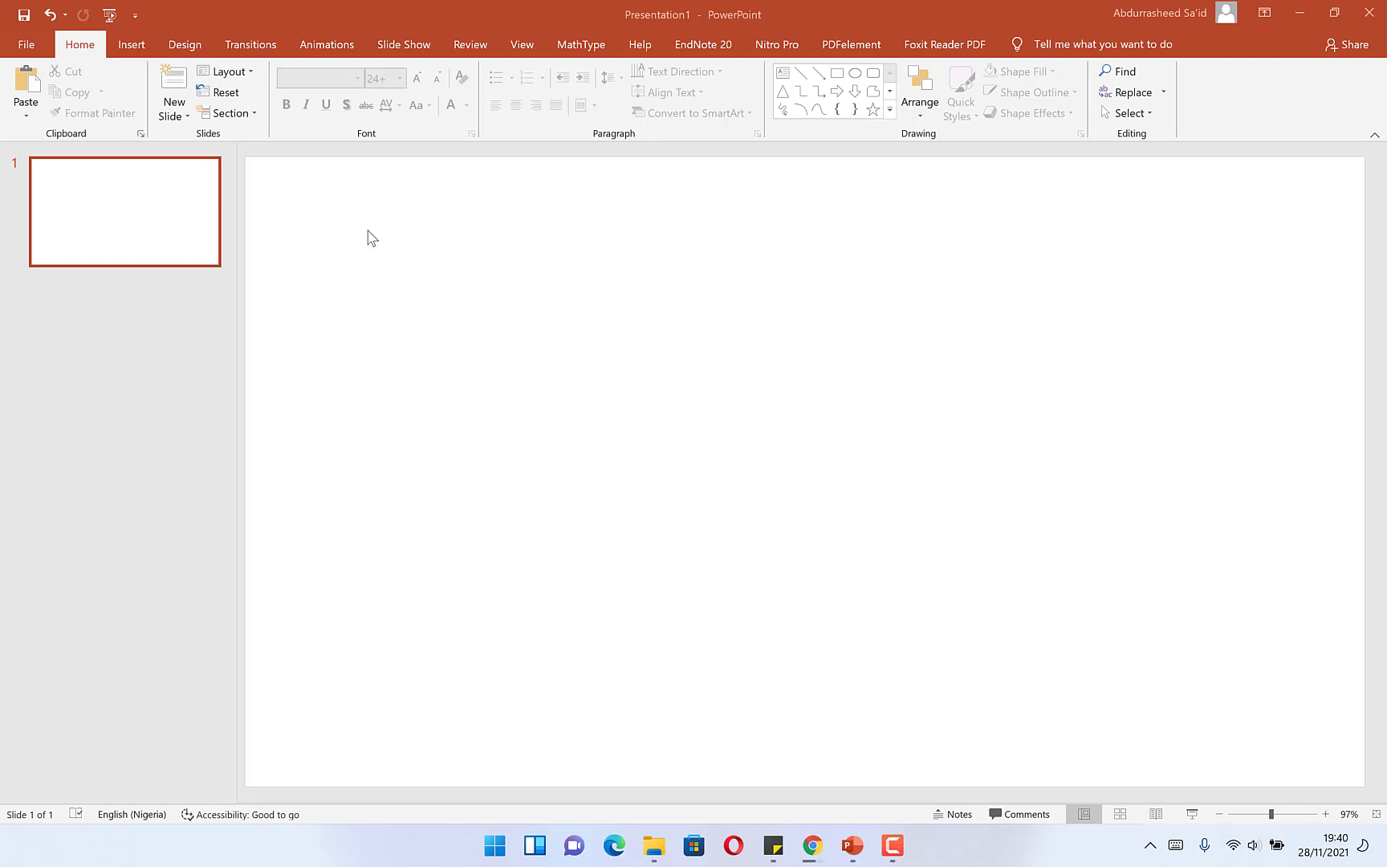
{"action": "mouse_move", "coordinate": [628, 125]}
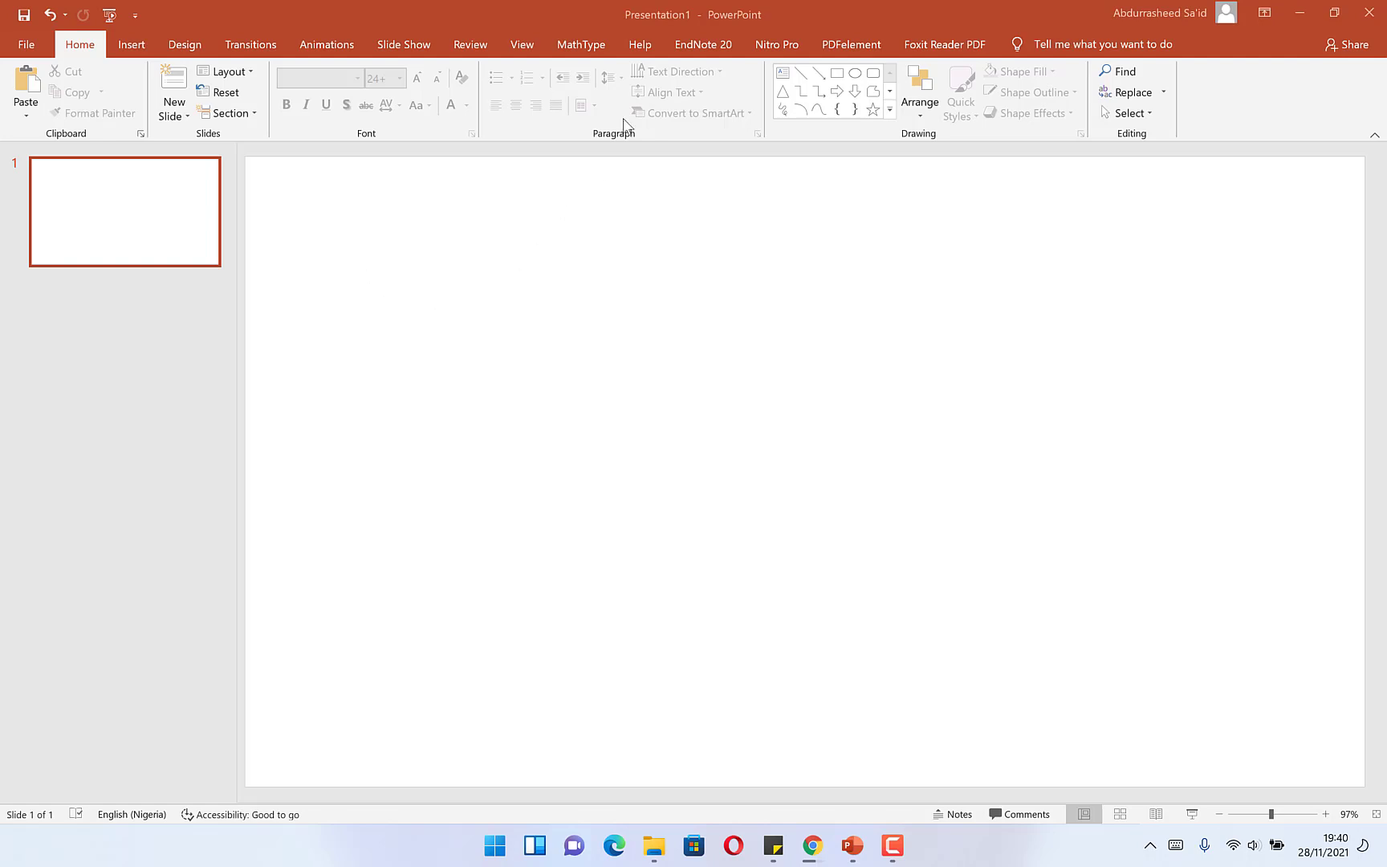
{"action": "mouse_move", "coordinate": [1358, 277]}
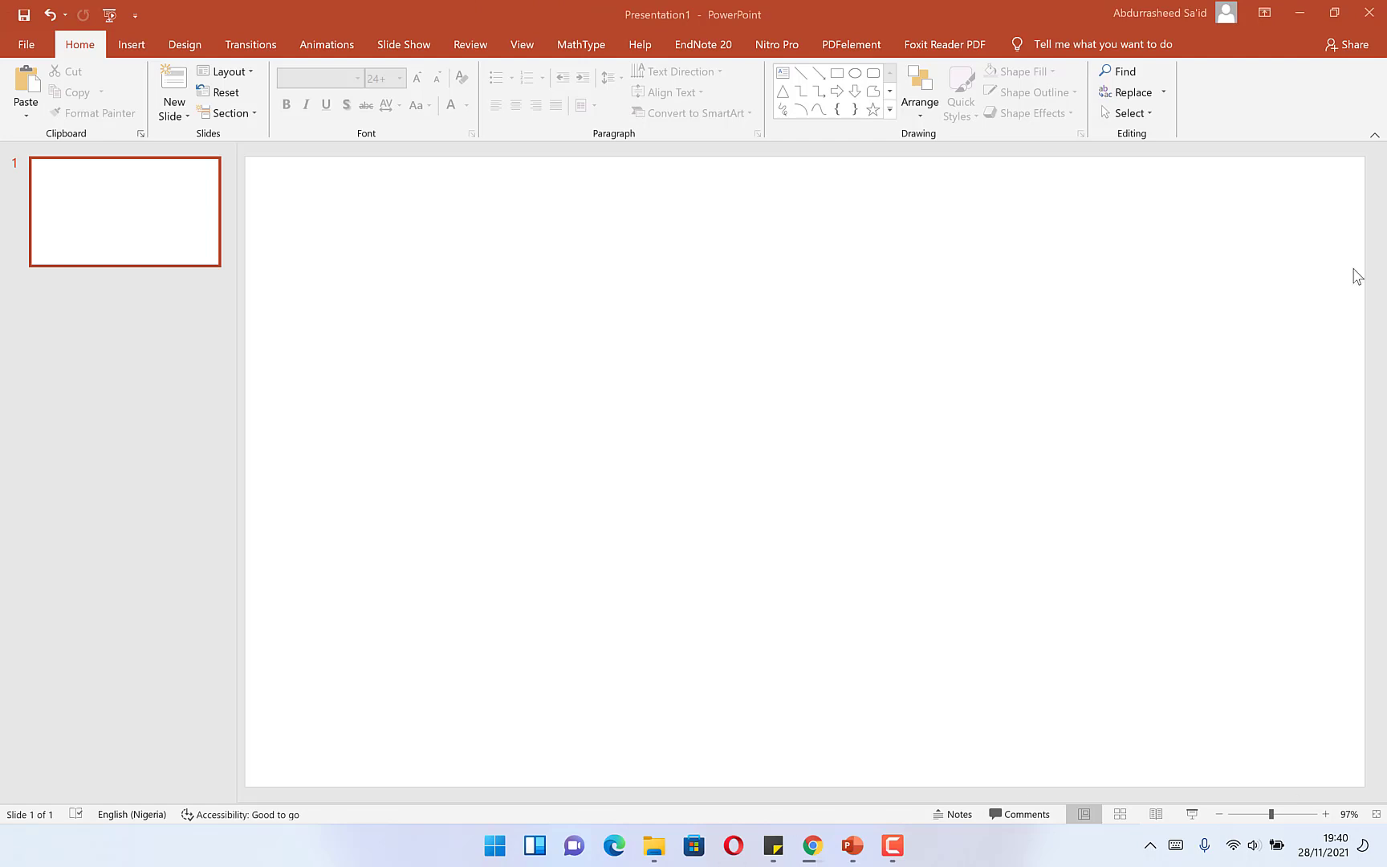
{"action": "mouse_move", "coordinate": [580, 34]}
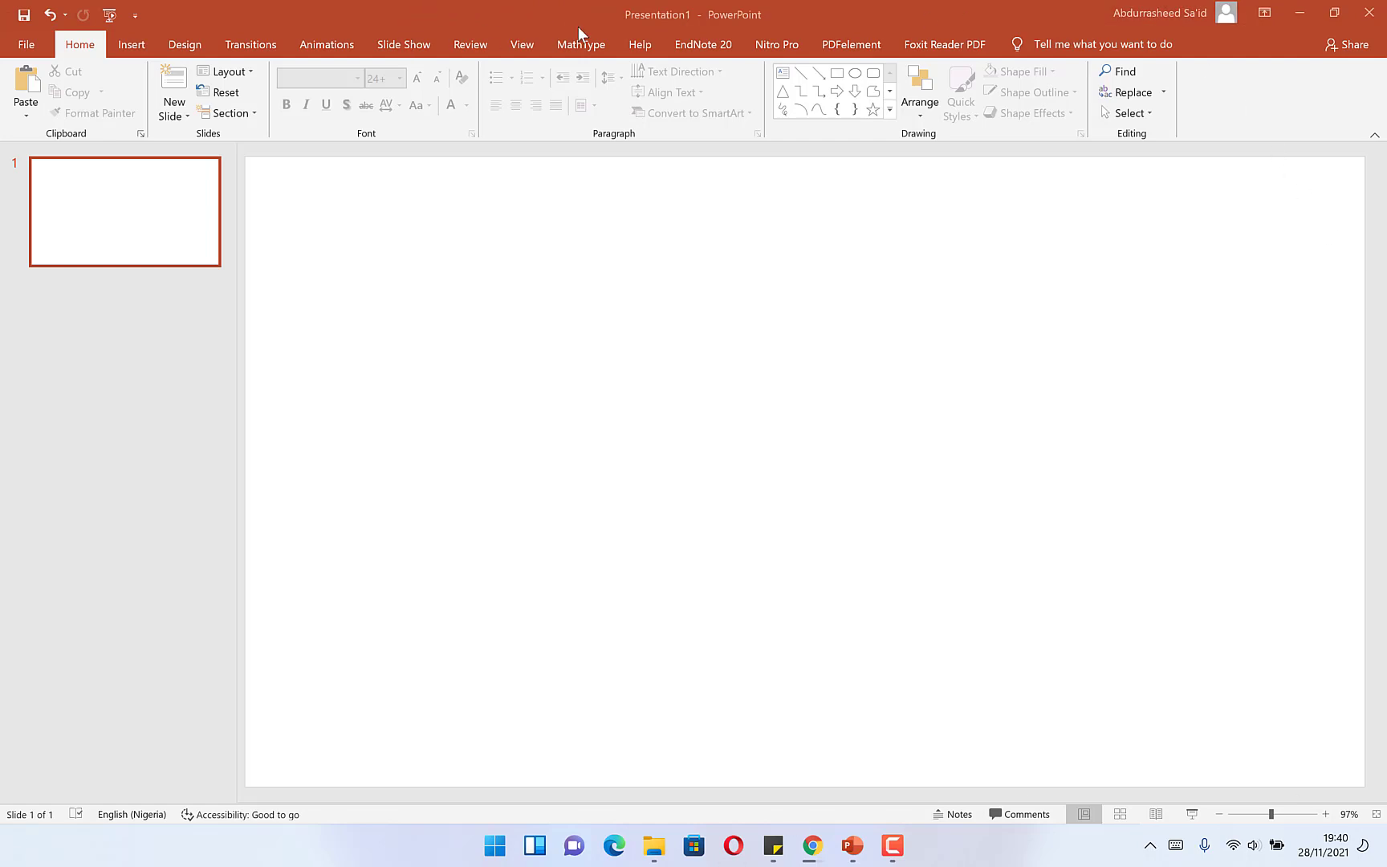
{"action": "mouse_move", "coordinate": [401, 258]}
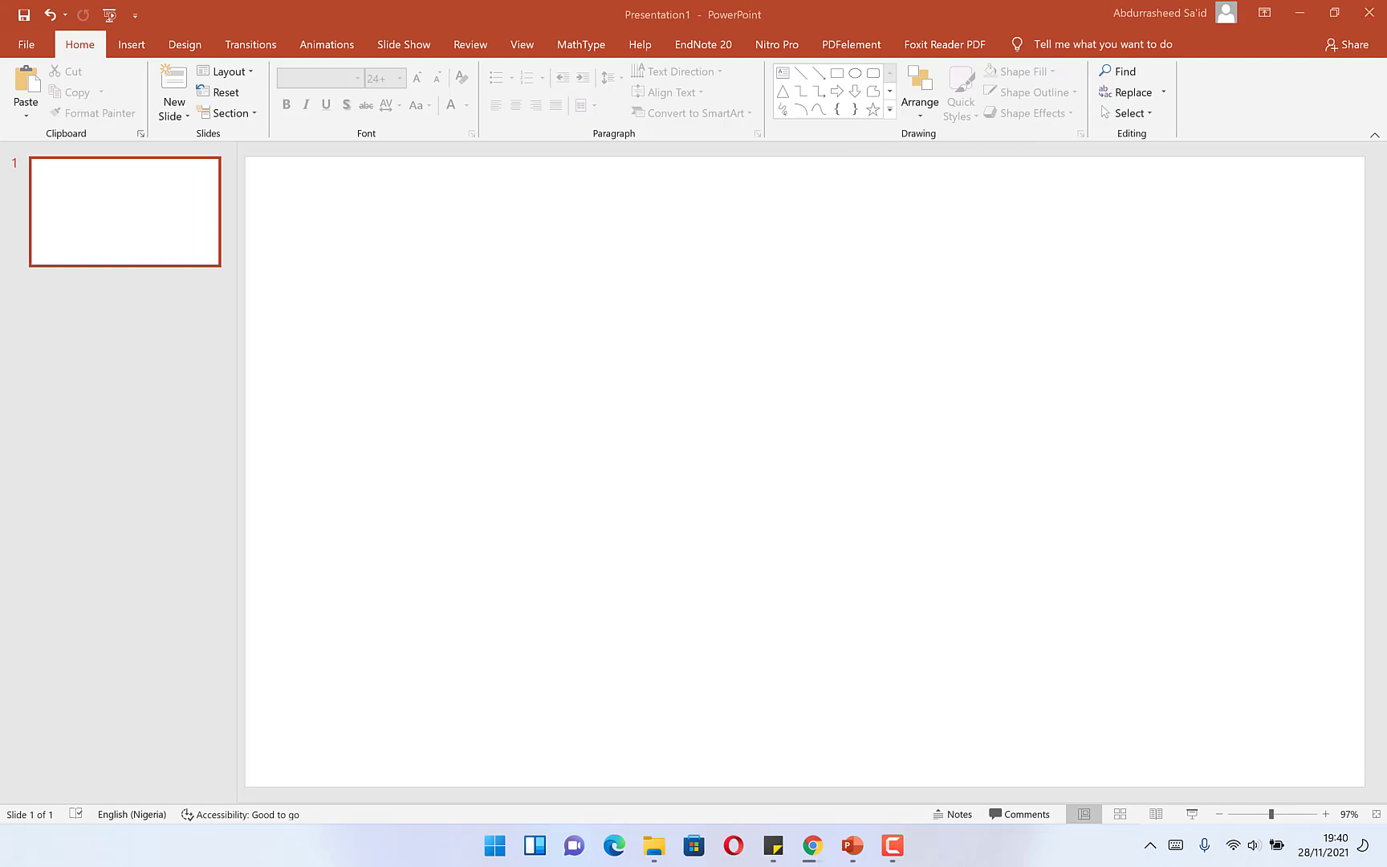
Step: Launch PowerPoint and draw a rounded rectangle shape on the slide
{"action": "left_click", "coordinate": [493, 846]}
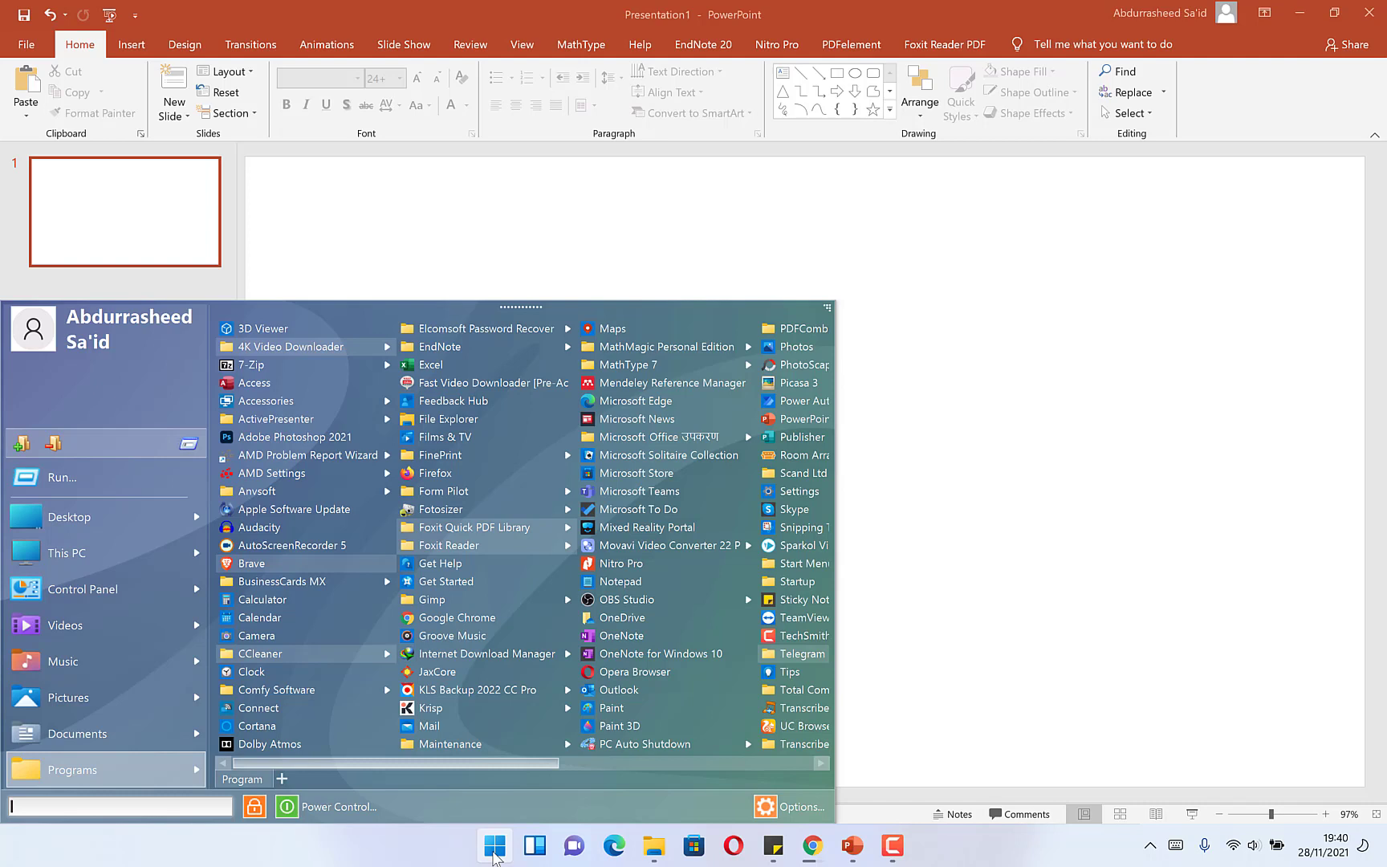
{"action": "type", "text": "power"}
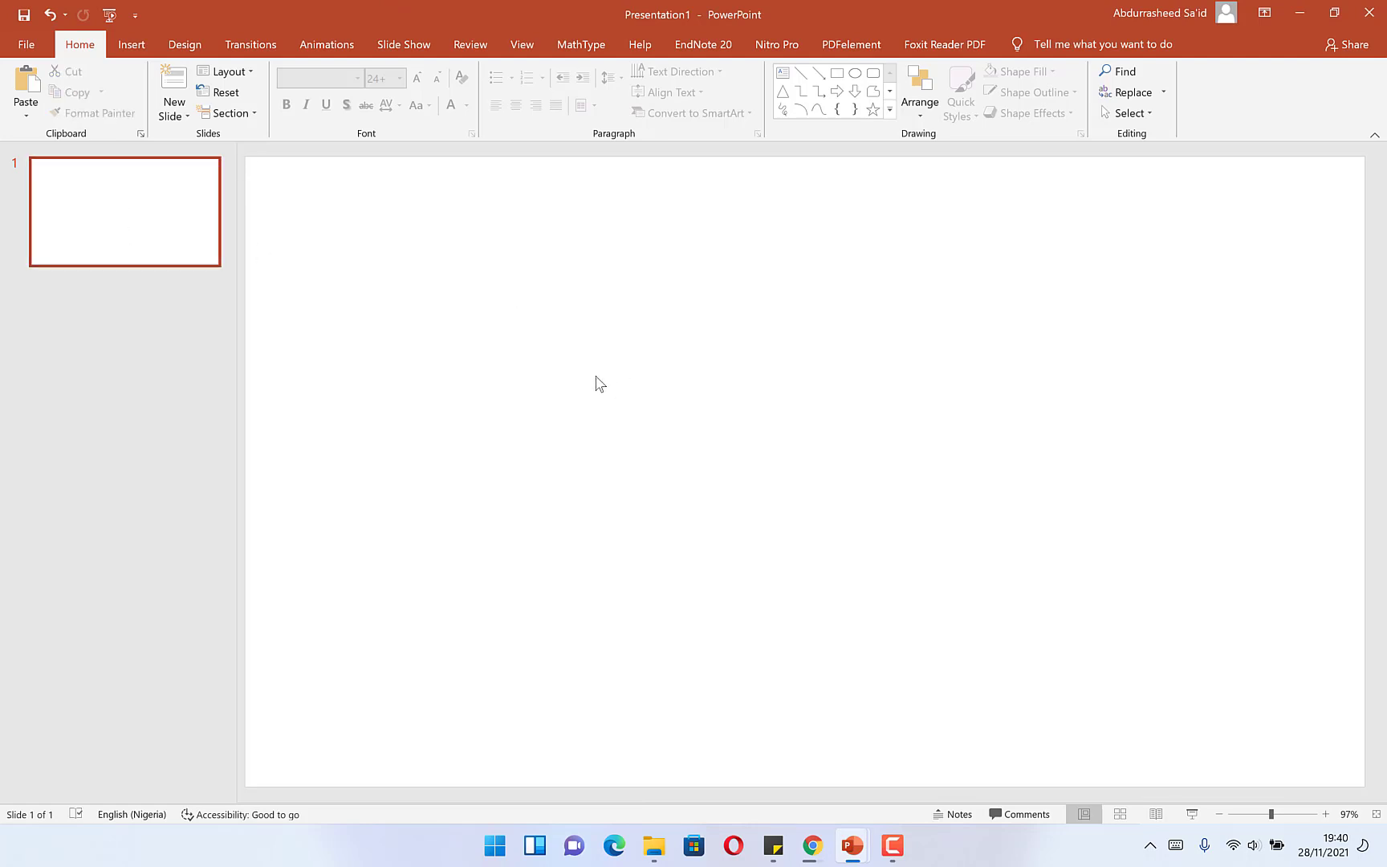
{"action": "left_click", "coordinate": [132, 44]}
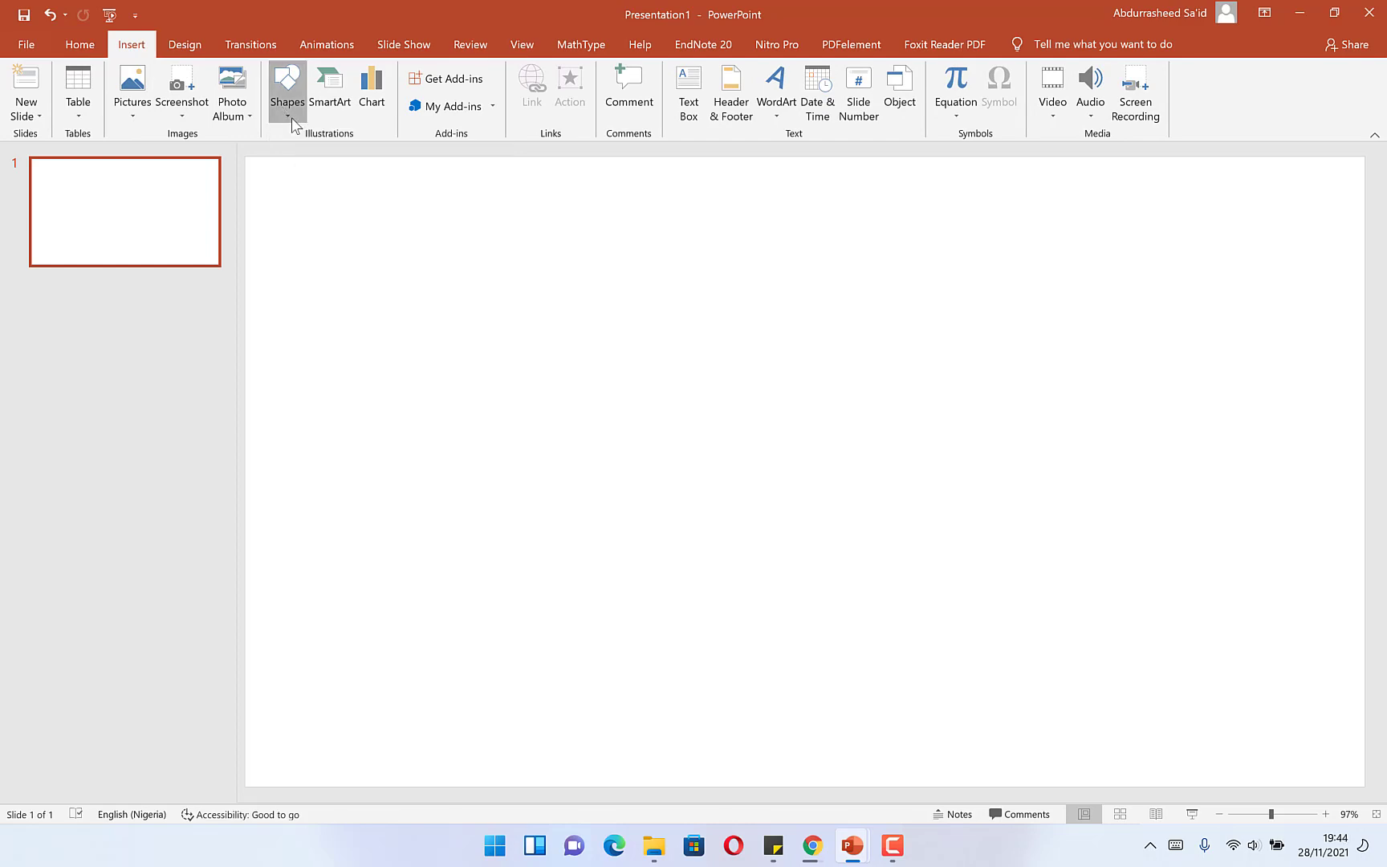
{"action": "left_click", "coordinate": [288, 92]}
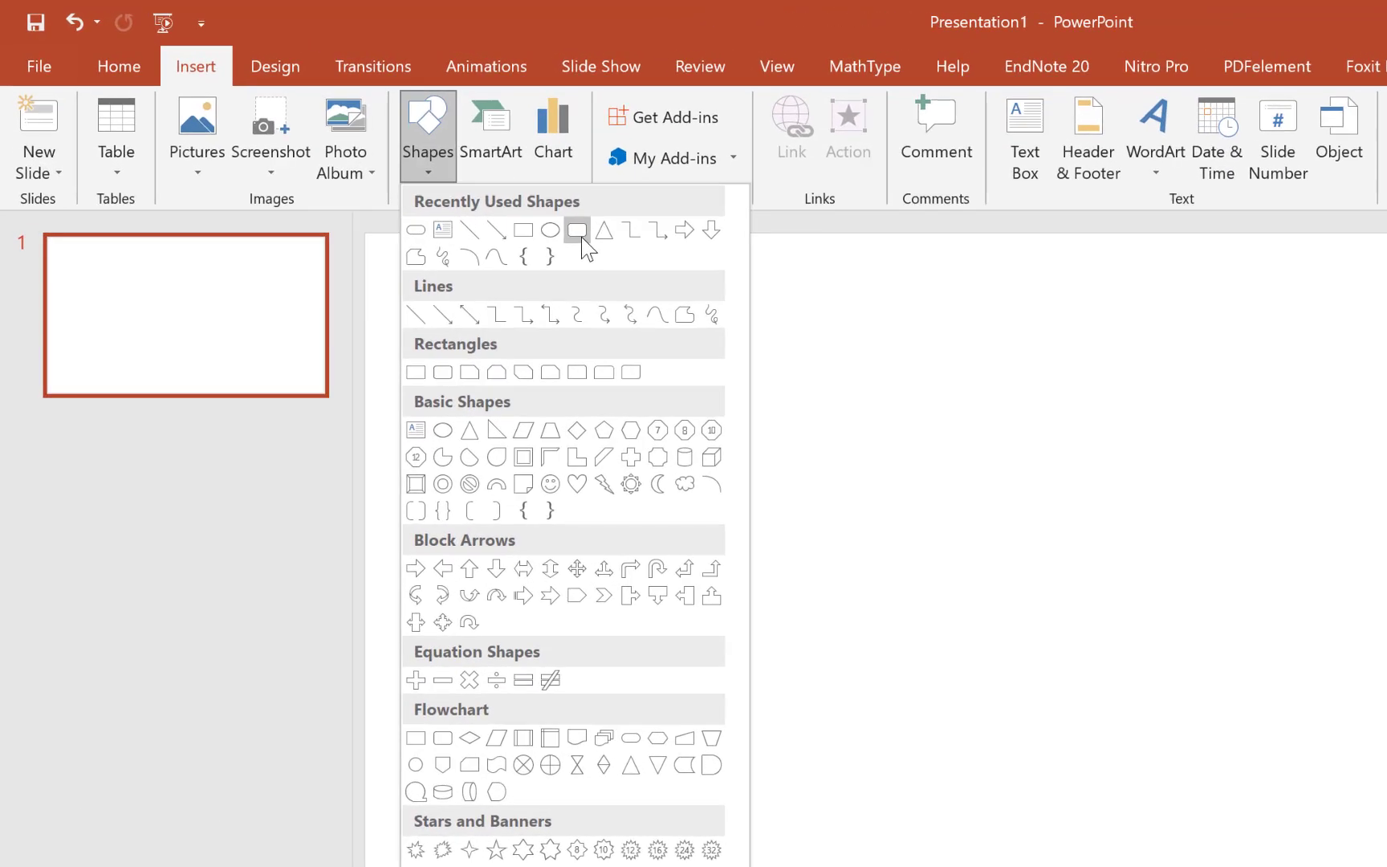
{"action": "left_click", "coordinate": [577, 229]}
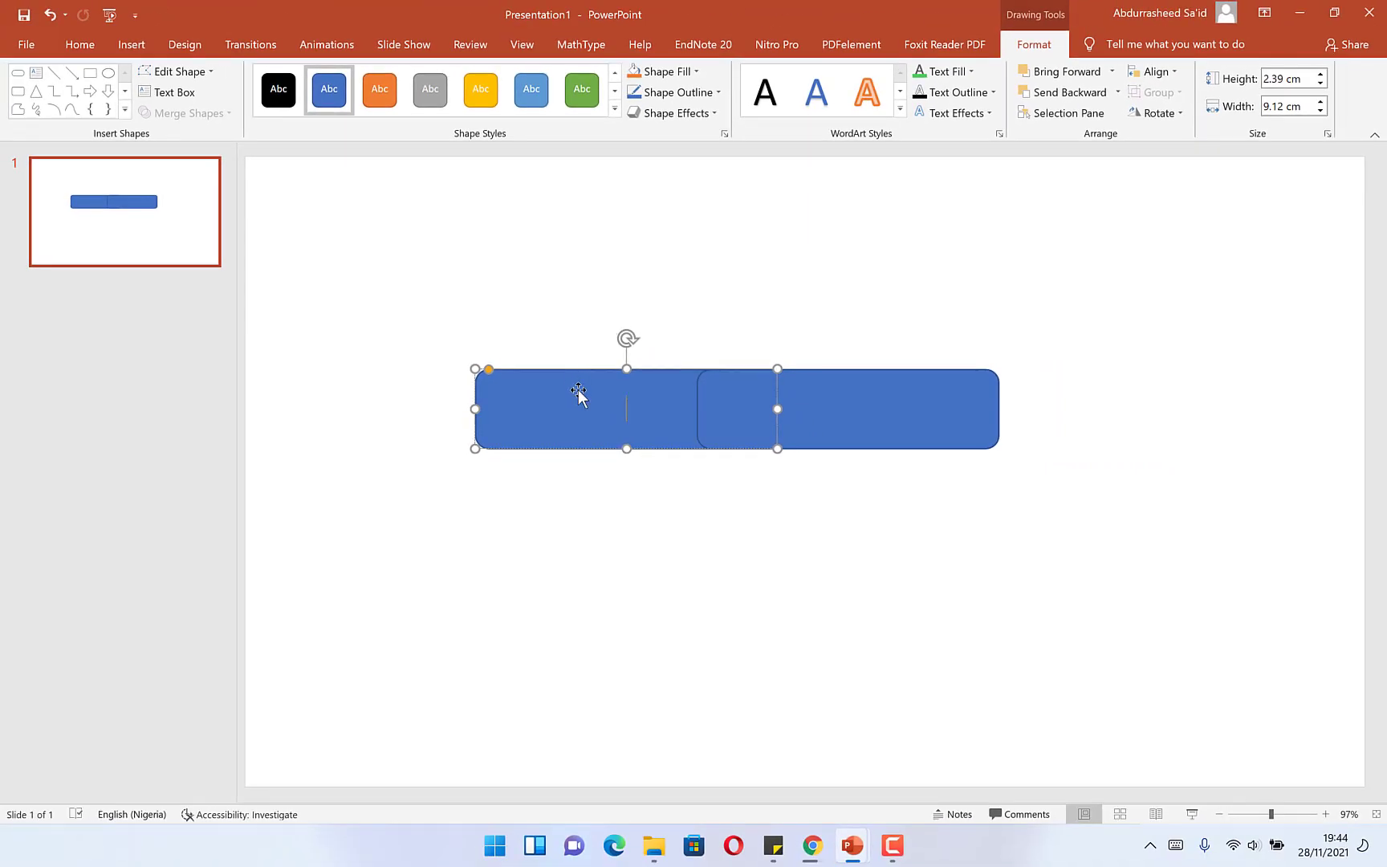
Step: Fill the left rounded rectangle red, leaving the right copy blue
{"action": "left_click", "coordinate": [664, 71]}
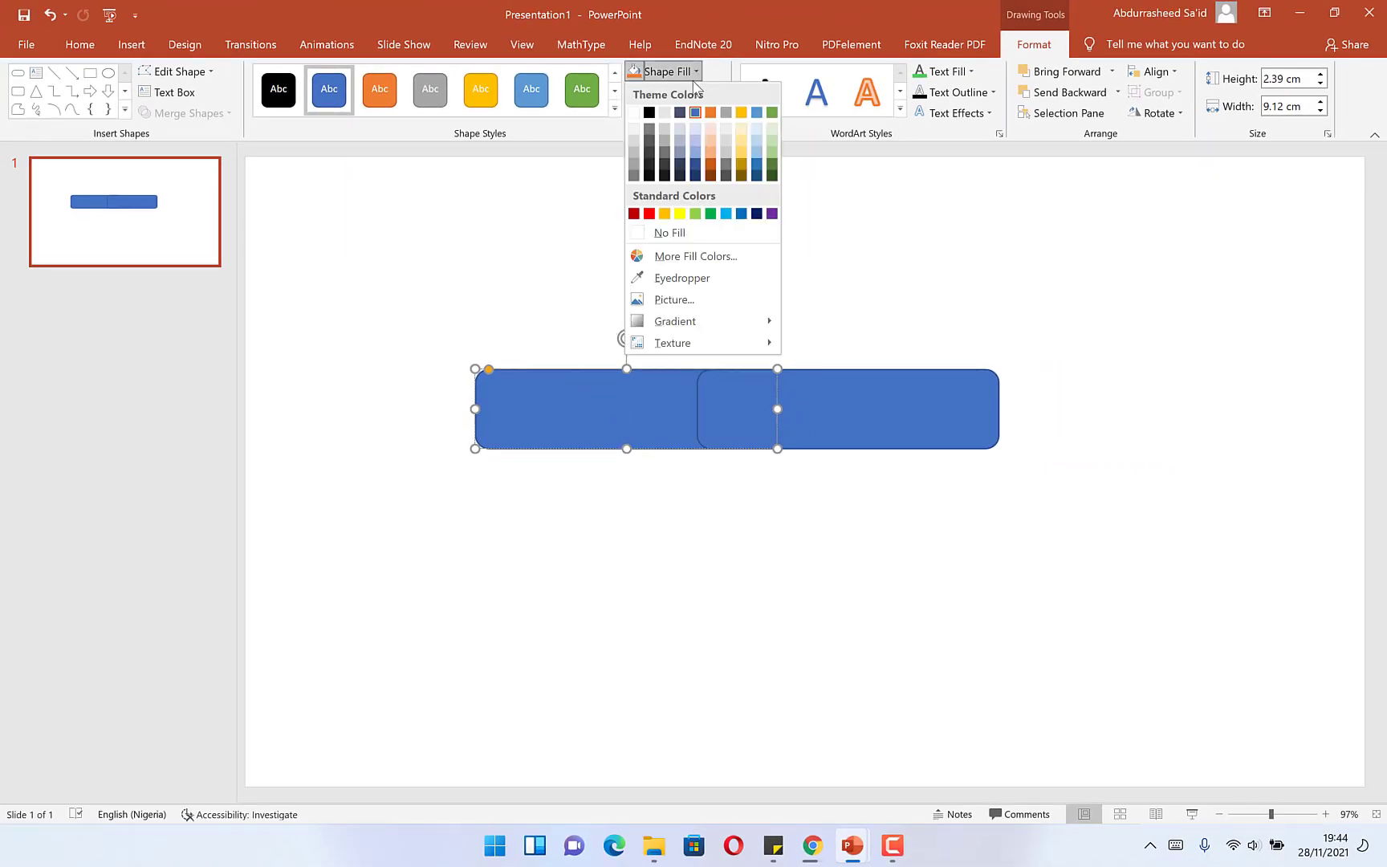
{"action": "left_click", "coordinate": [649, 213]}
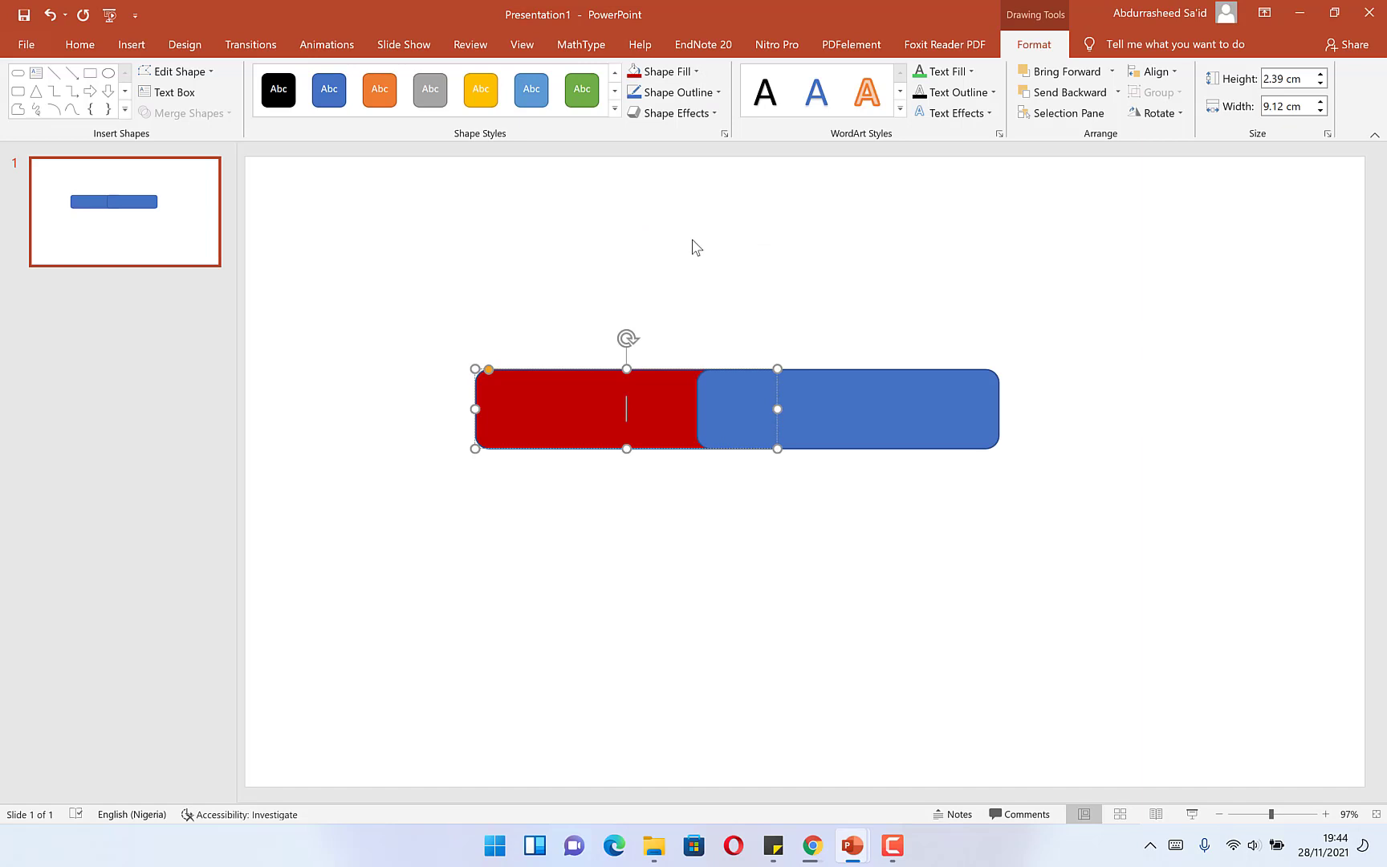
{"action": "left_click", "coordinate": [848, 409]}
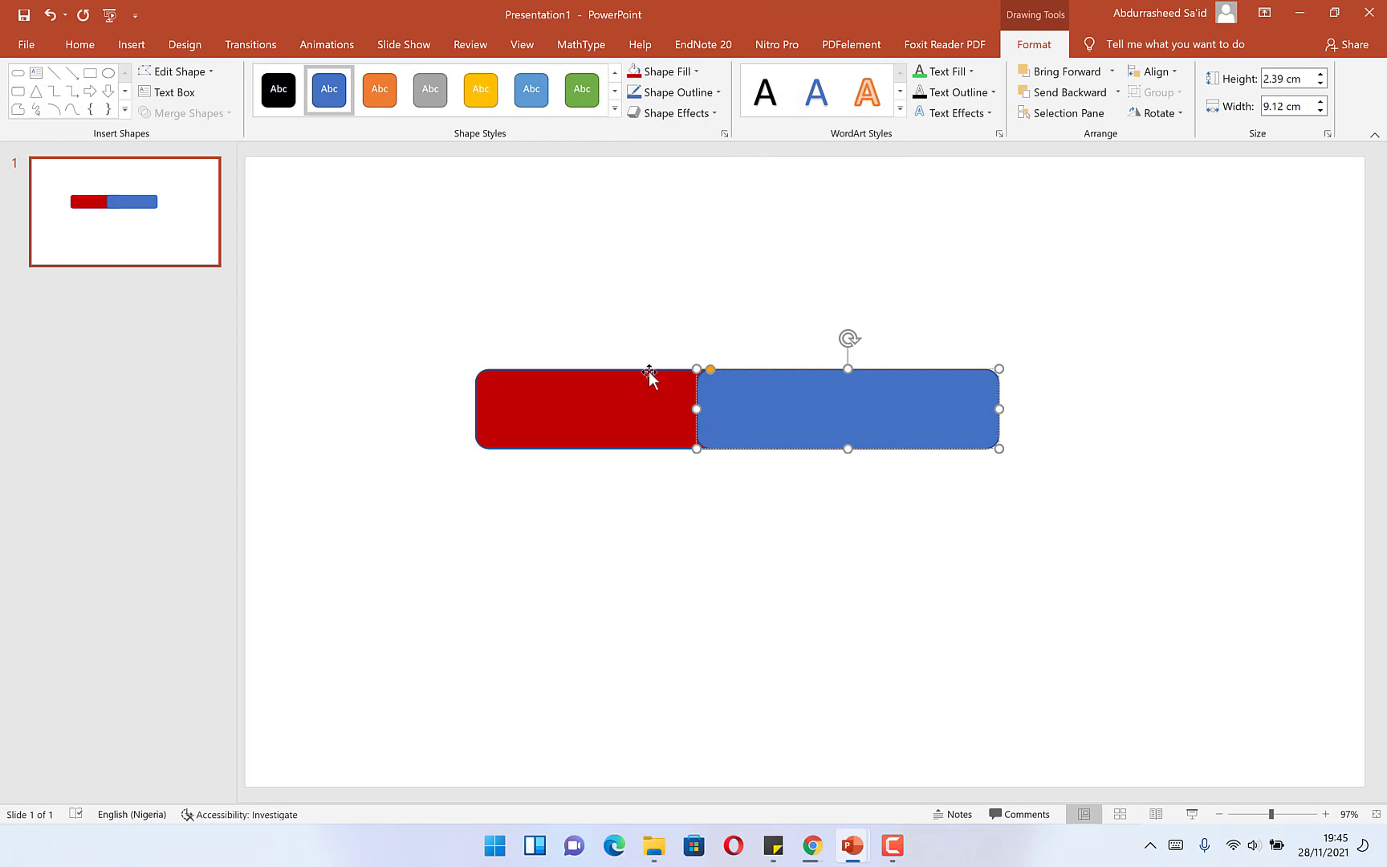
Step: Label the red rectangle with the word 'Subscribers'
{"action": "left_click", "coordinate": [584, 409]}
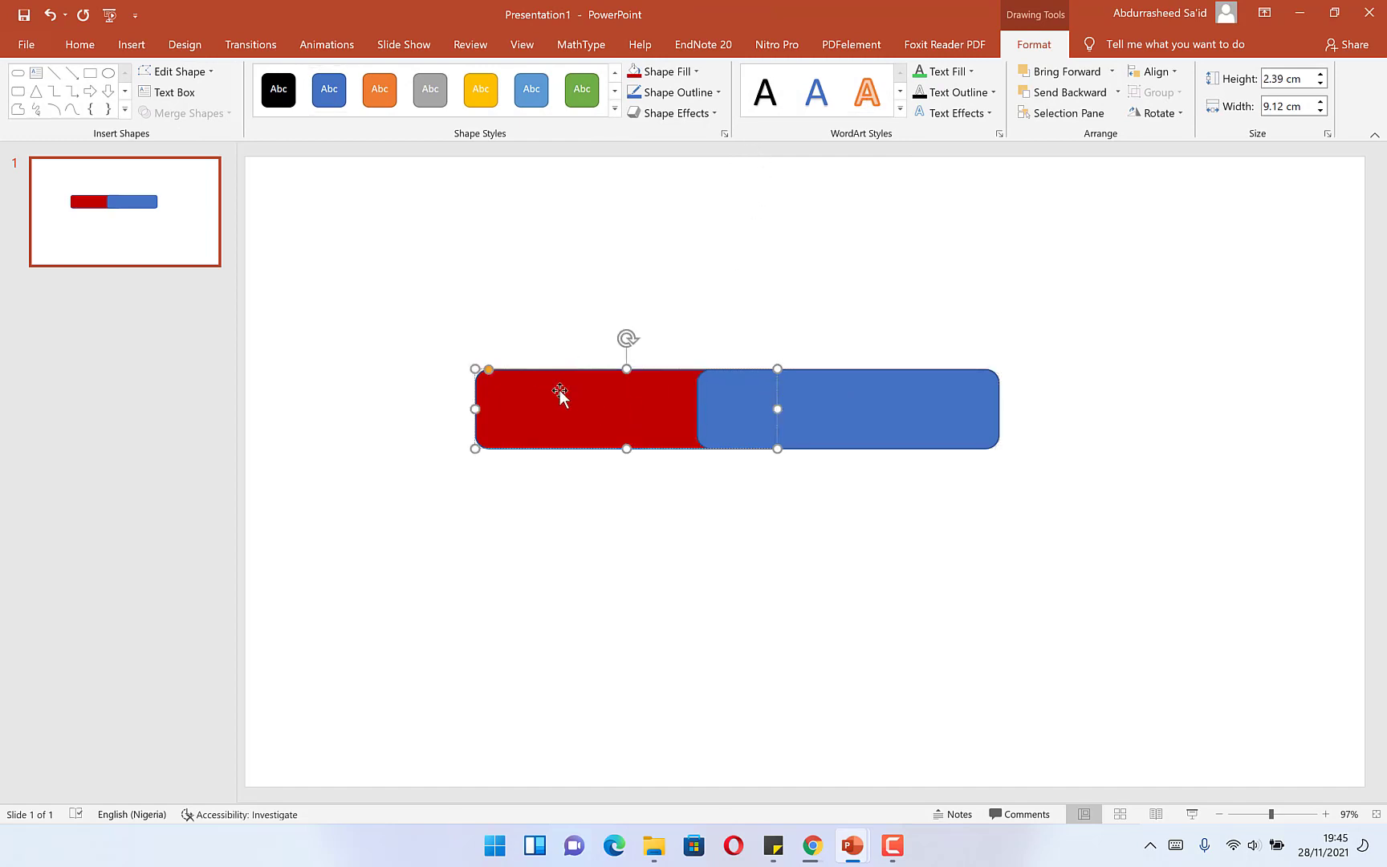
{"action": "type", "text": "Subs"}
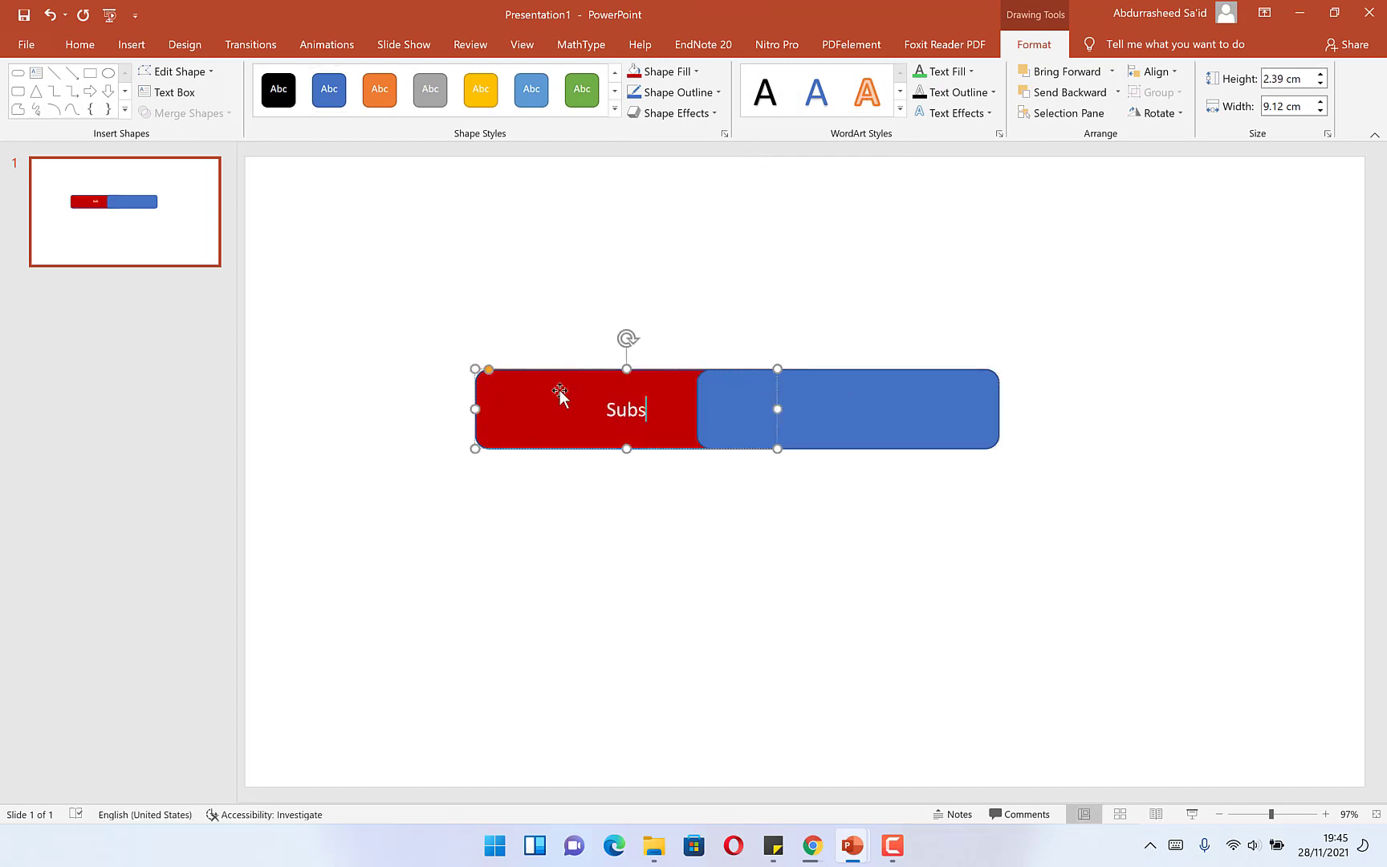
{"action": "type", "text": "cribers"}
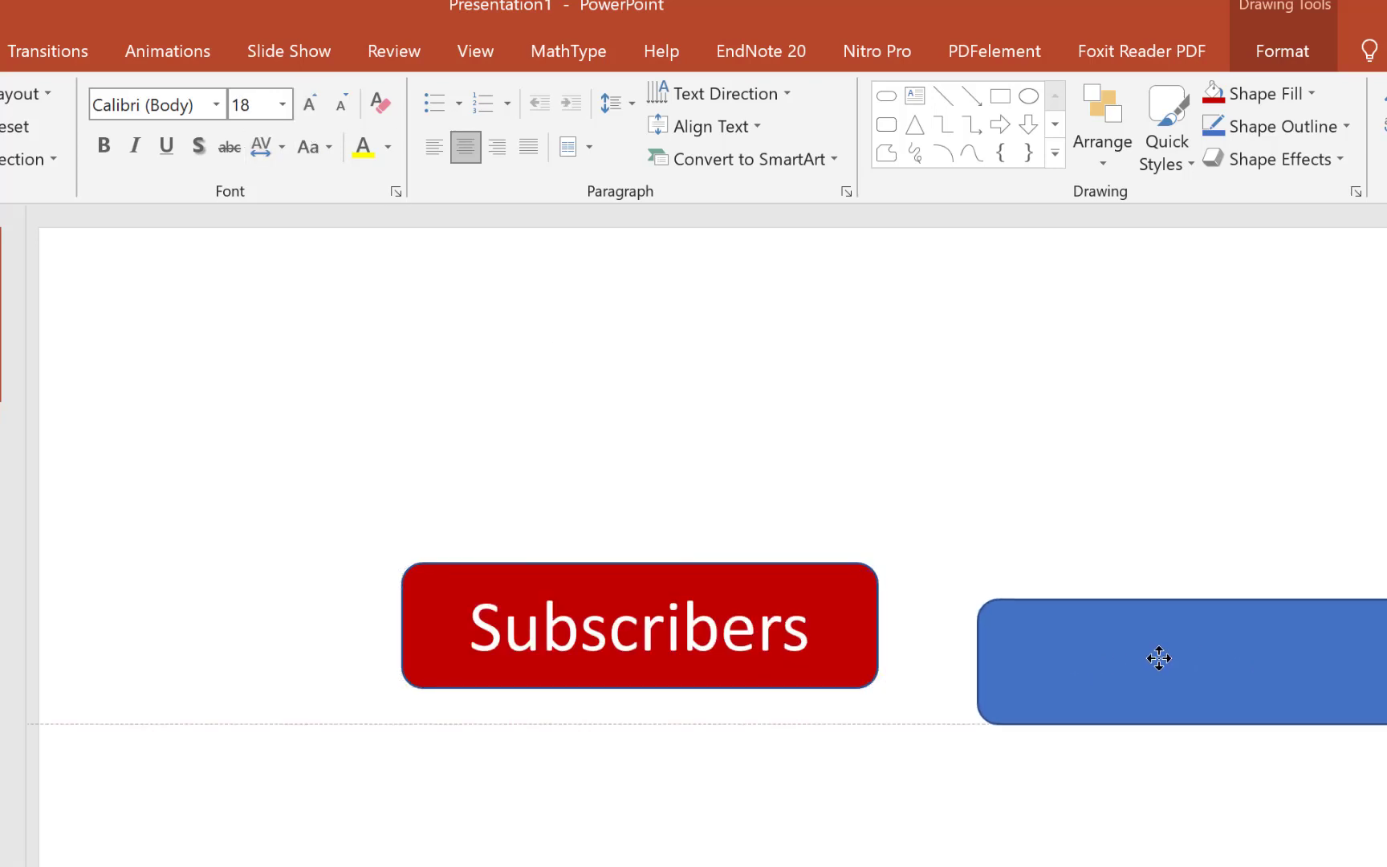
Step: Enlarge the Subscribers text to size 40 and make it bold
{"action": "left_click", "coordinate": [639, 626]}
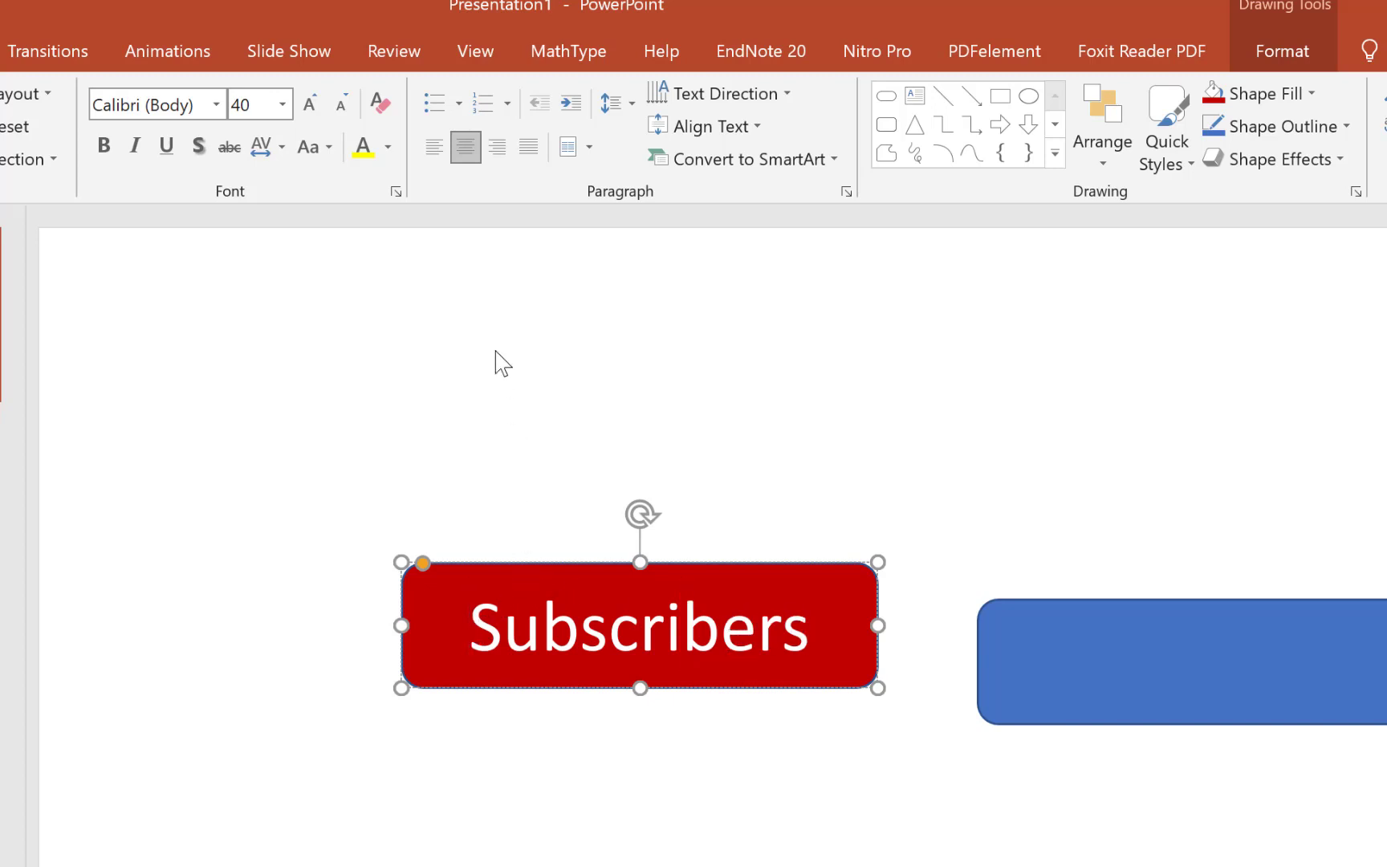
{"action": "left_click", "coordinate": [435, 146]}
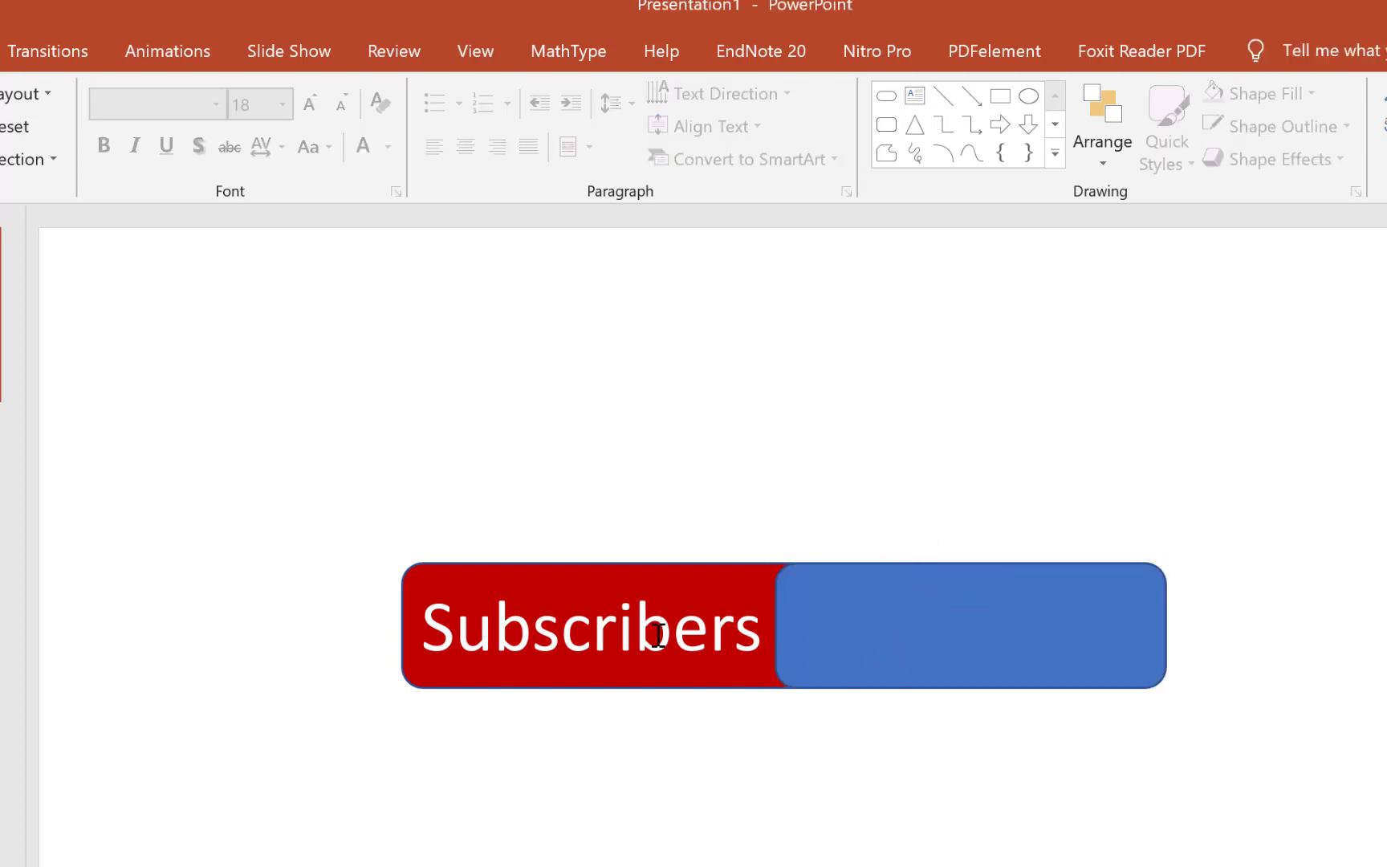
{"action": "left_click", "coordinate": [587, 626]}
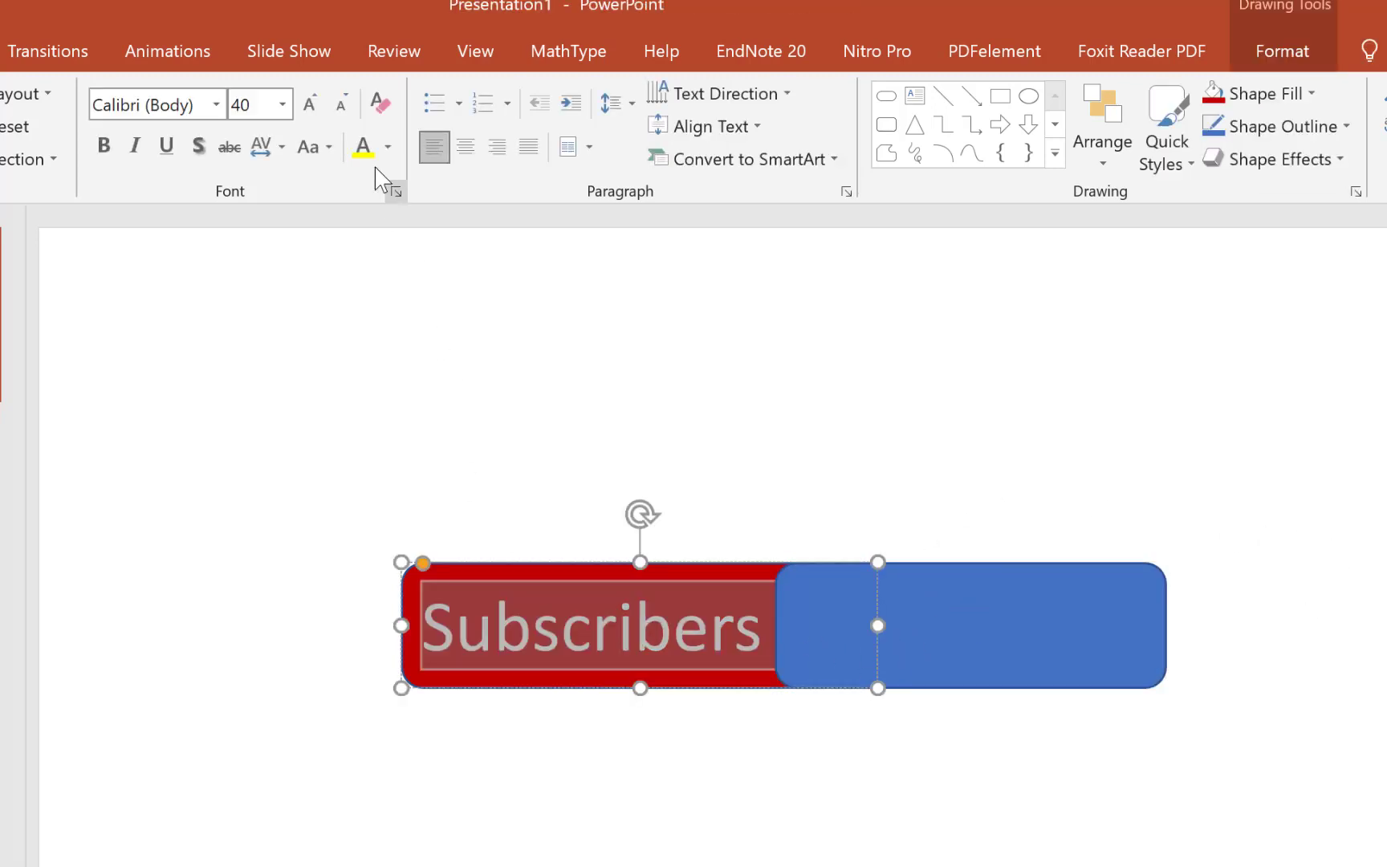
{"action": "left_click", "coordinate": [675, 334]}
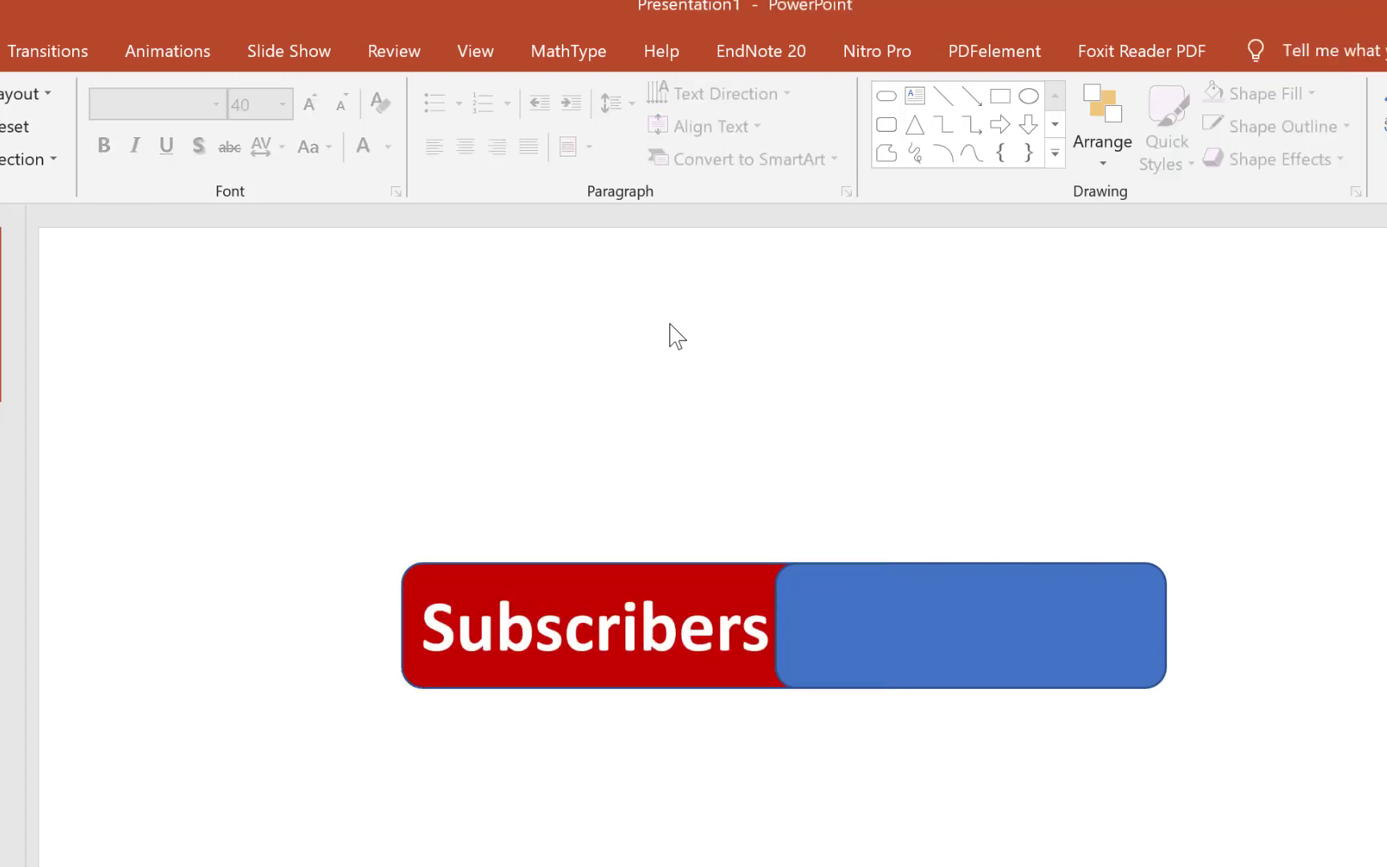
Step: Enter 990 in the right rectangle and change its fill from blue to white
{"action": "left_click", "coordinate": [969, 626]}
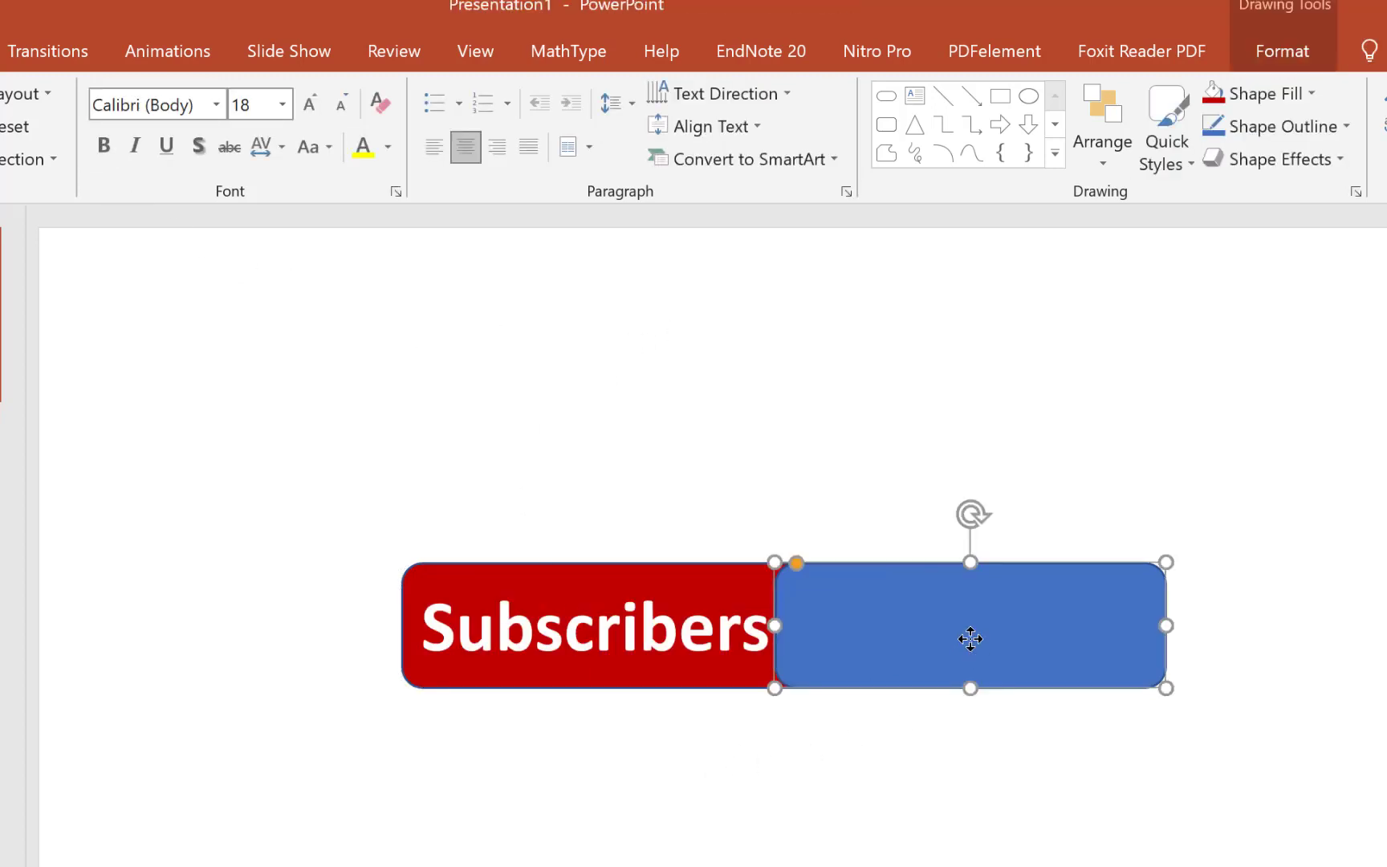
{"action": "double_click", "coordinate": [970, 626]}
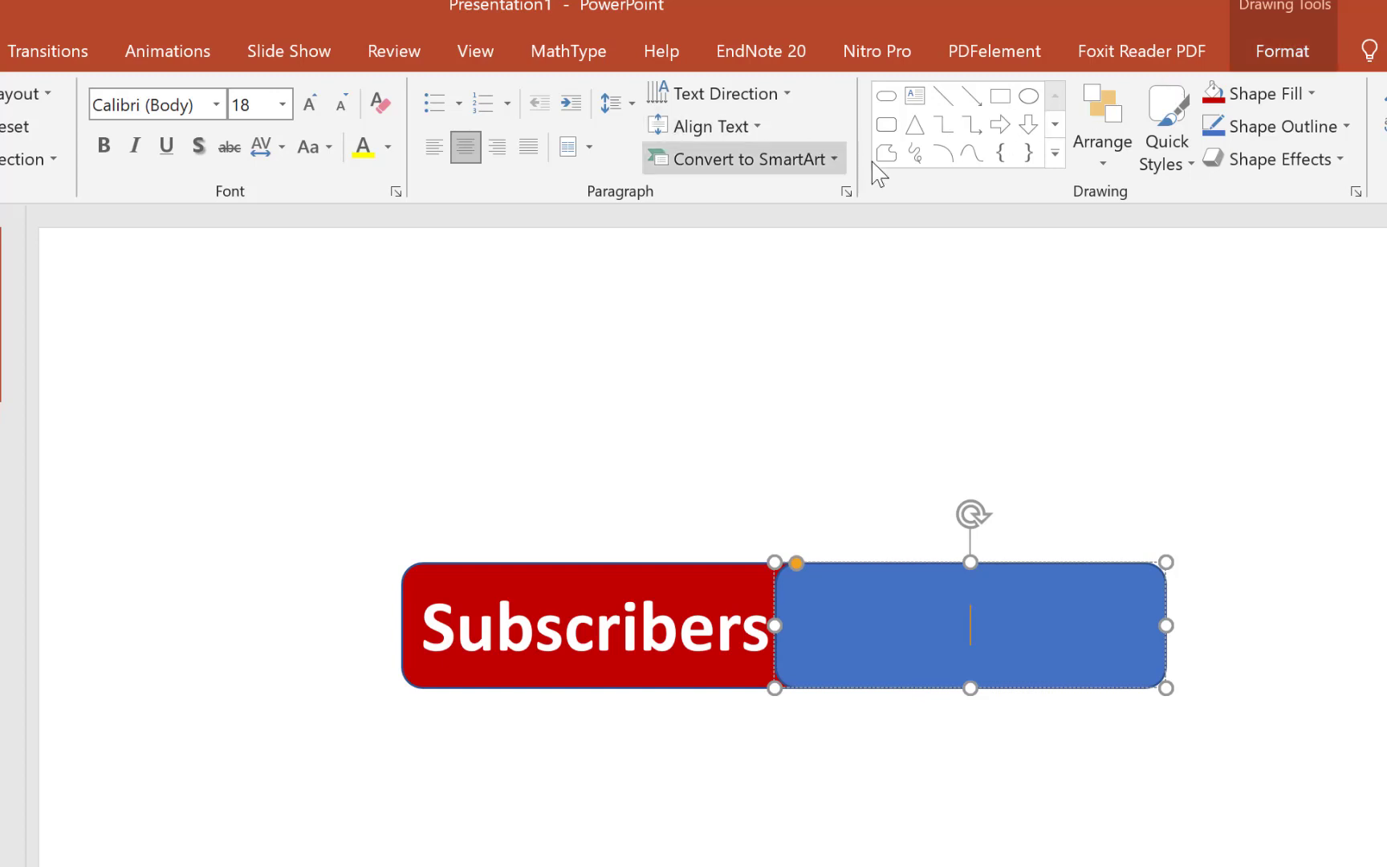
{"action": "left_click", "coordinate": [1270, 93]}
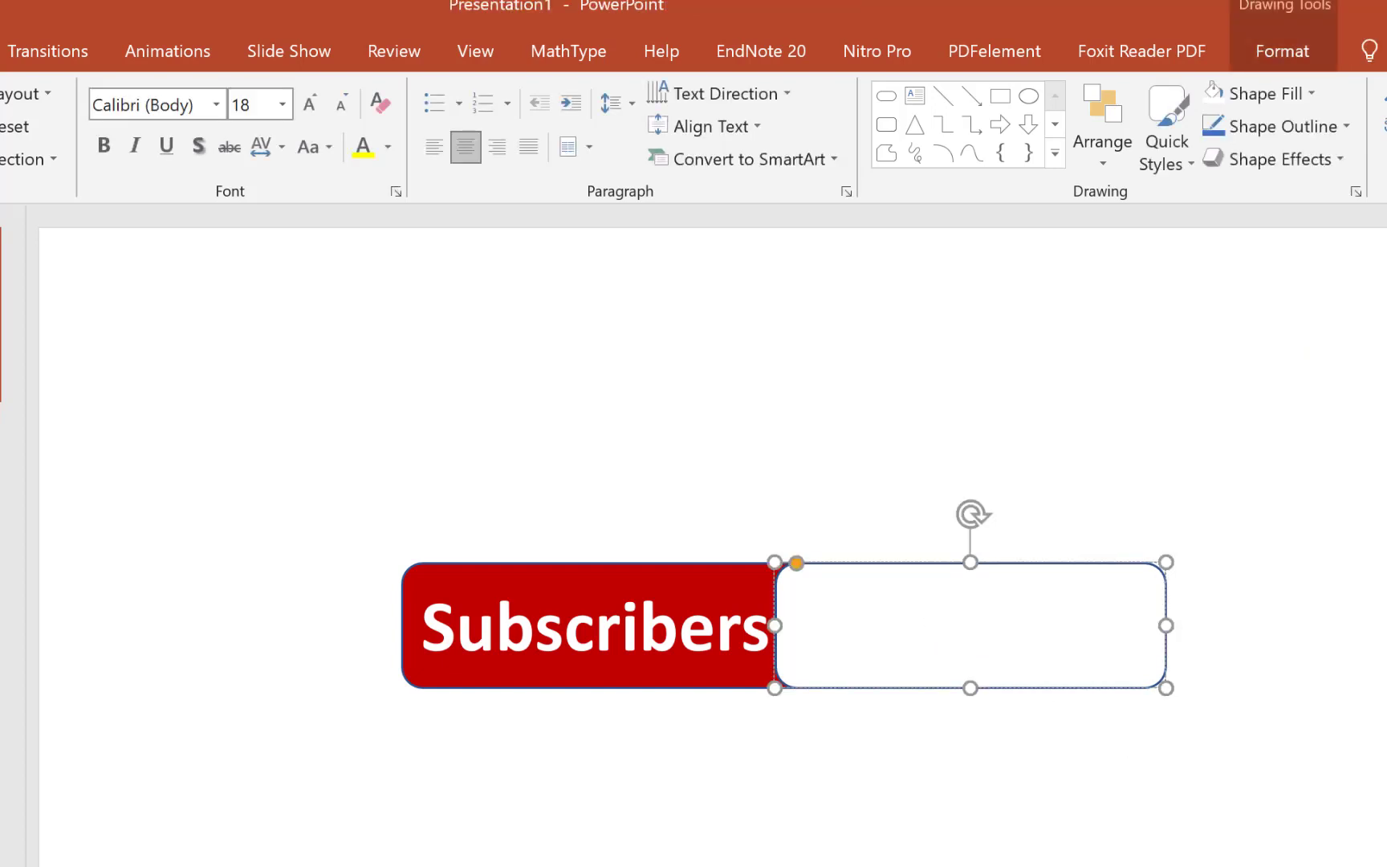
{"action": "left_click", "coordinate": [970, 624]}
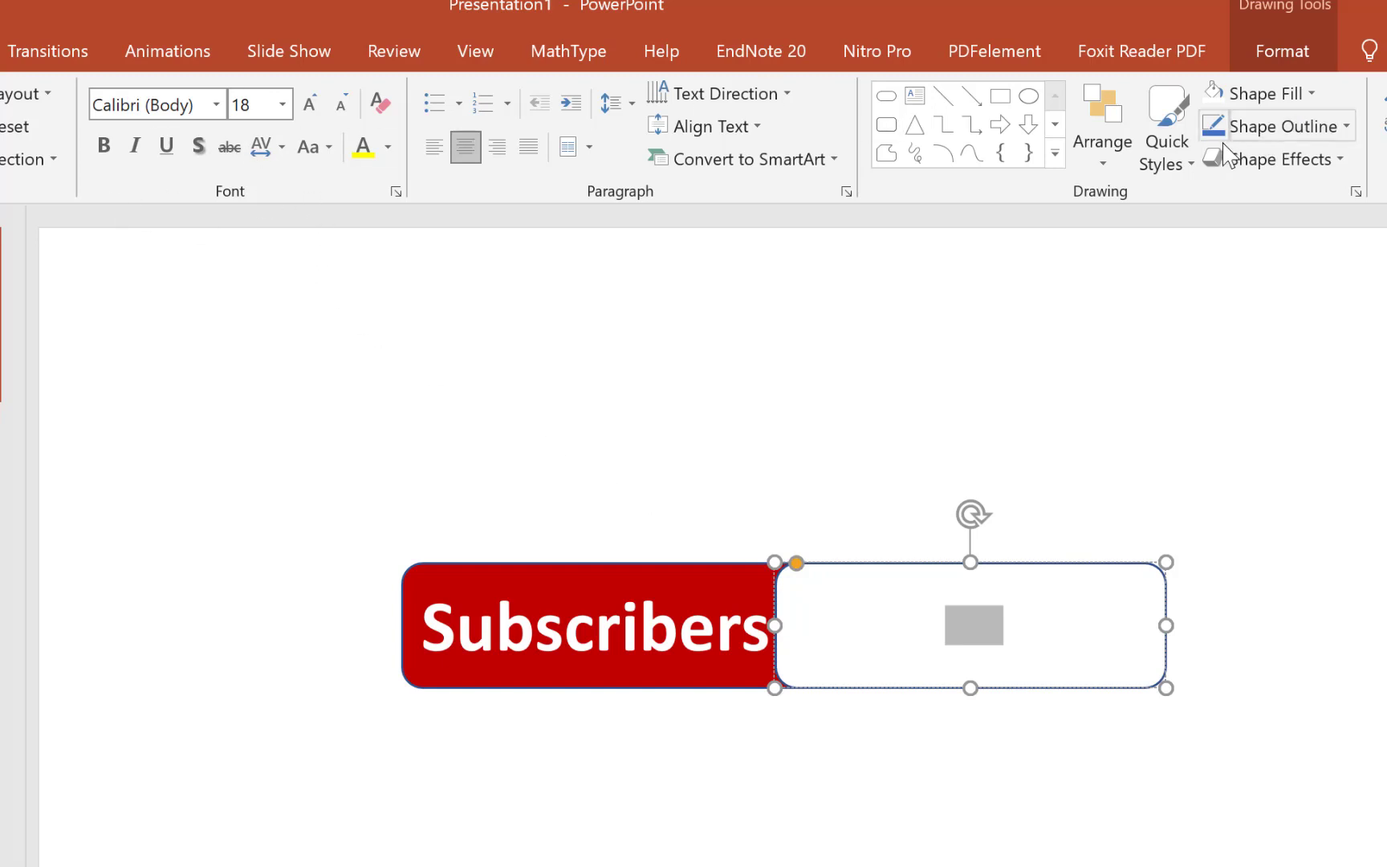
{"action": "mouse_move", "coordinate": [808, 169]}
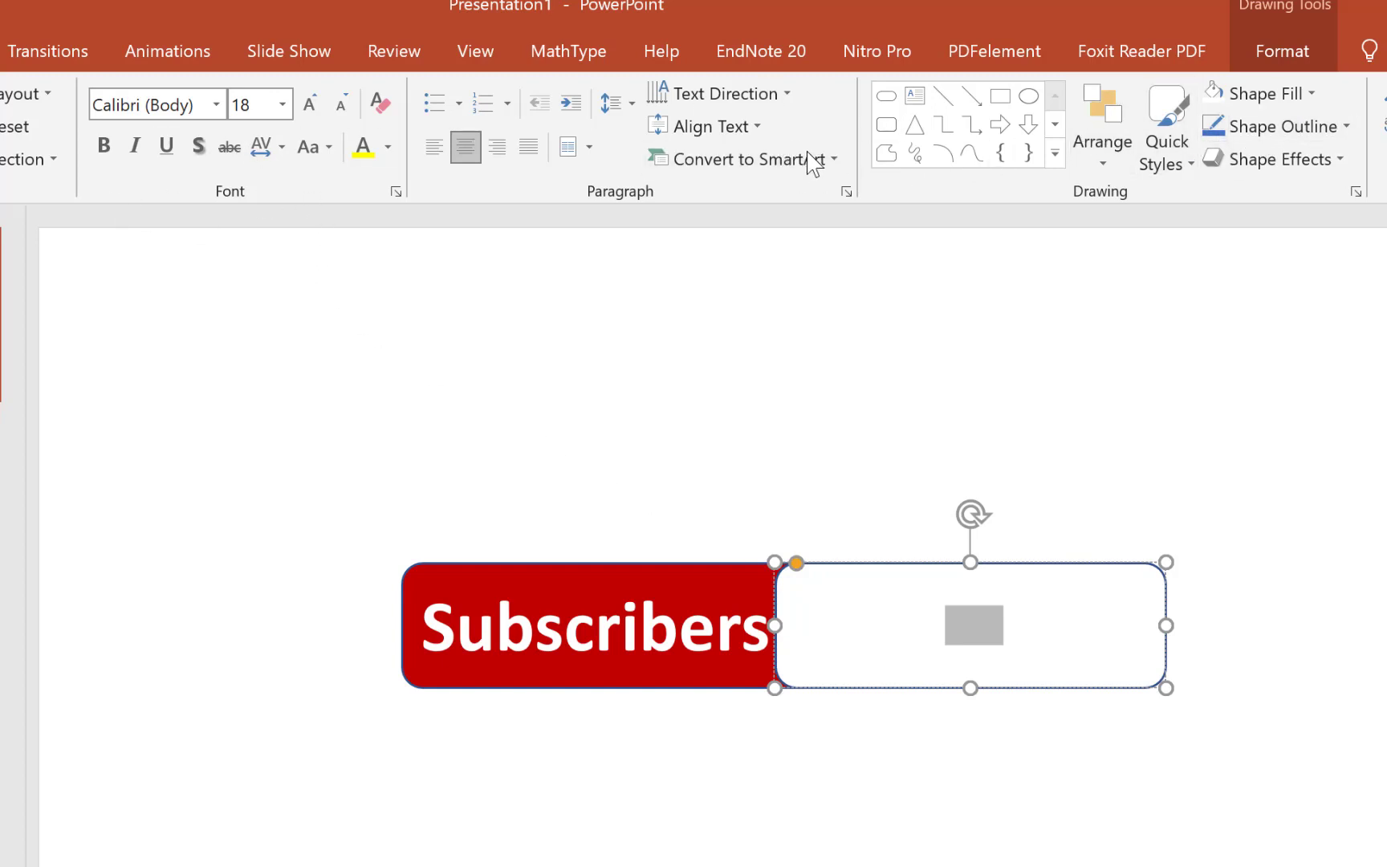
Step: Colour the 990 text black and enlarge it to match the Subscribers label
{"action": "left_click", "coordinate": [387, 146]}
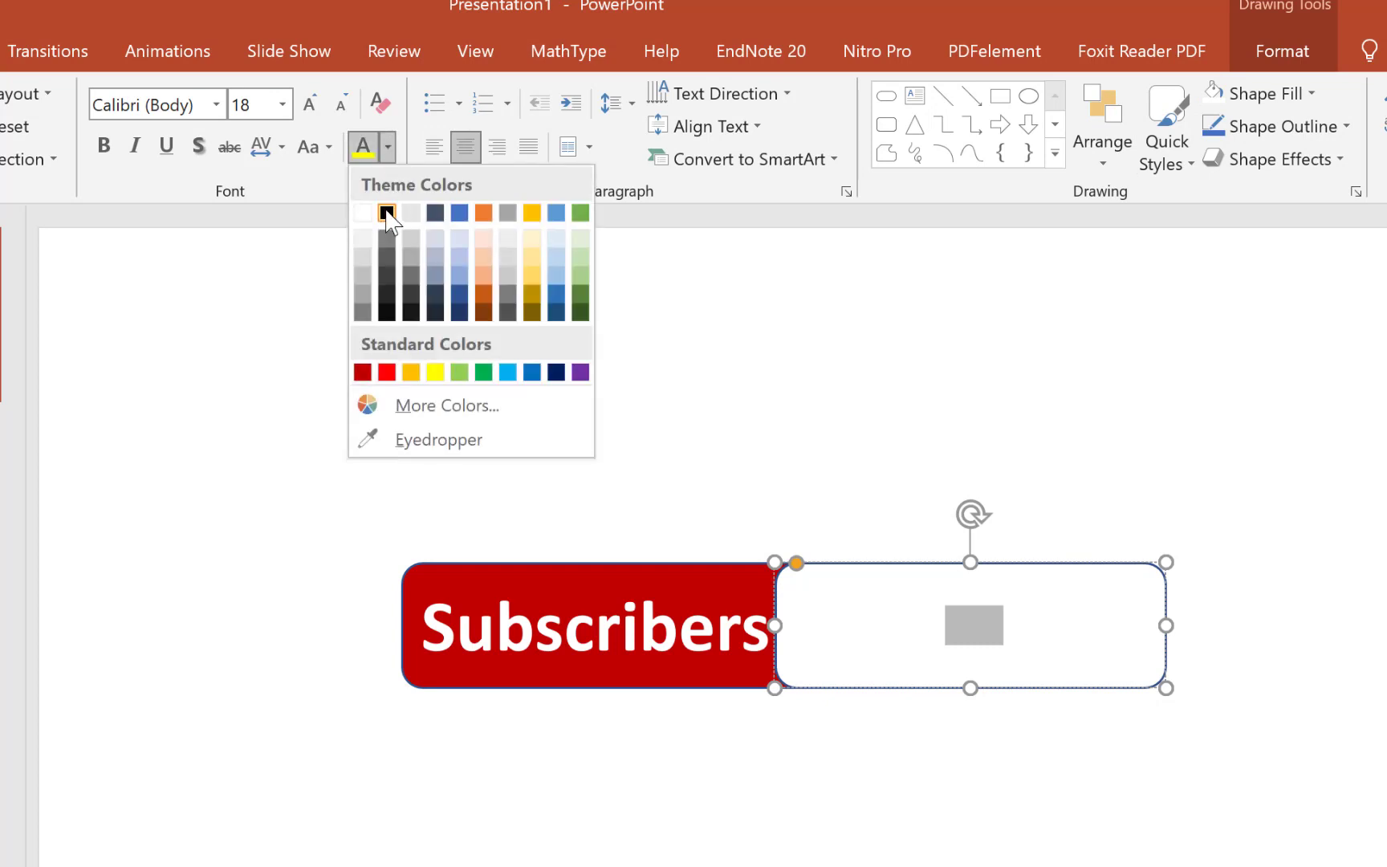
{"action": "left_click", "coordinate": [385, 212]}
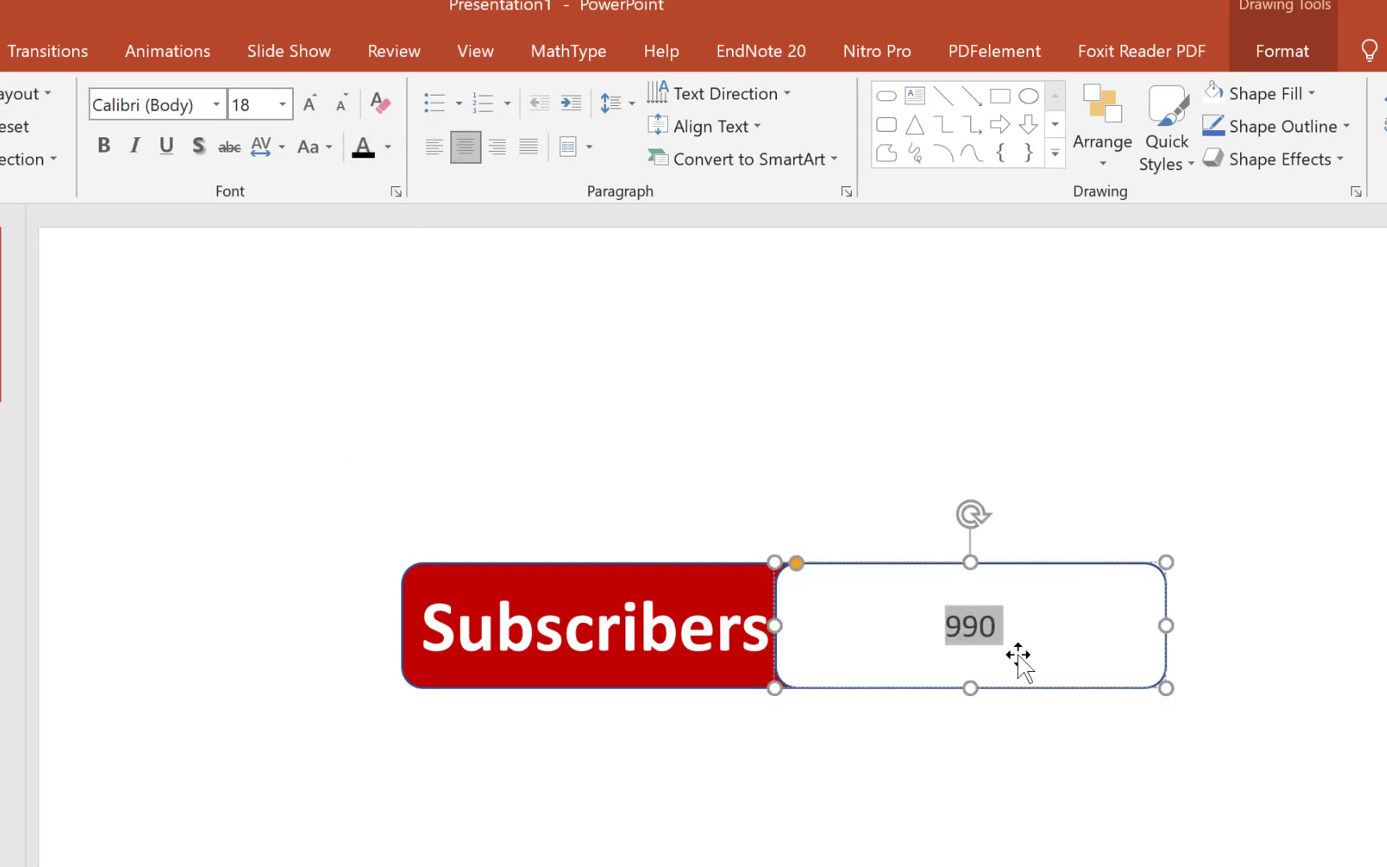
{"action": "left_click", "coordinate": [620, 398]}
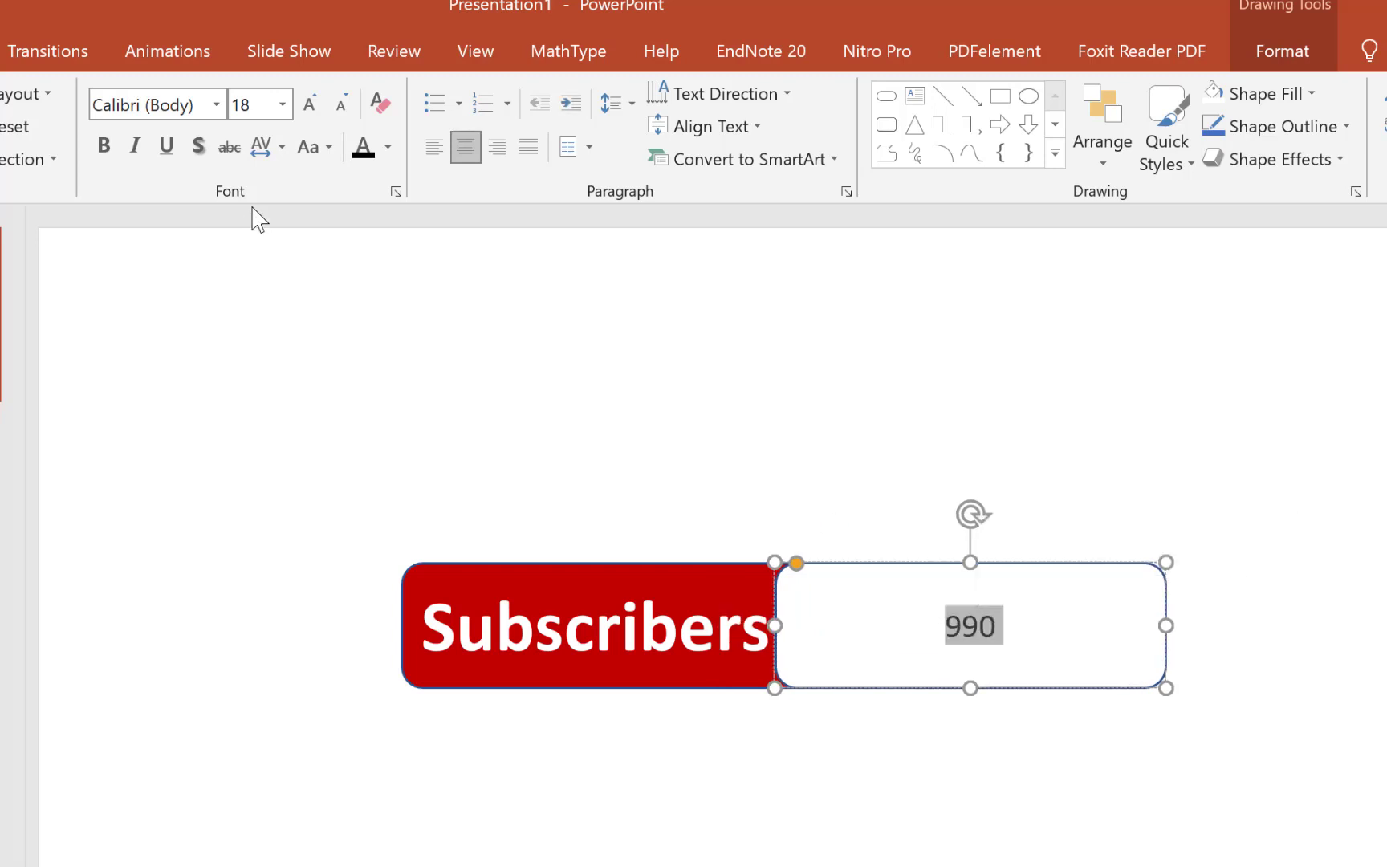
{"action": "left_click", "coordinate": [309, 103]}
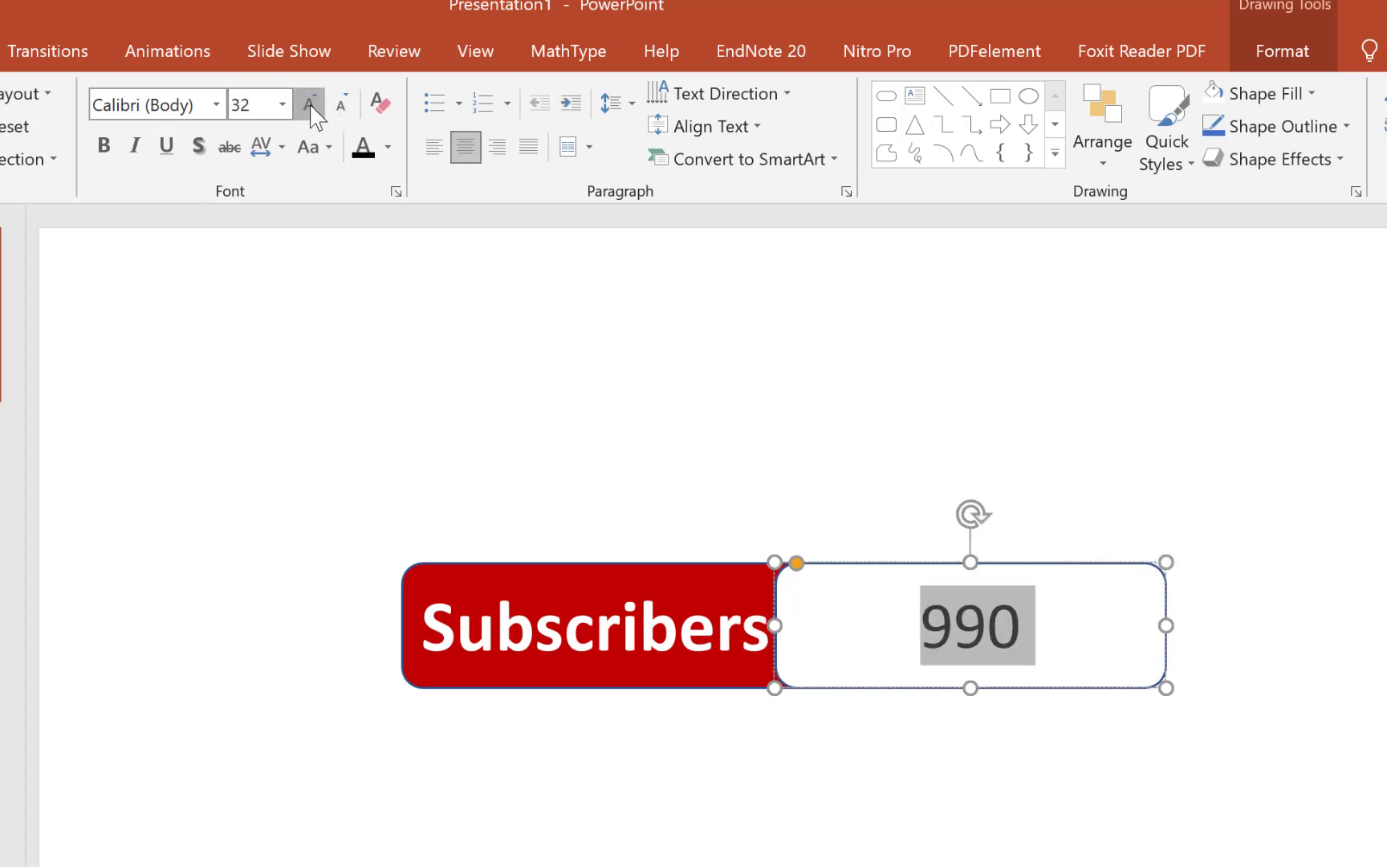
{"action": "left_click", "coordinate": [310, 103]}
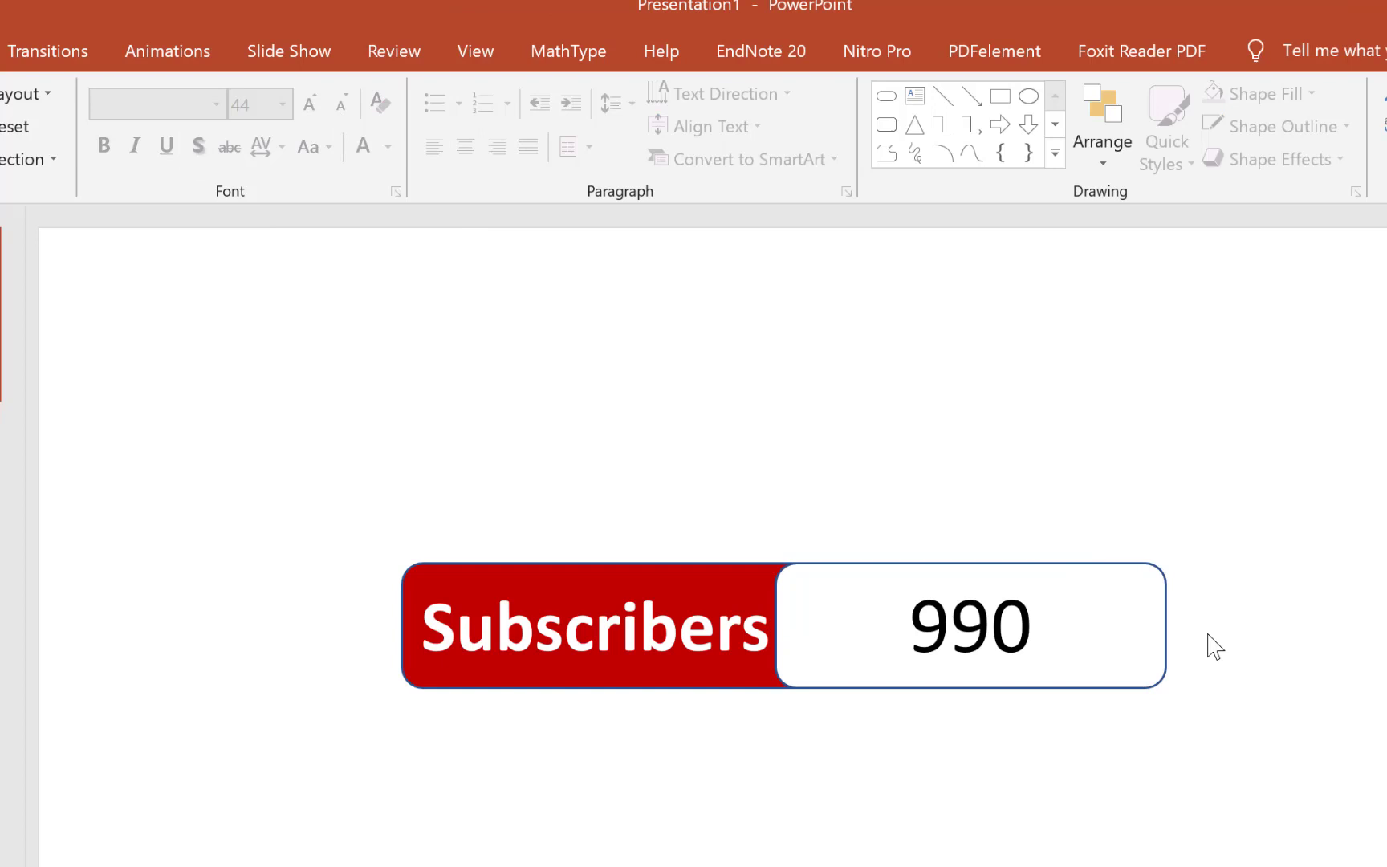
{"action": "mouse_move", "coordinate": [856, 636]}
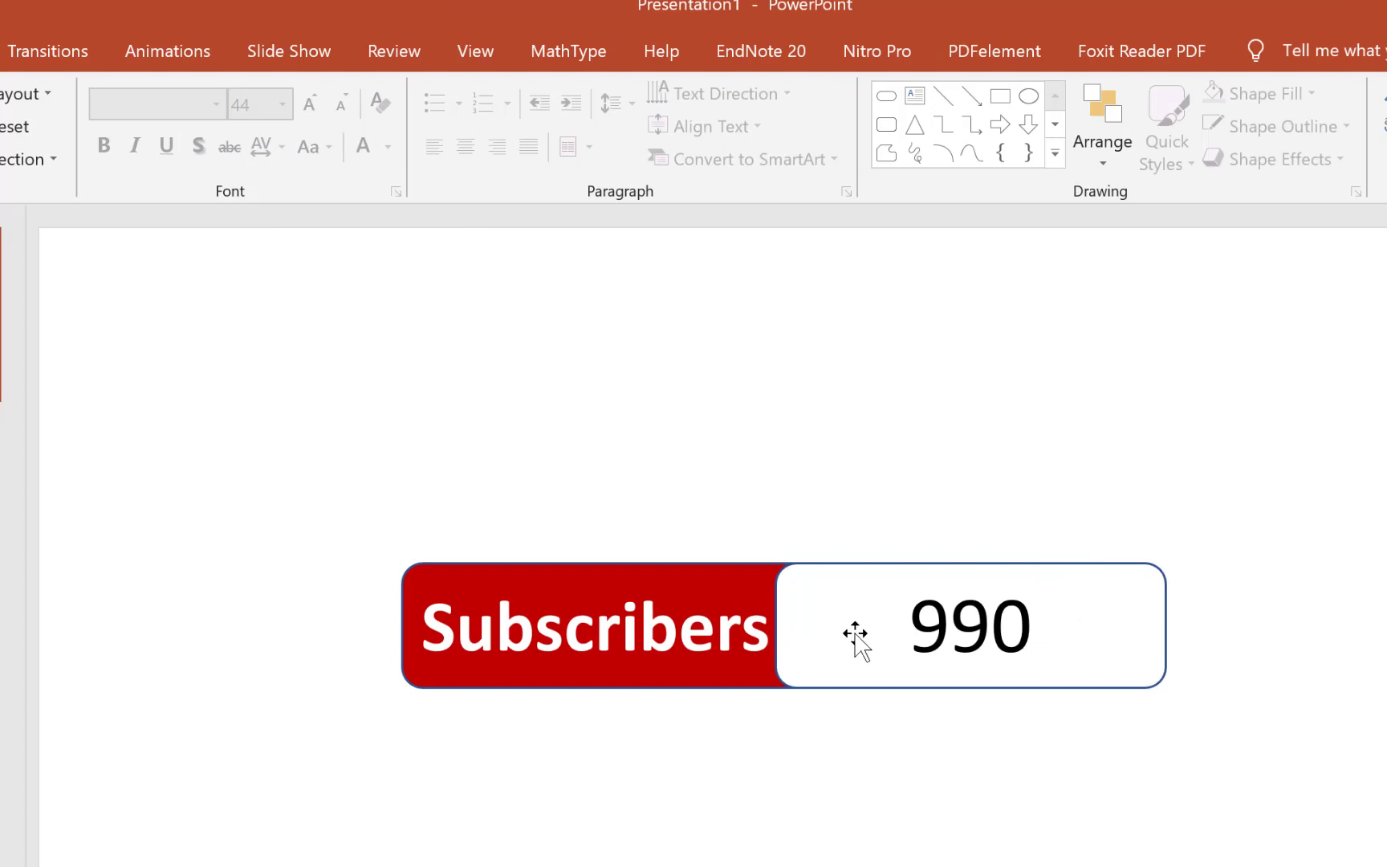
Step: Narrow the white counter box so it sits snugly beside the red label
{"action": "left_click", "coordinate": [827, 626]}
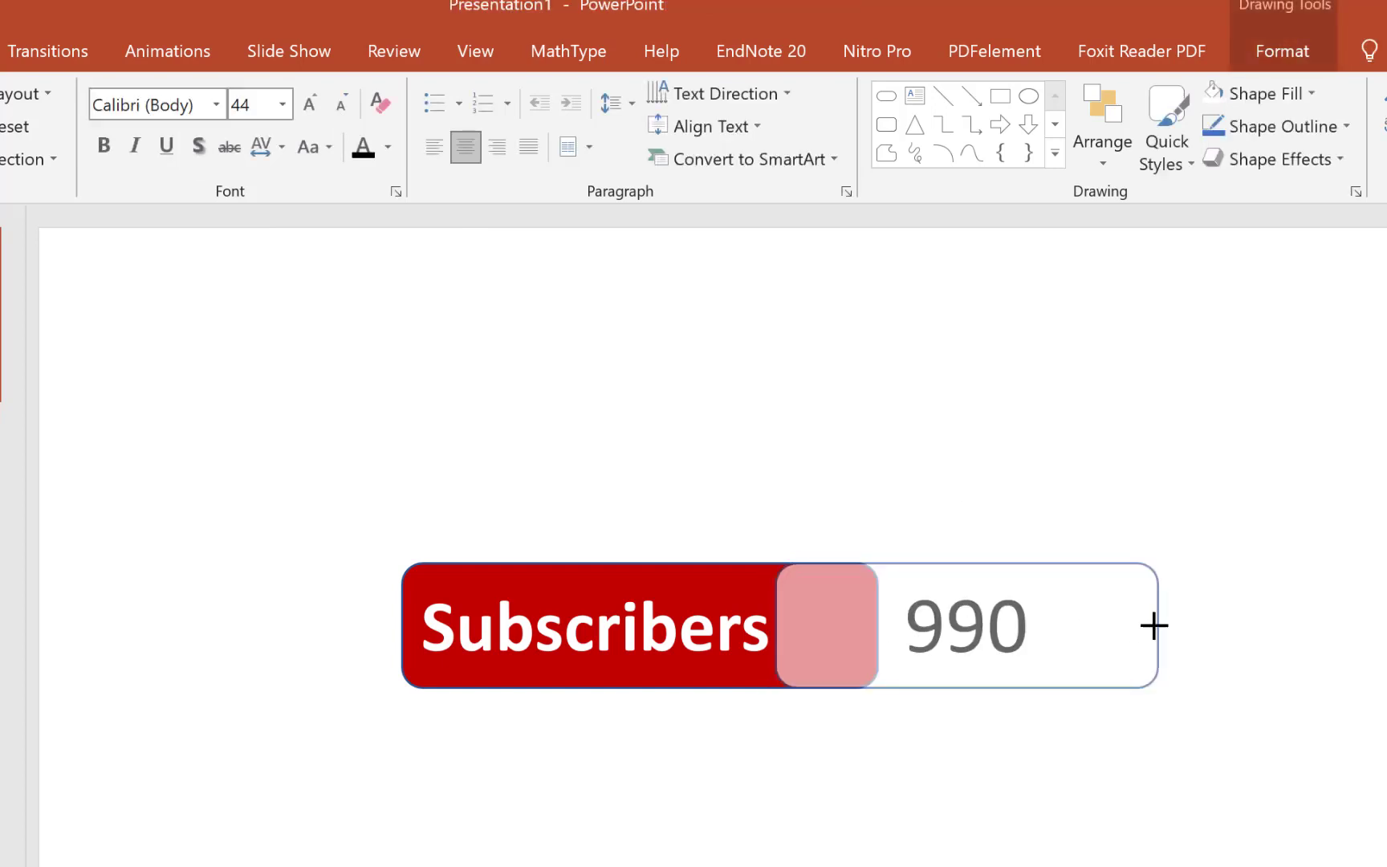
{"action": "left_click", "coordinate": [960, 627]}
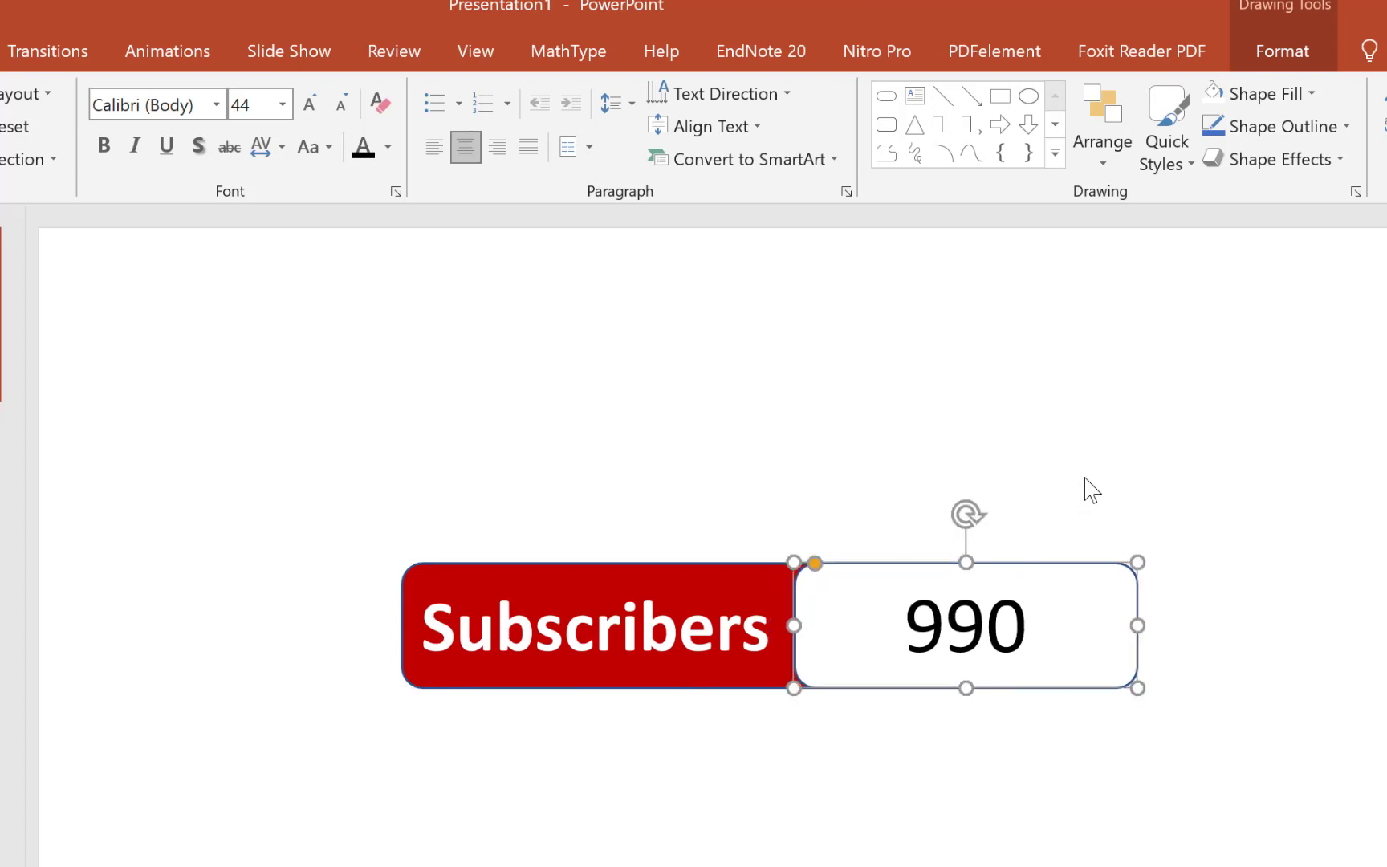
{"action": "left_click", "coordinate": [1046, 515]}
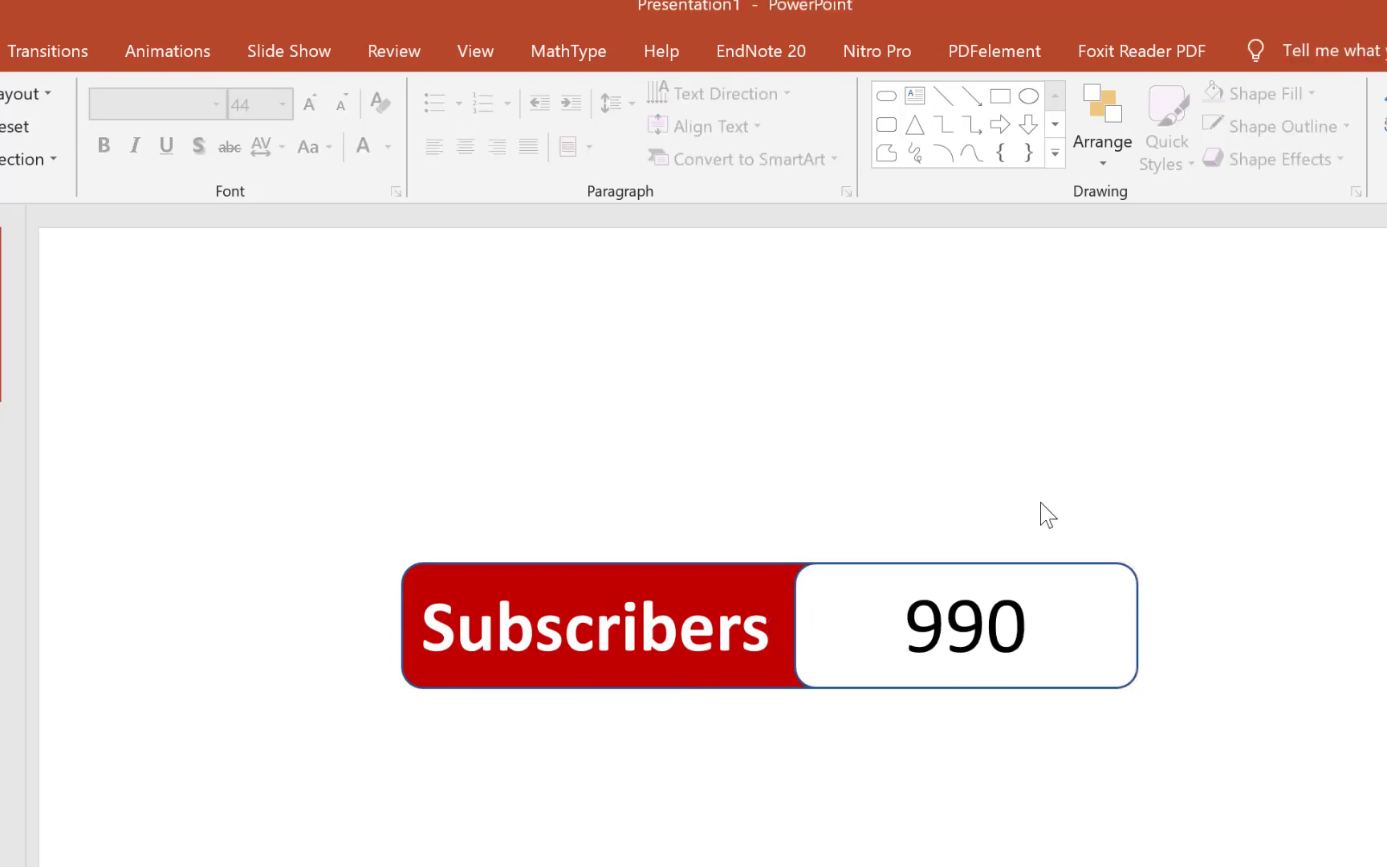
{"action": "mouse_move", "coordinate": [827, 664]}
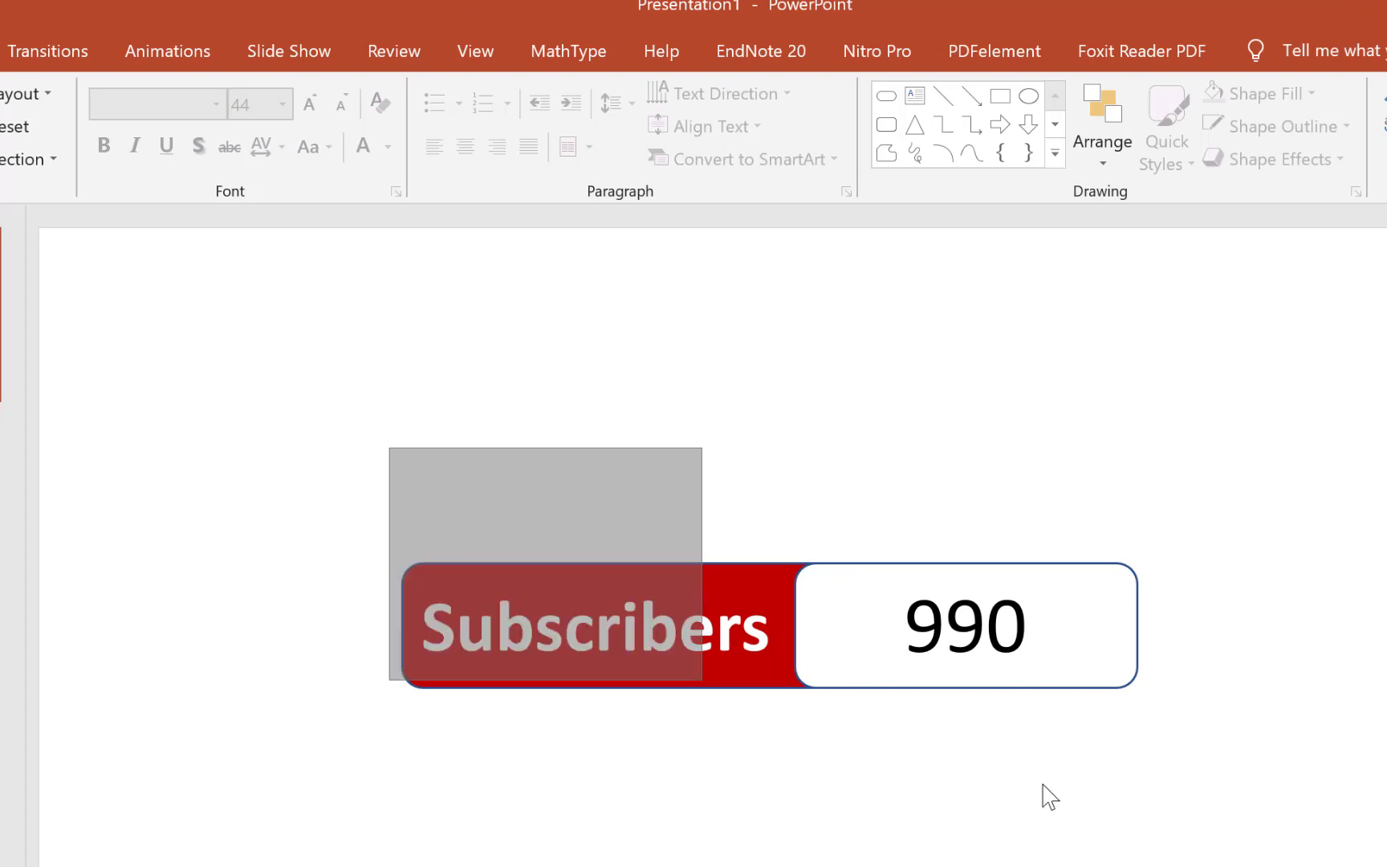
Step: Group the Subscribers label and the 990 box into one object with Ctrl+G
{"action": "key", "text": "ctrl+g"}
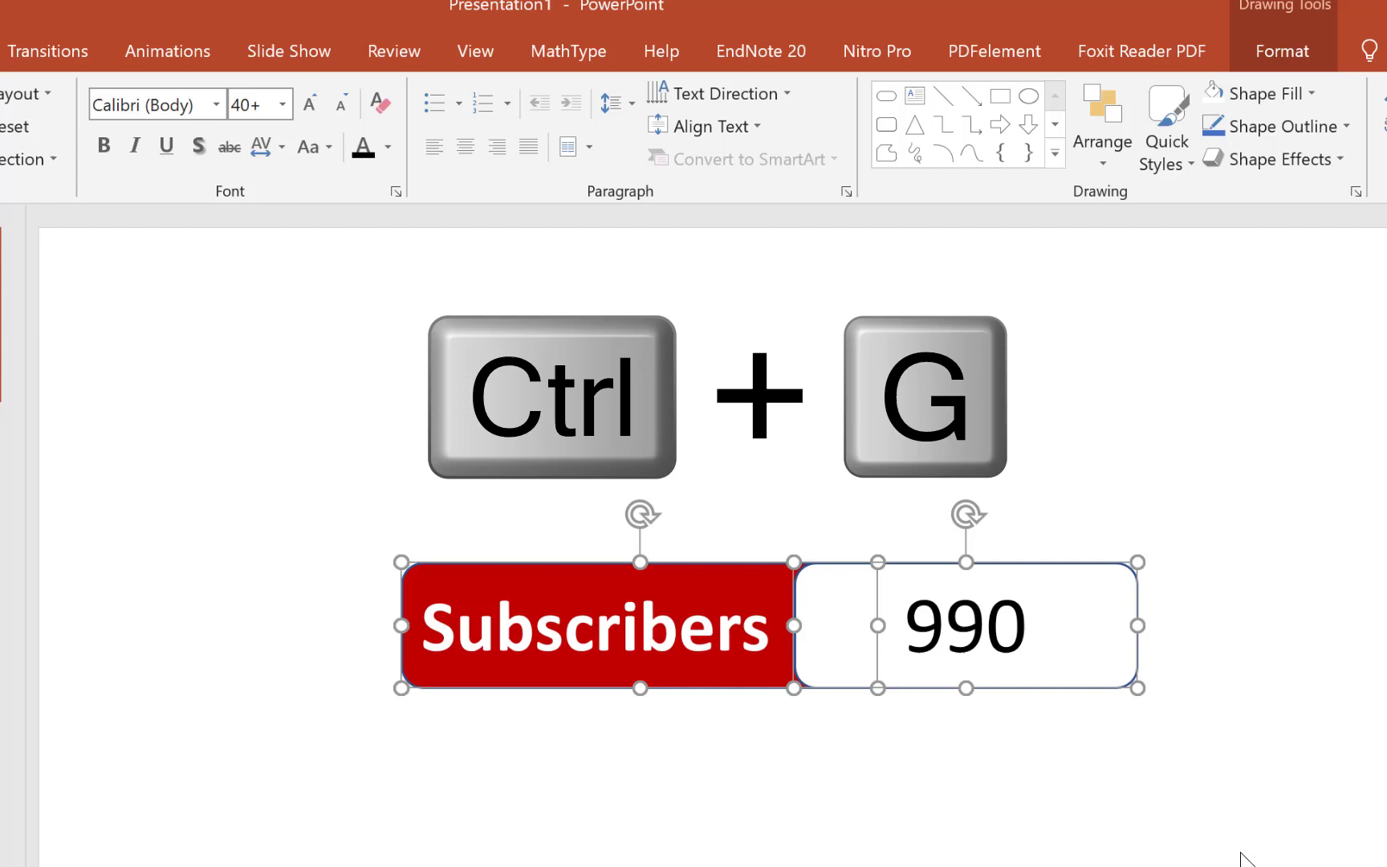
{"action": "key", "text": "ctrl+g"}
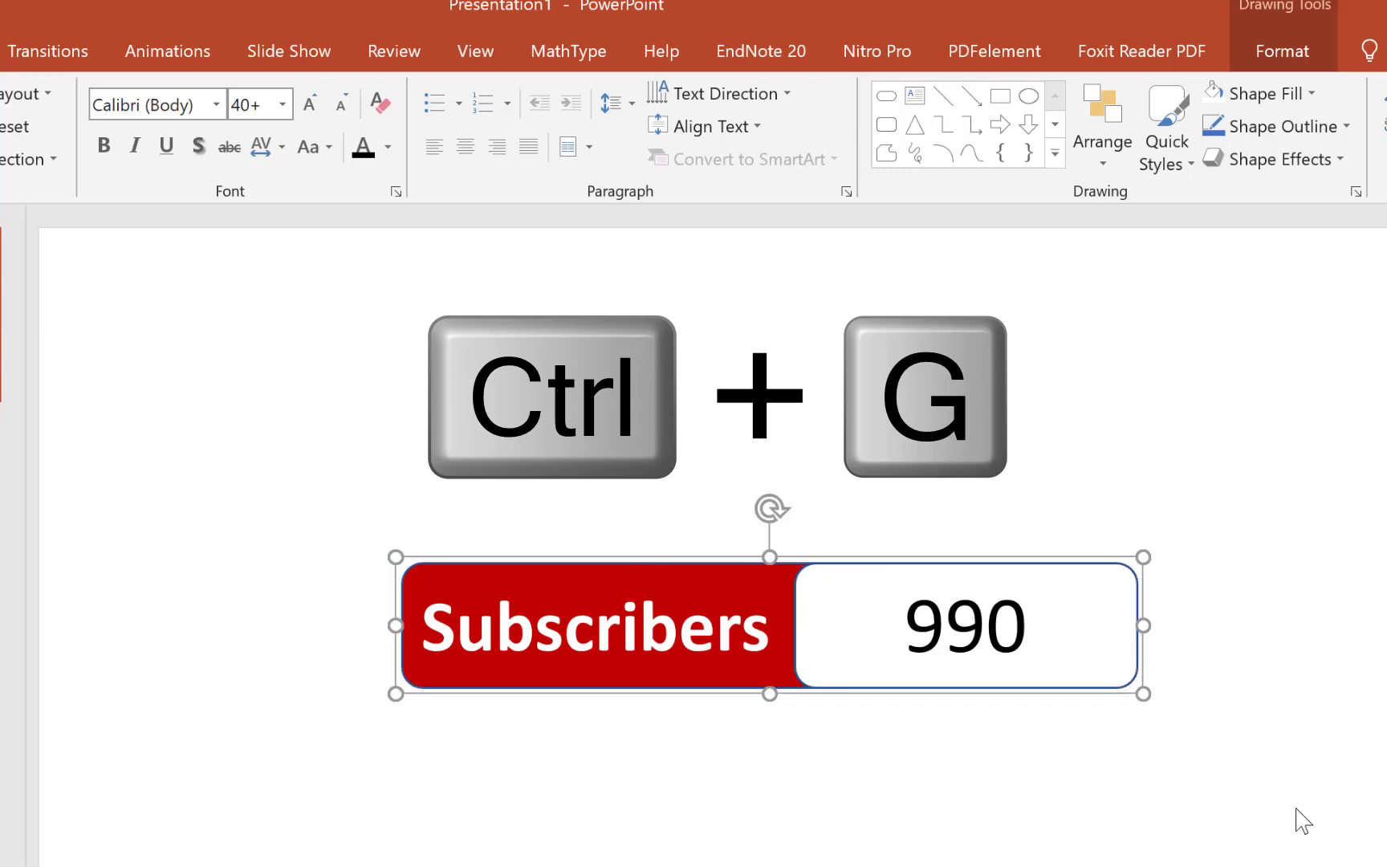
{"action": "key", "text": "Ctrl+G"}
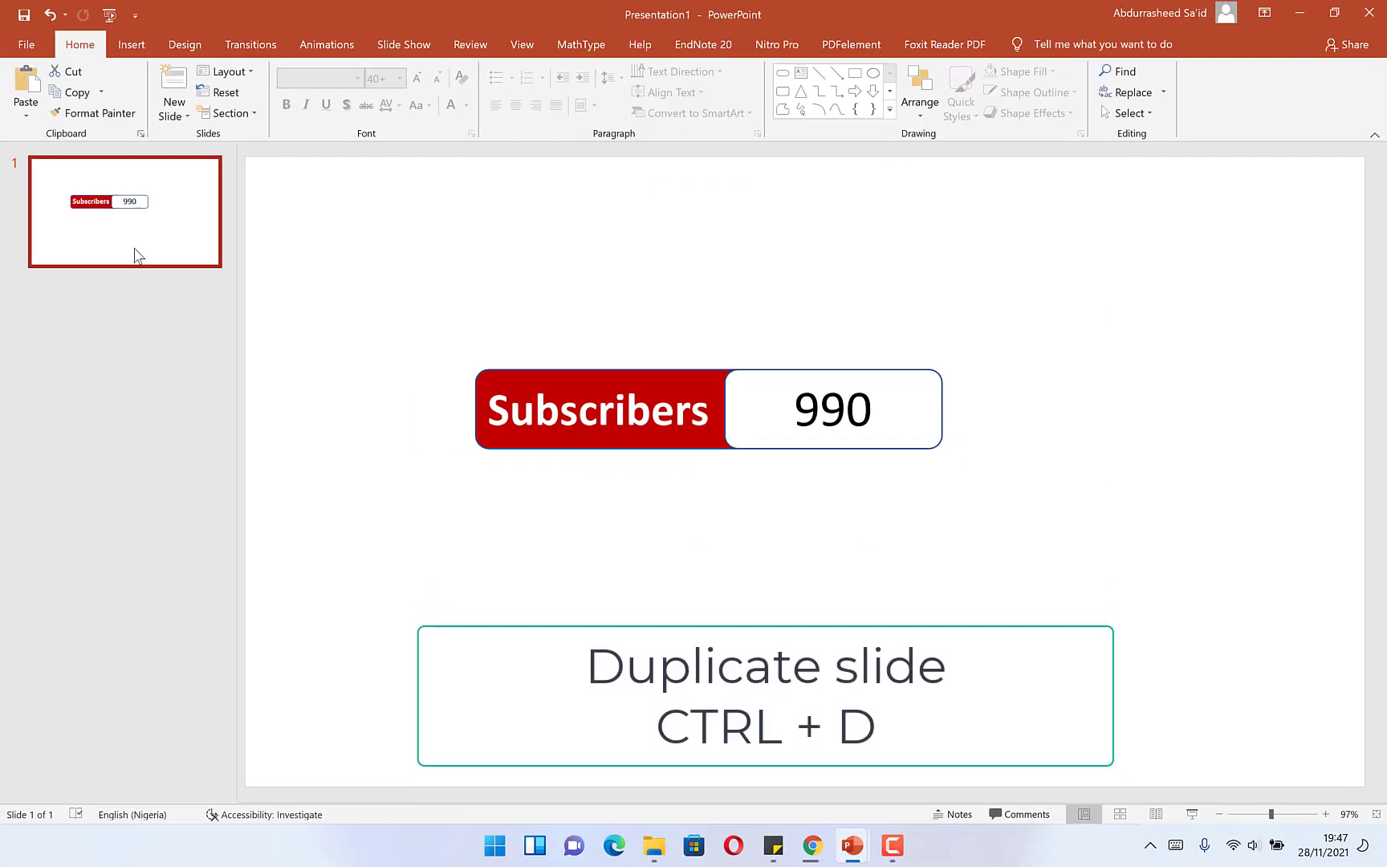
Step: Duplicate the slide and retype the counter as 991, 992 and onward on each copy
{"action": "key", "text": "ctrl+d"}
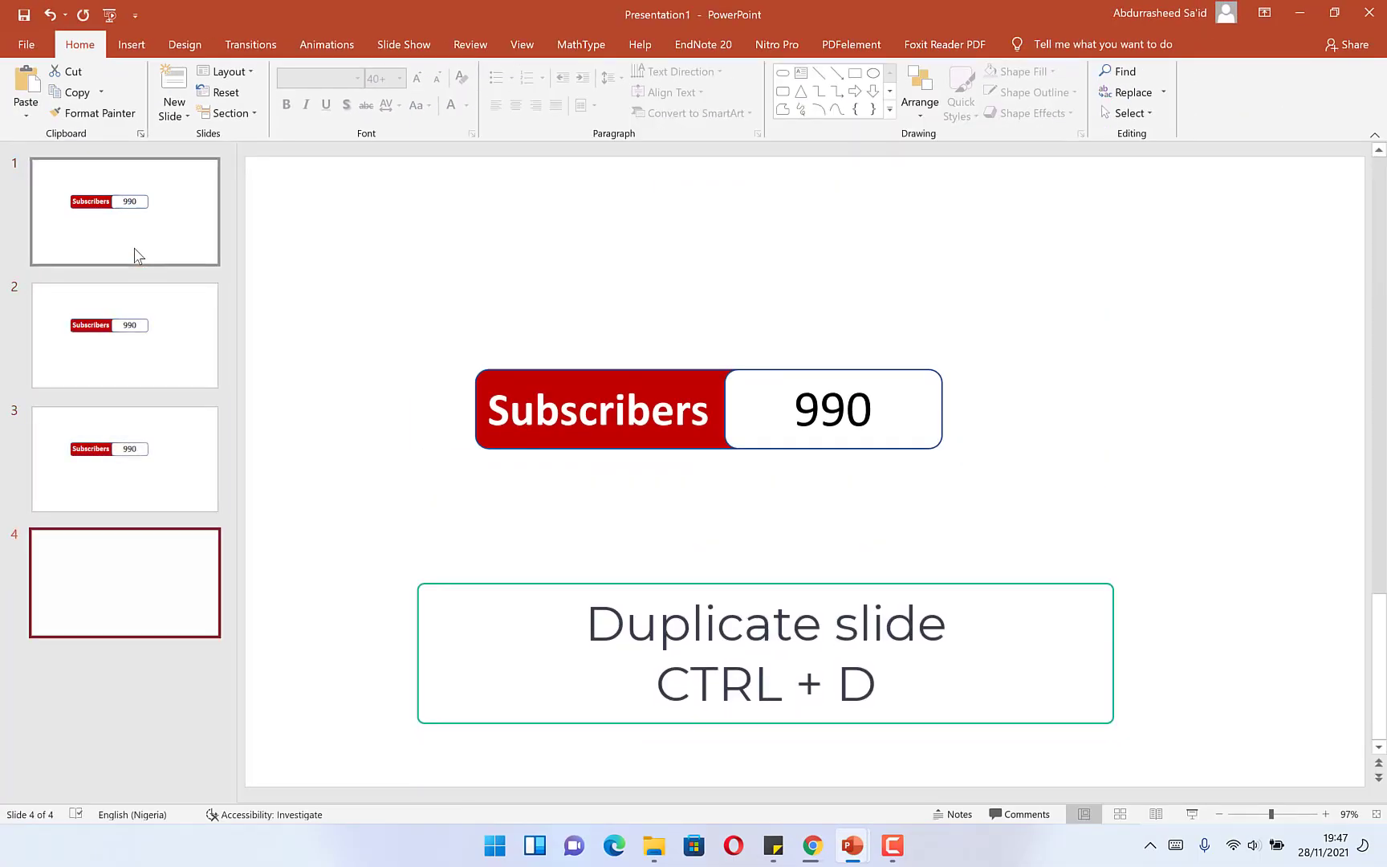
{"action": "left_click", "coordinate": [125, 334]}
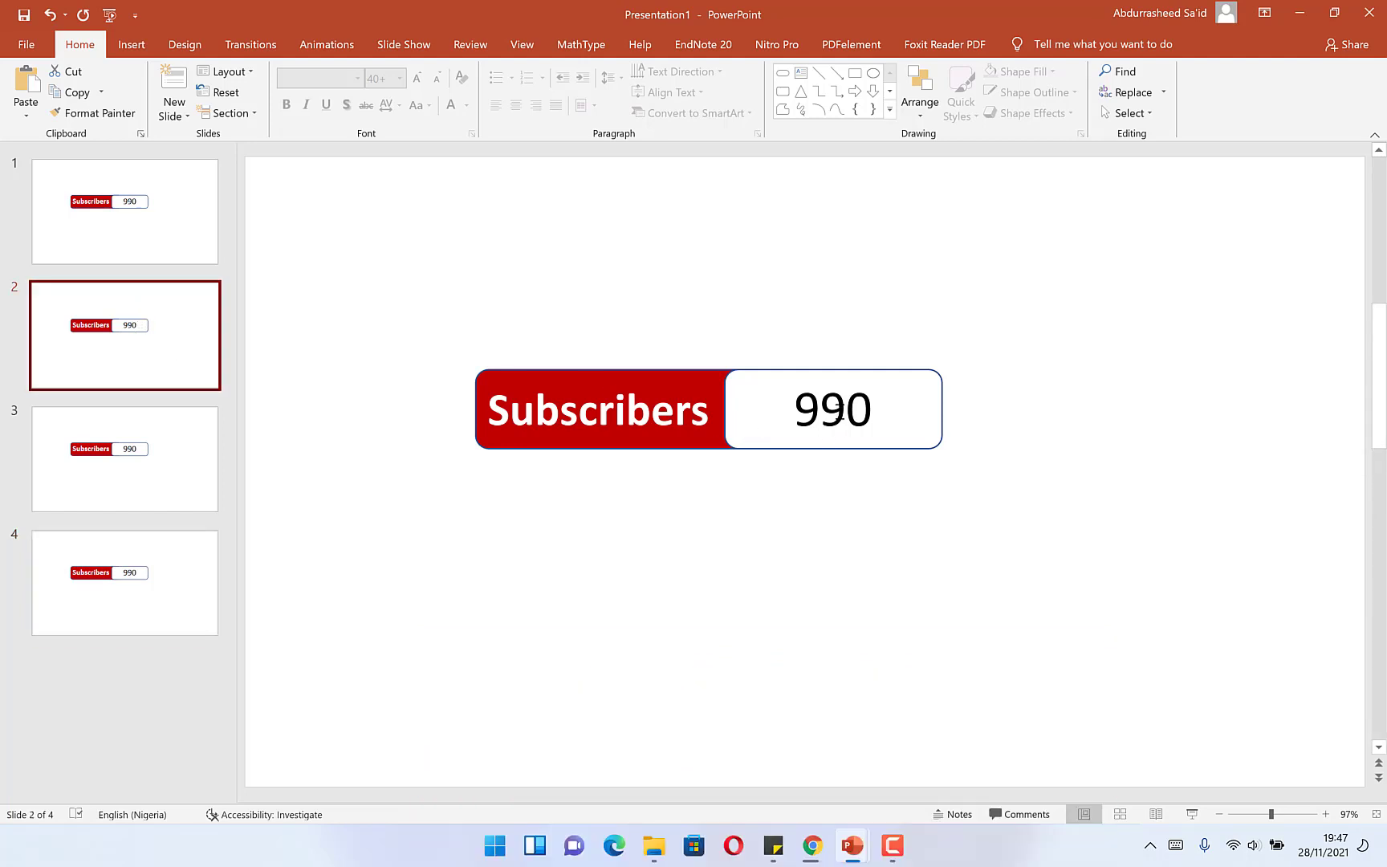
{"action": "left_click", "coordinate": [832, 409]}
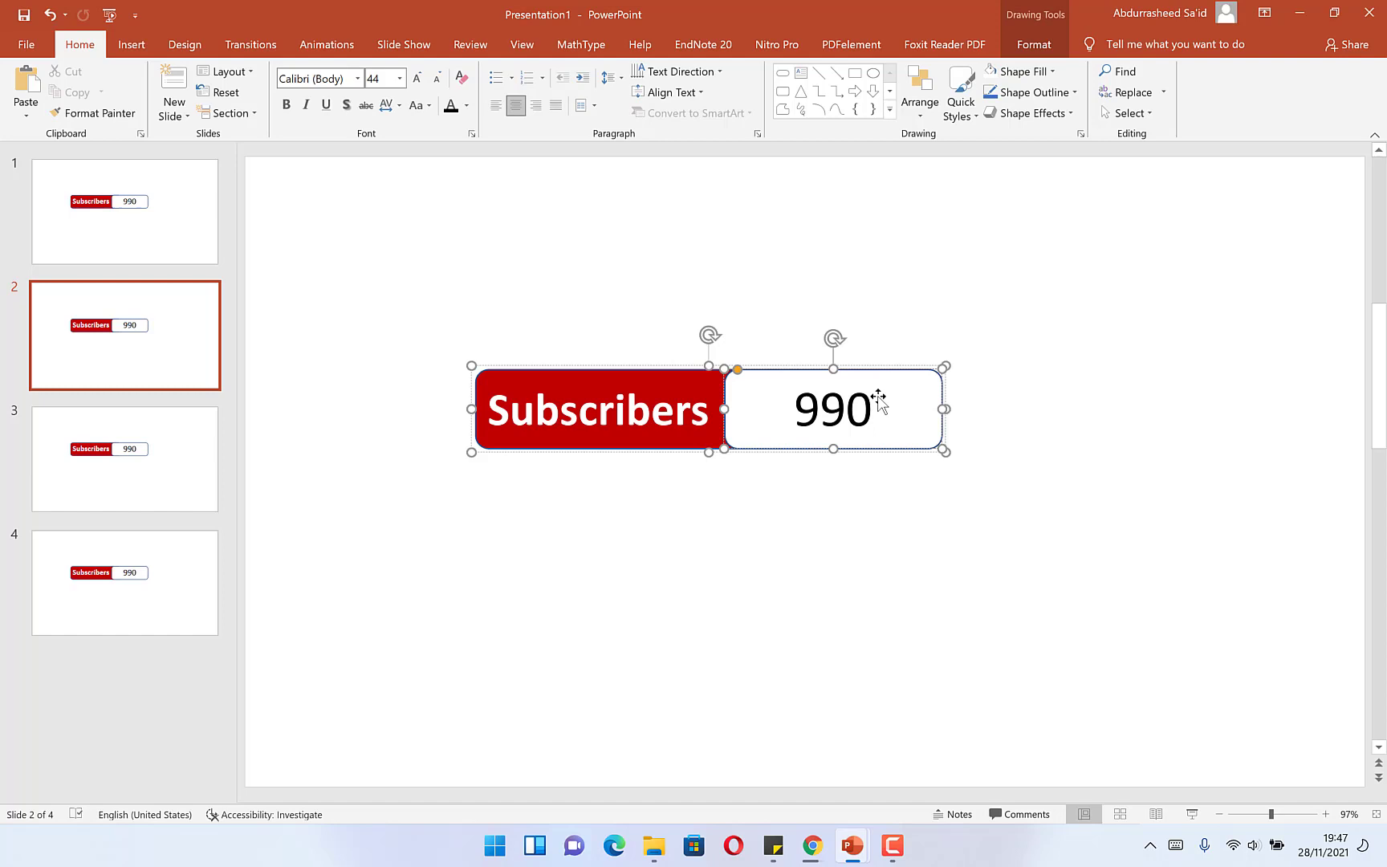
{"action": "left_click", "coordinate": [124, 457]}
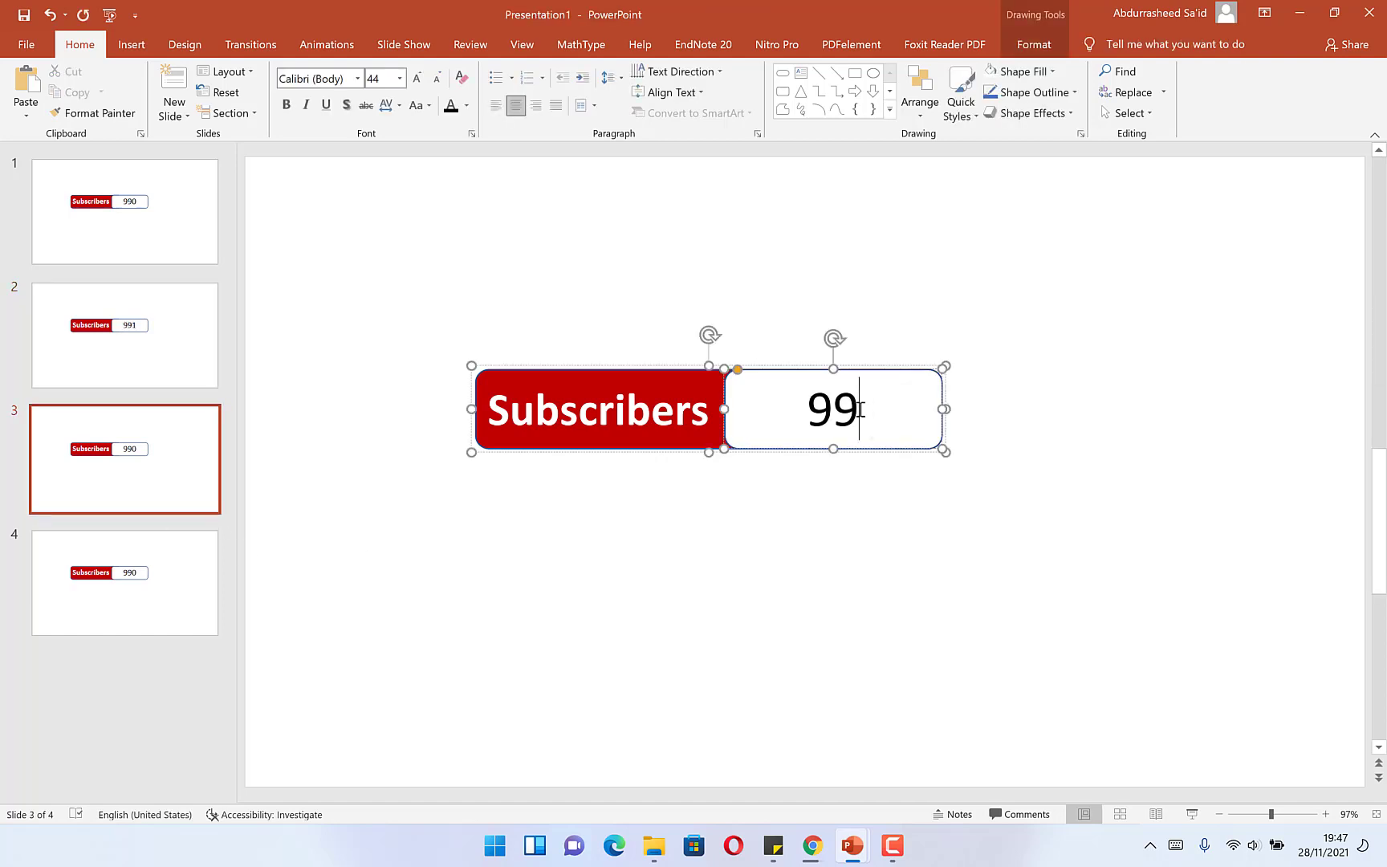
{"action": "left_click", "coordinate": [125, 581]}
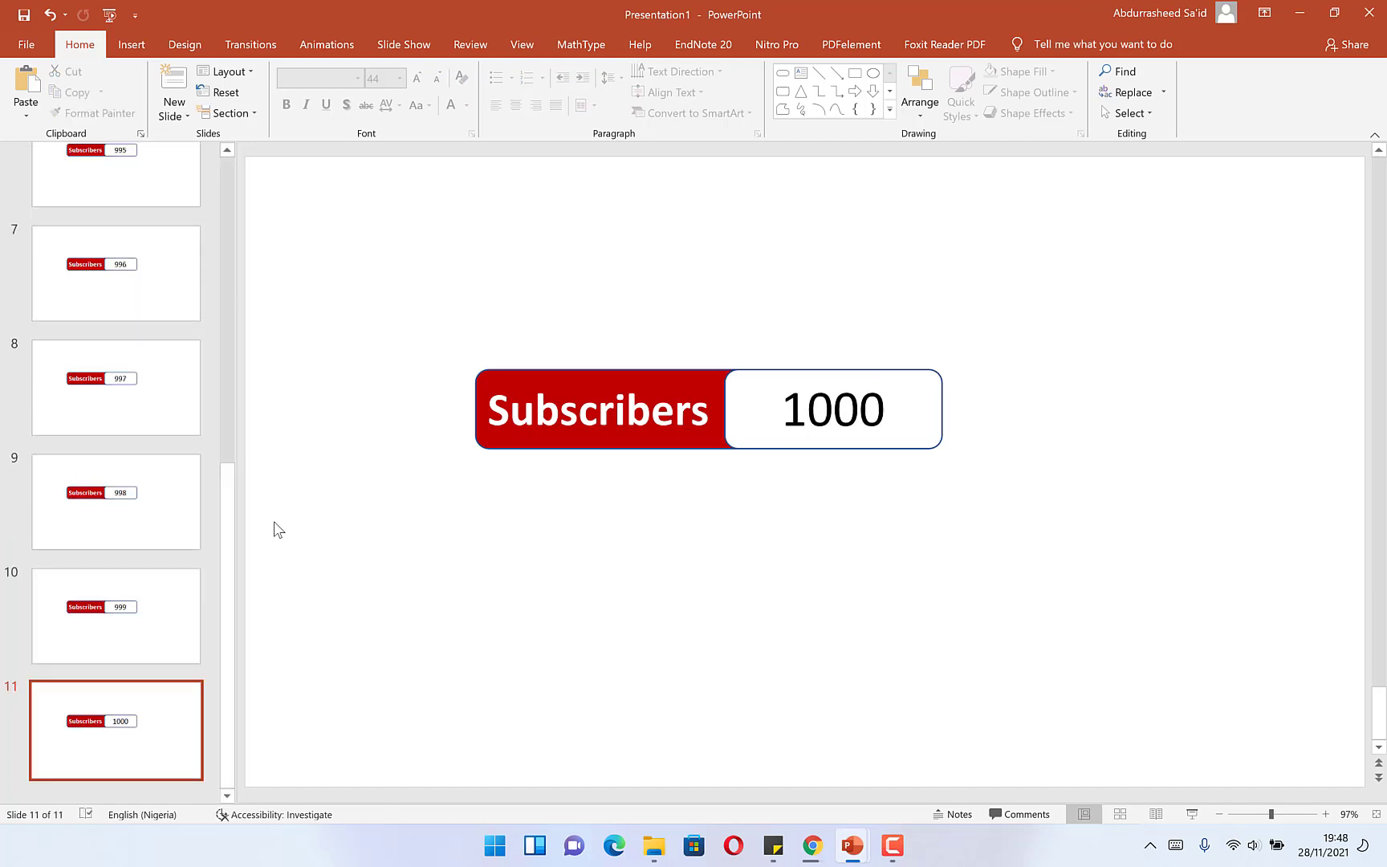
Step: Review the slide list to check the counters on the 992 and 993 slides
{"action": "scroll", "scroll_direction": "up", "scroll_amount": 3}
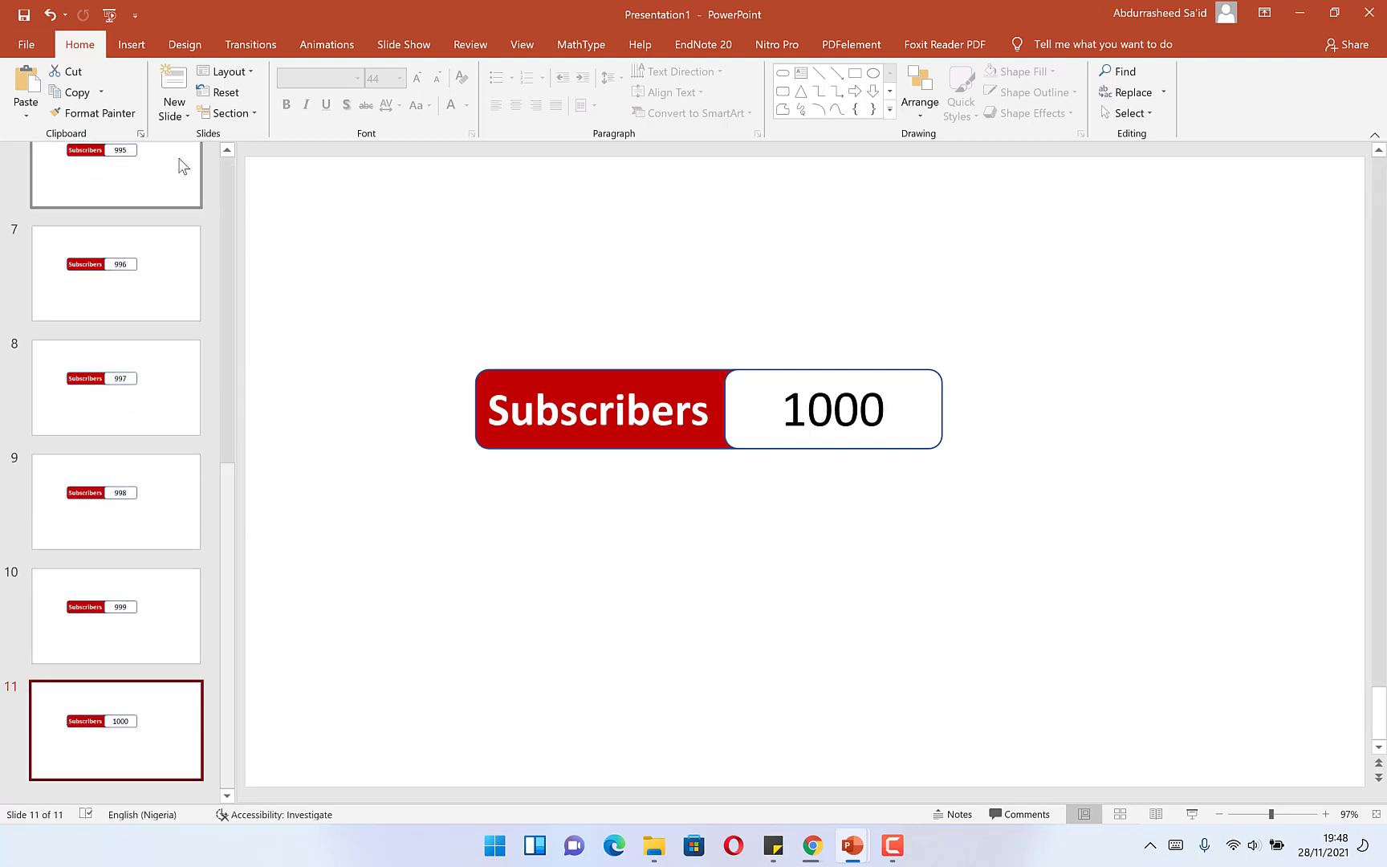
{"action": "scroll", "scroll_direction": "up", "scroll_amount": 3}
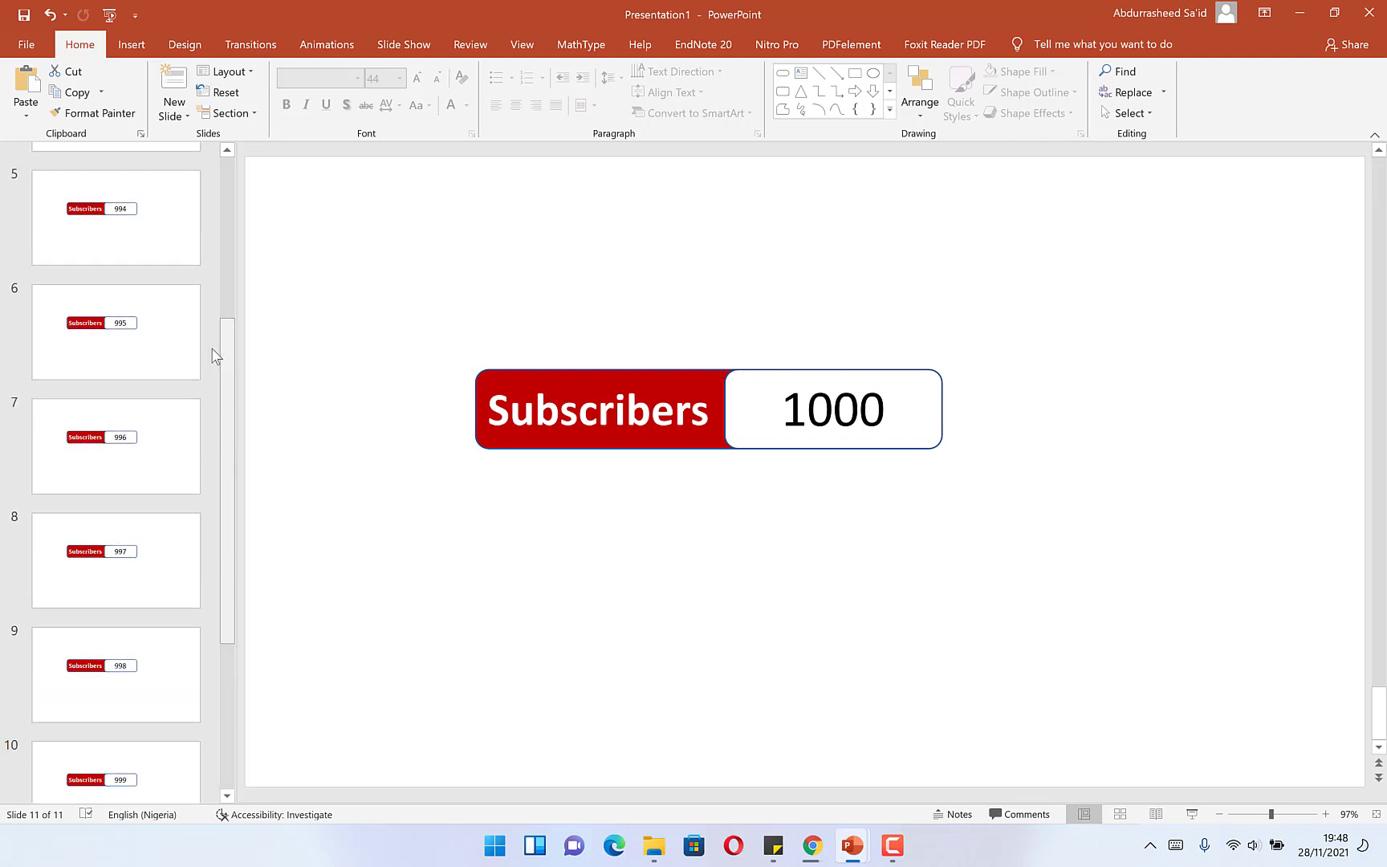
{"action": "scroll", "scroll_direction": "up", "scroll_amount": 3}
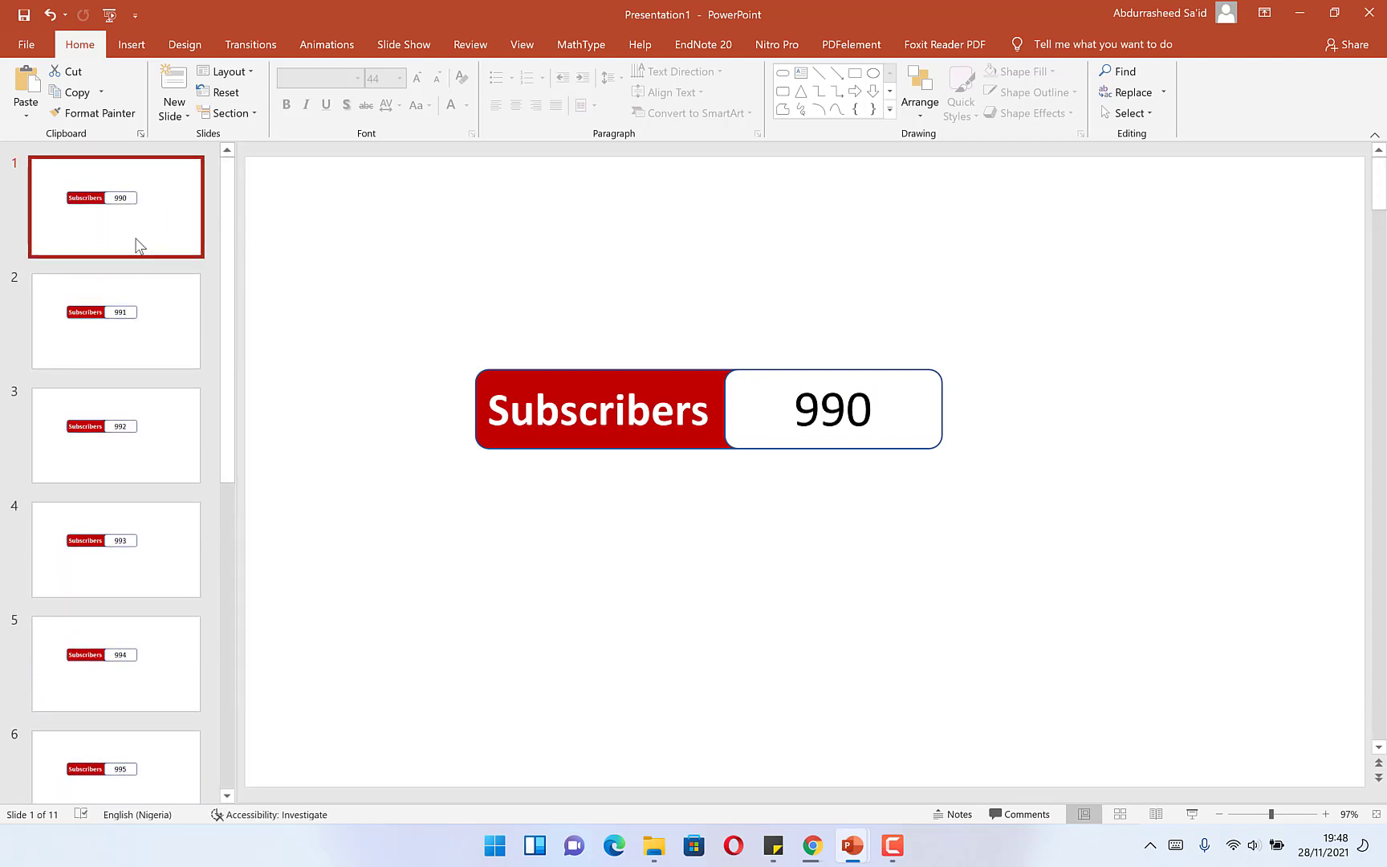
{"action": "left_click", "coordinate": [115, 435]}
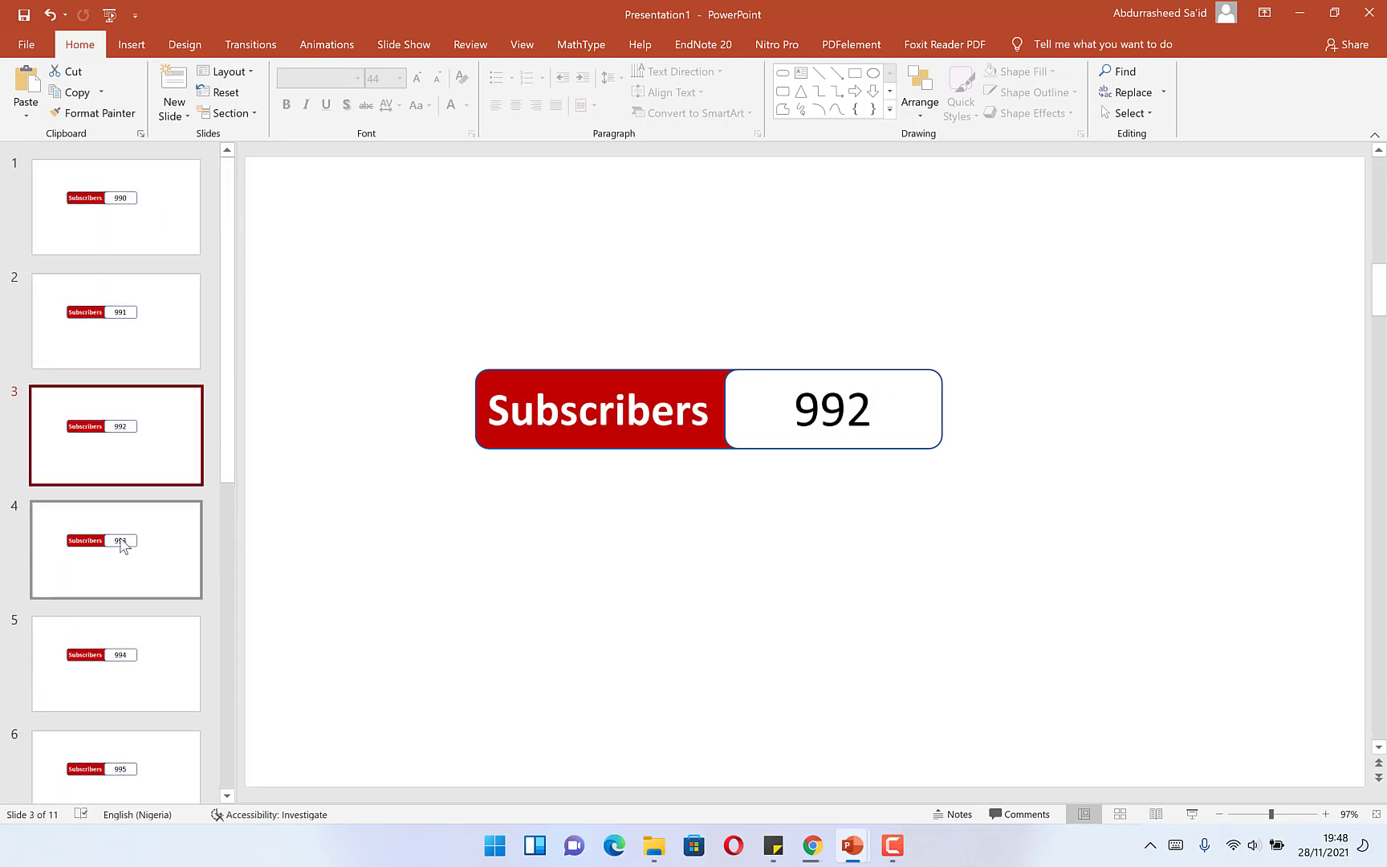
{"action": "left_click", "coordinate": [115, 549]}
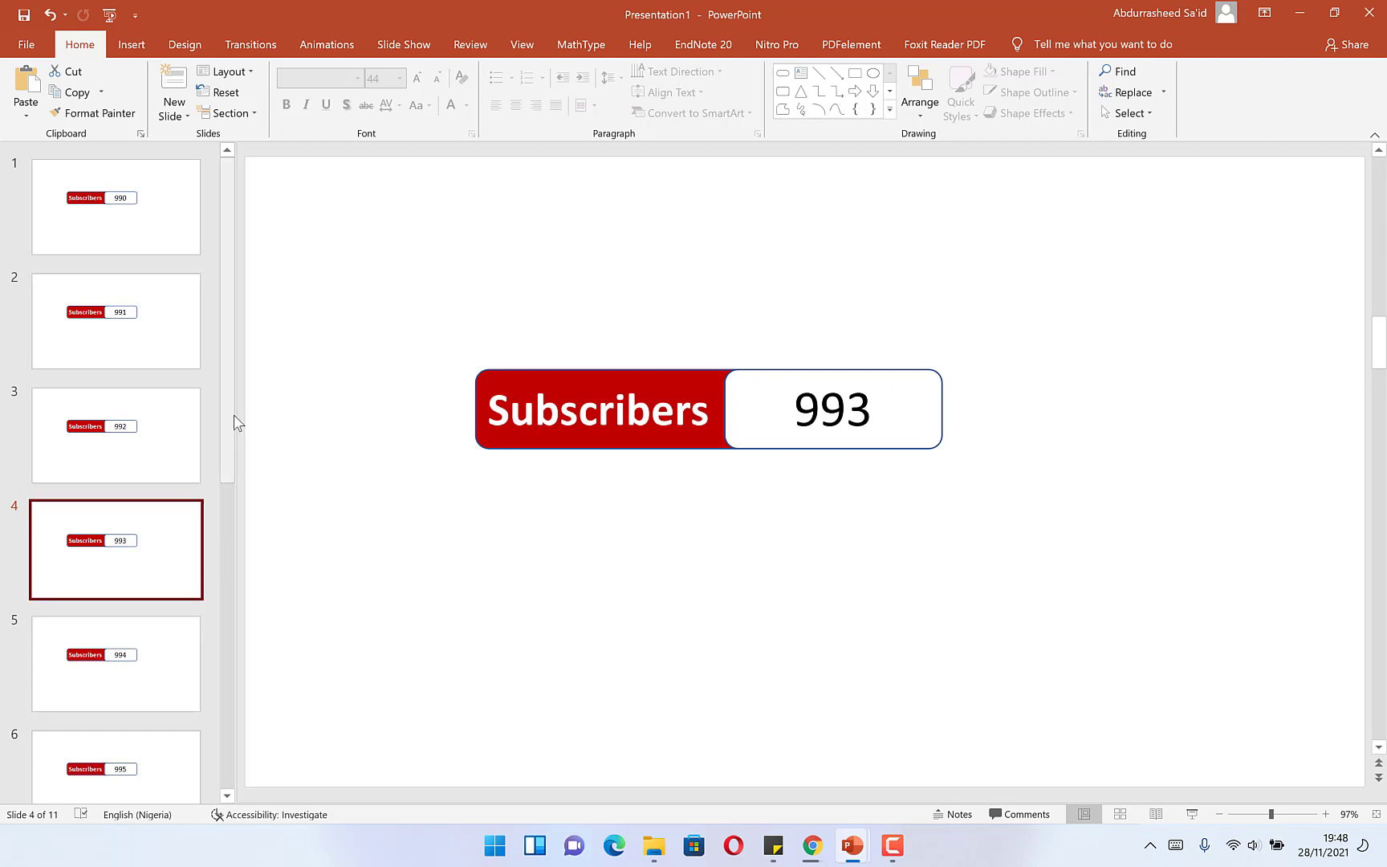
{"action": "scroll", "scroll_direction": "down", "scroll_amount": 3}
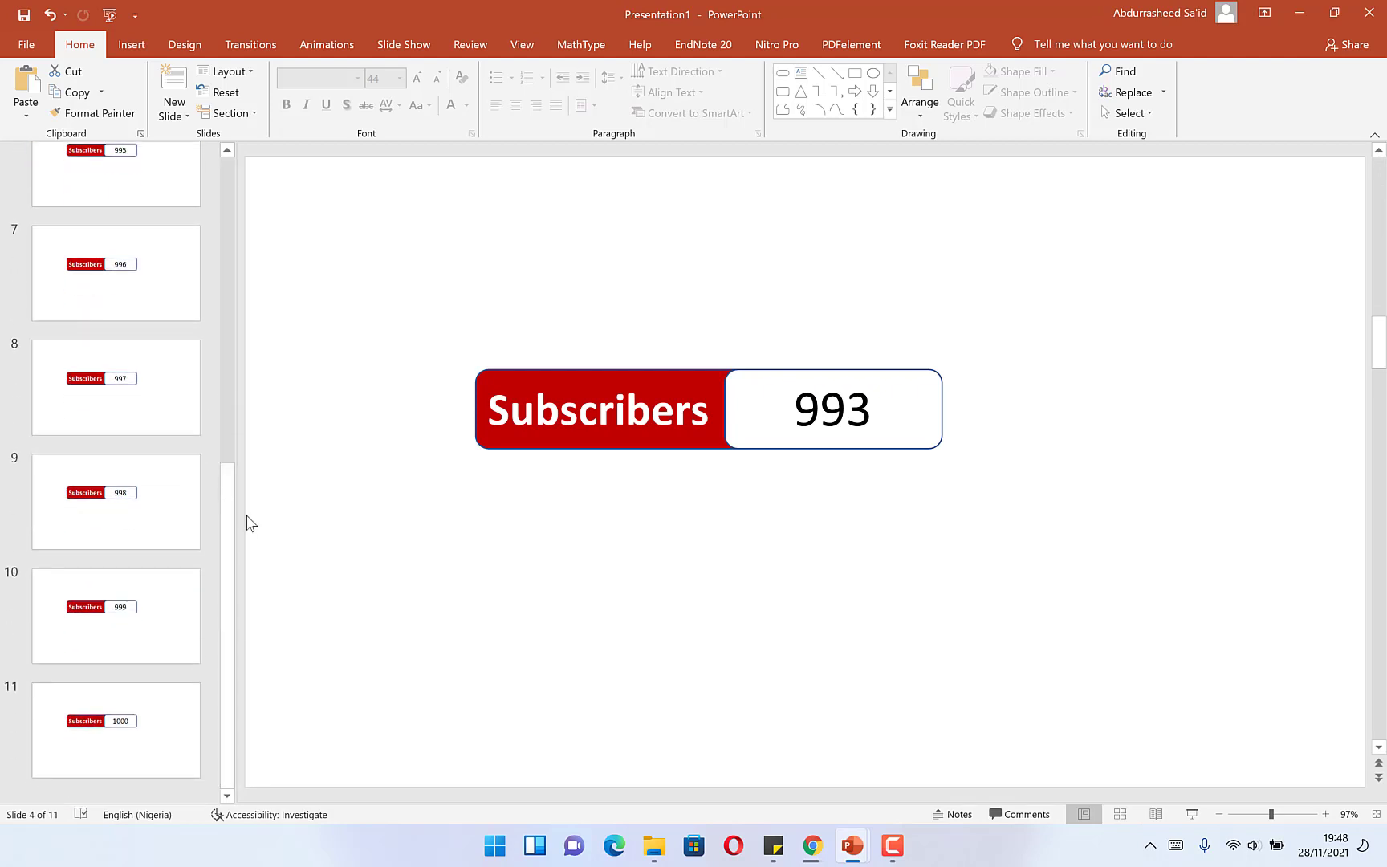
Step: Choose Create a Video export at HD 720p quality
{"action": "left_click", "coordinate": [25, 45]}
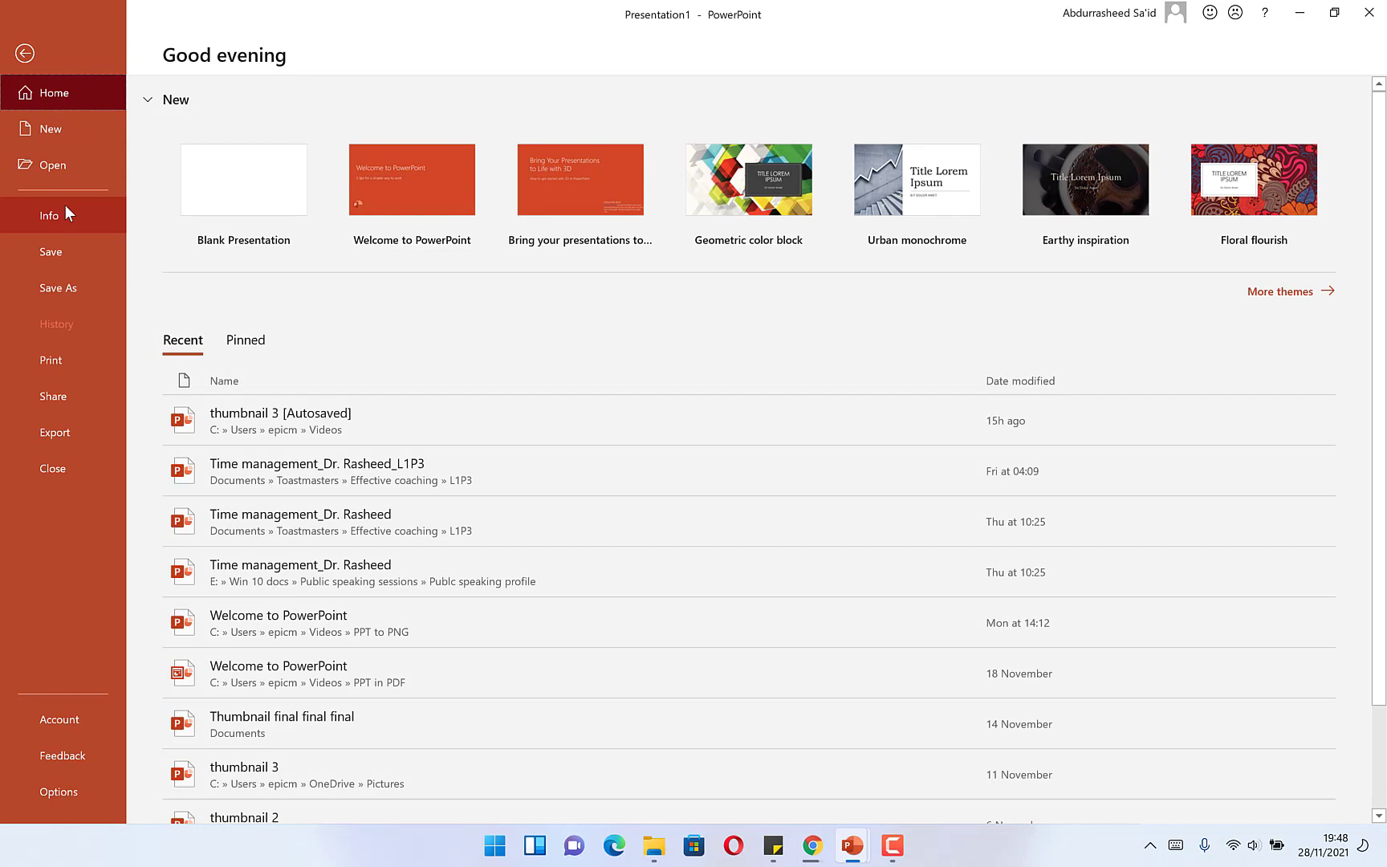
{"action": "mouse_move", "coordinate": [54, 432]}
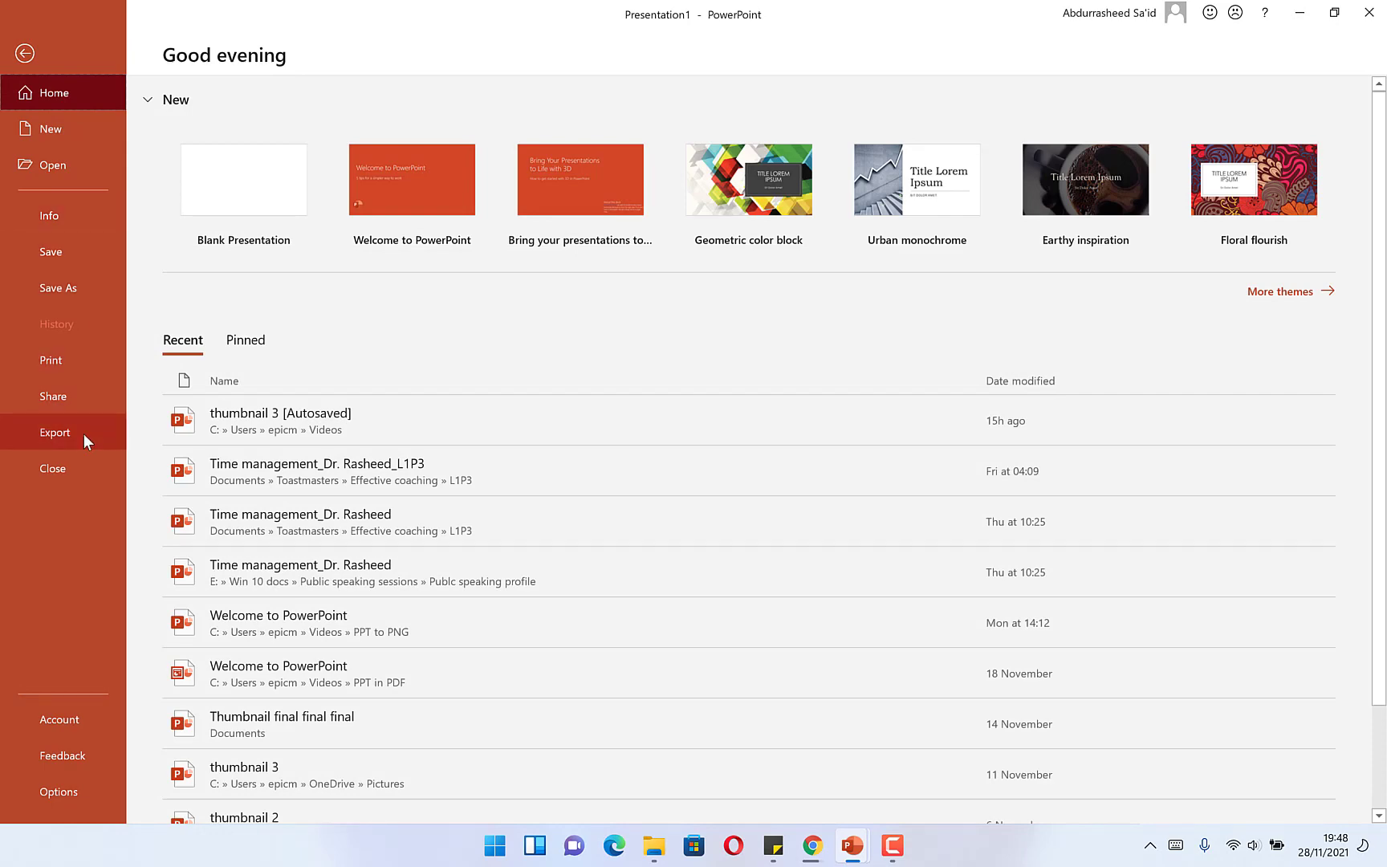
{"action": "left_click", "coordinate": [55, 432]}
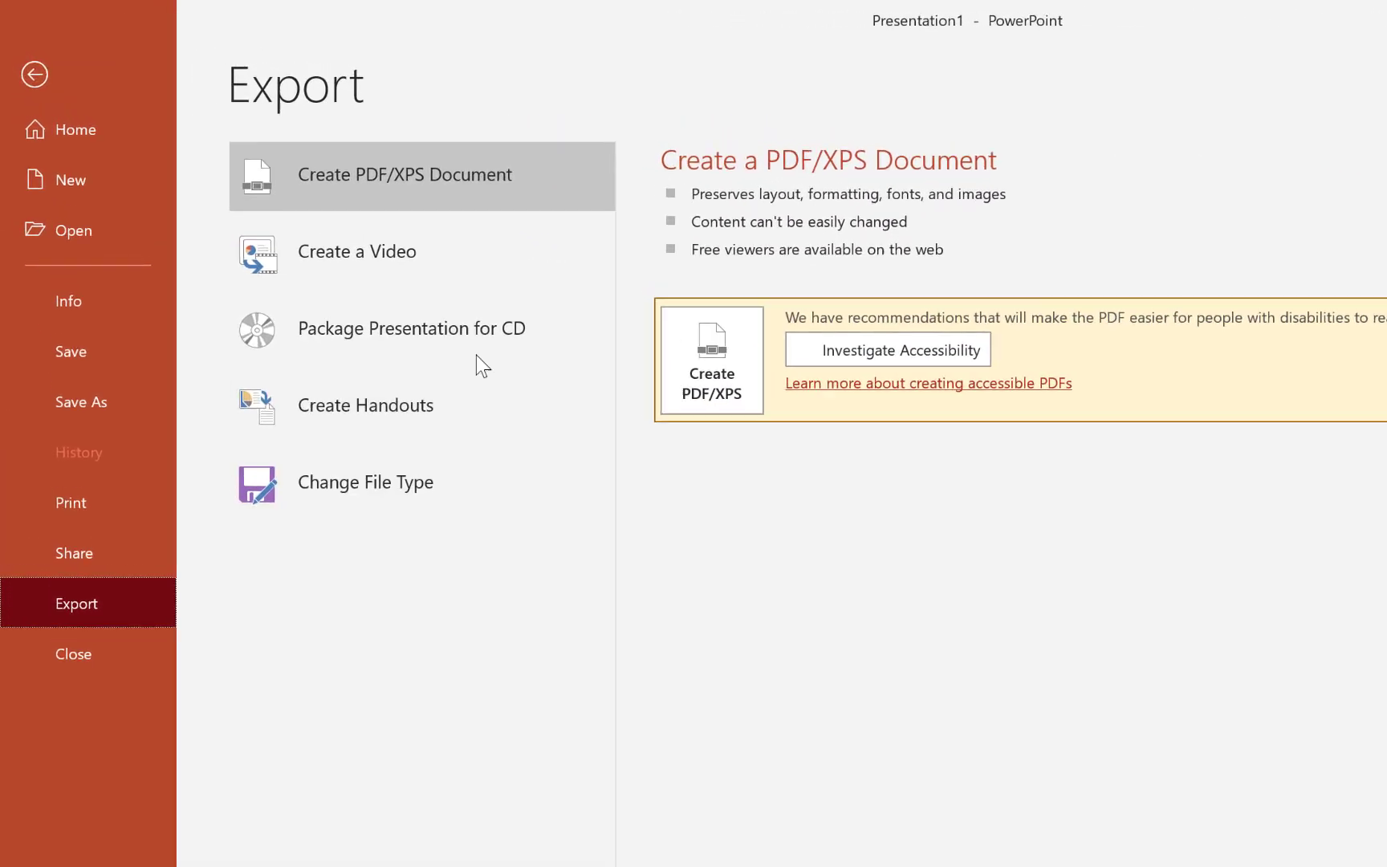
{"action": "mouse_move", "coordinate": [424, 252]}
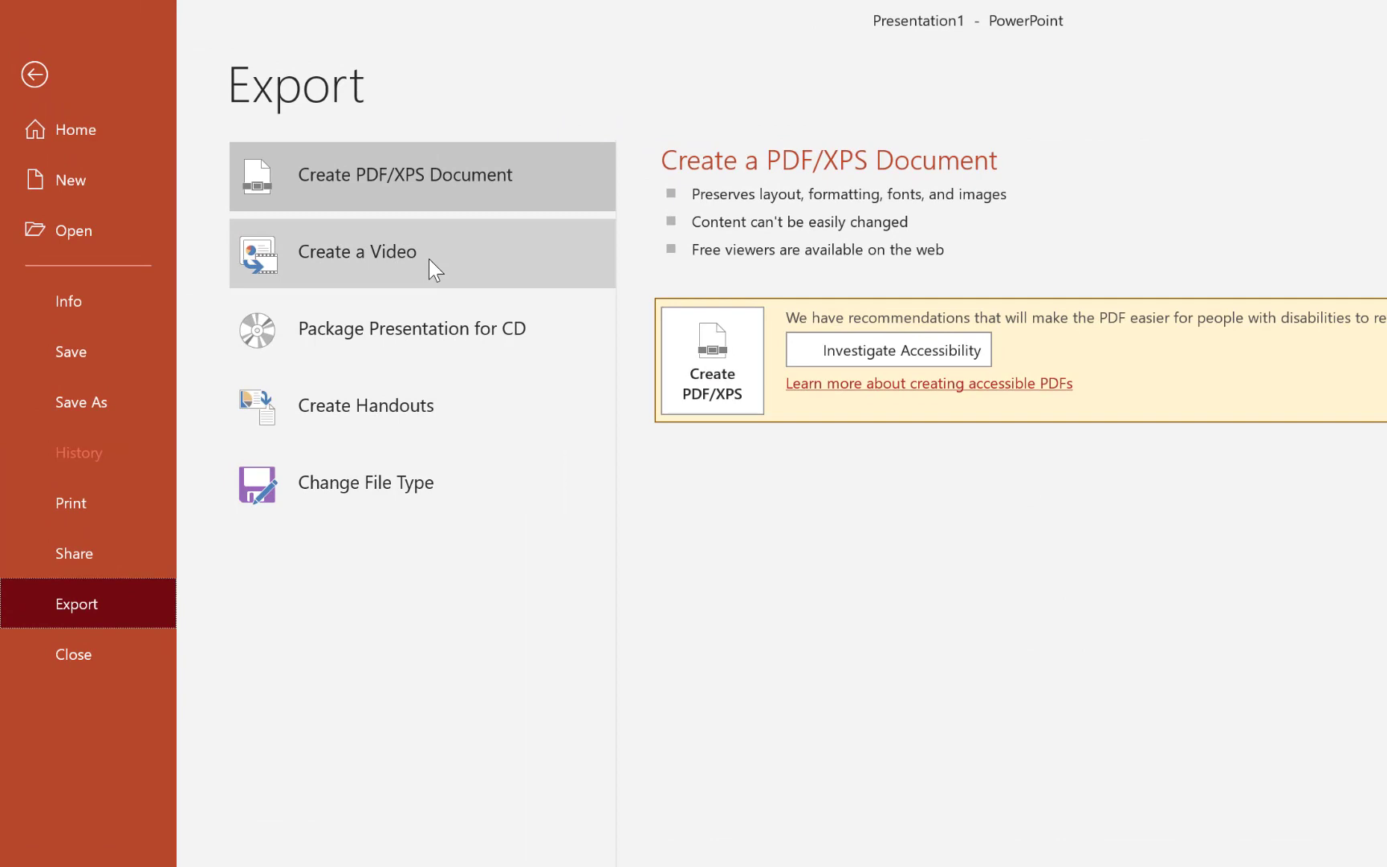
{"action": "left_click", "coordinate": [358, 253]}
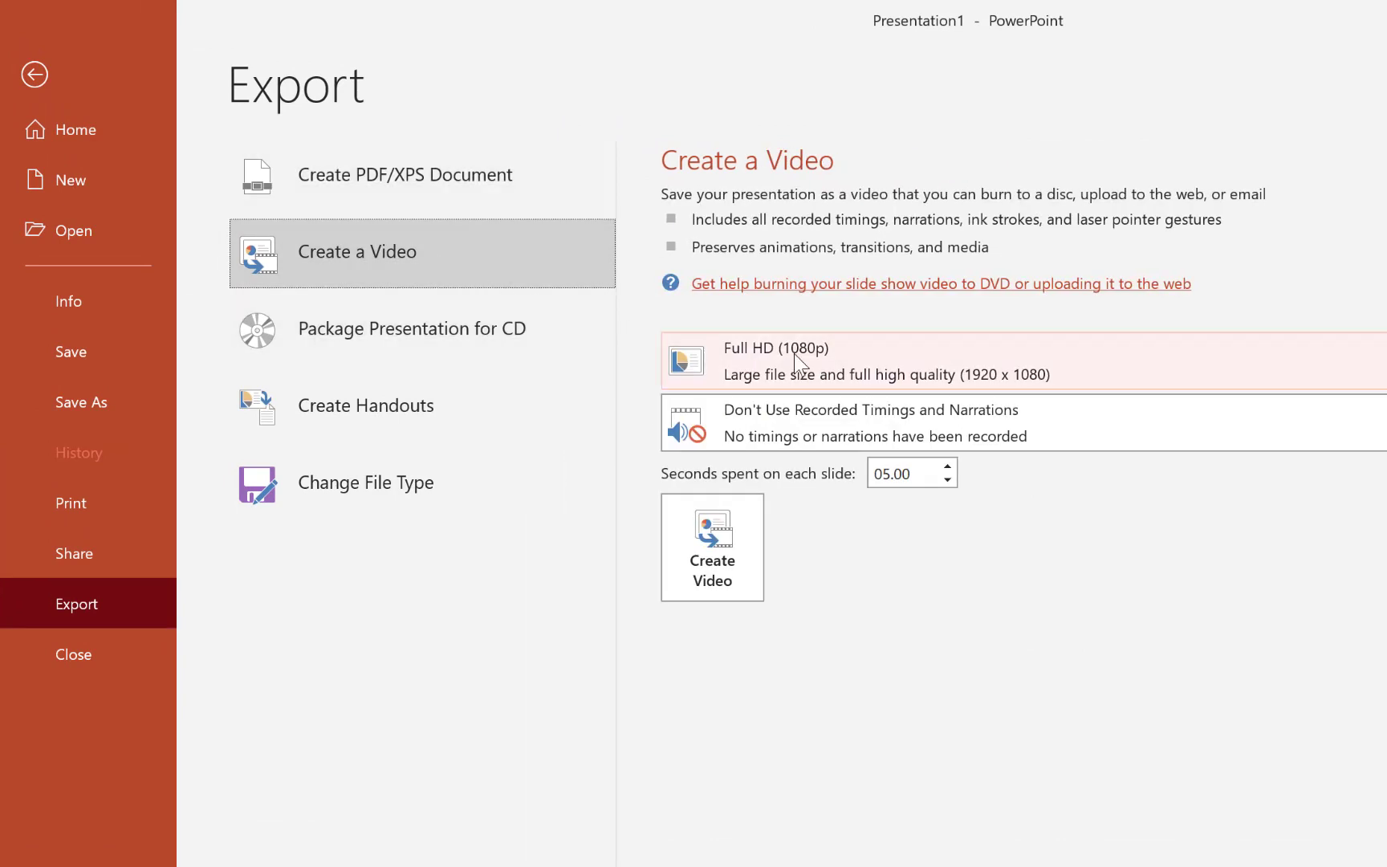
{"action": "mouse_move", "coordinate": [826, 383]}
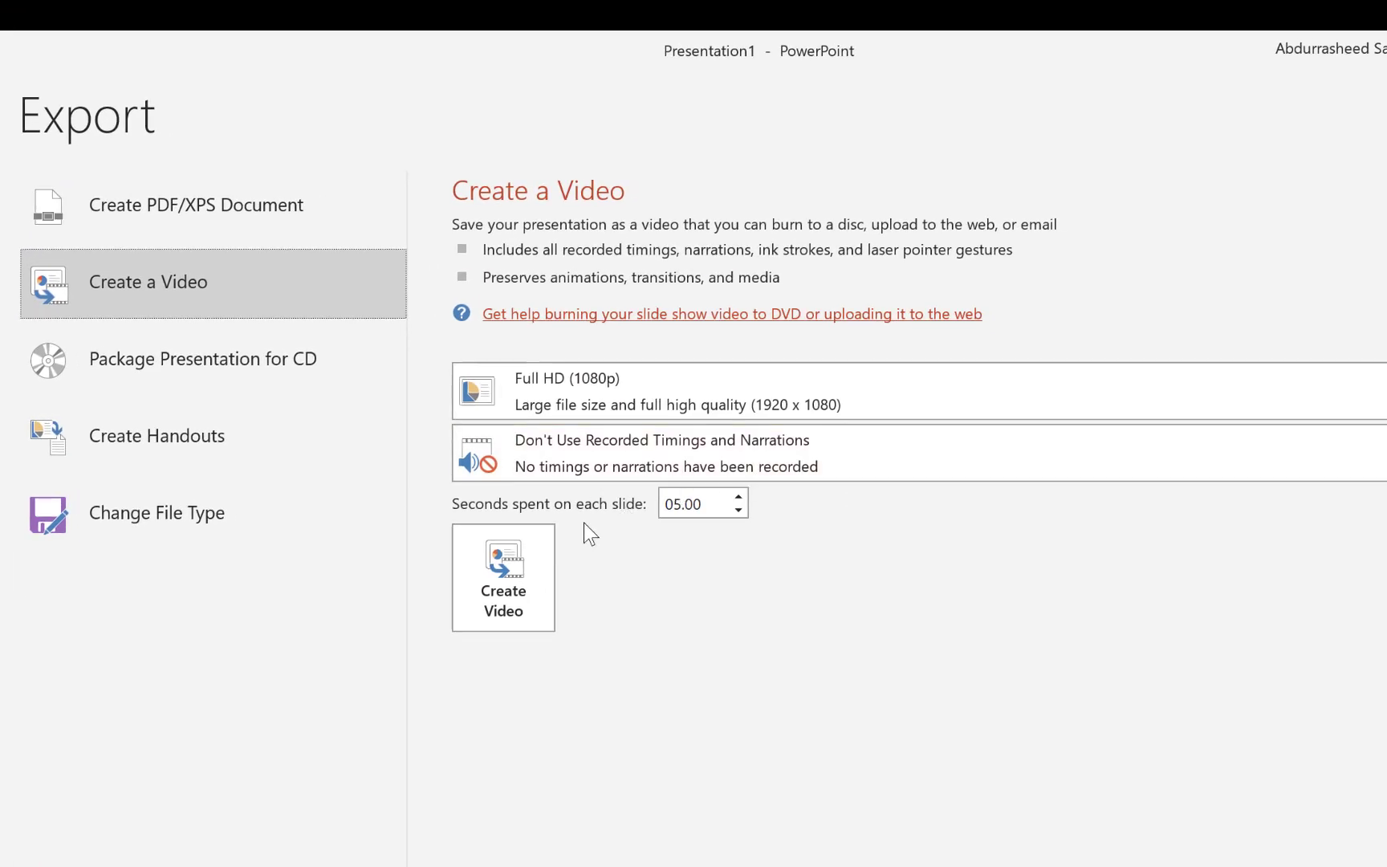
{"action": "left_click", "coordinate": [673, 392]}
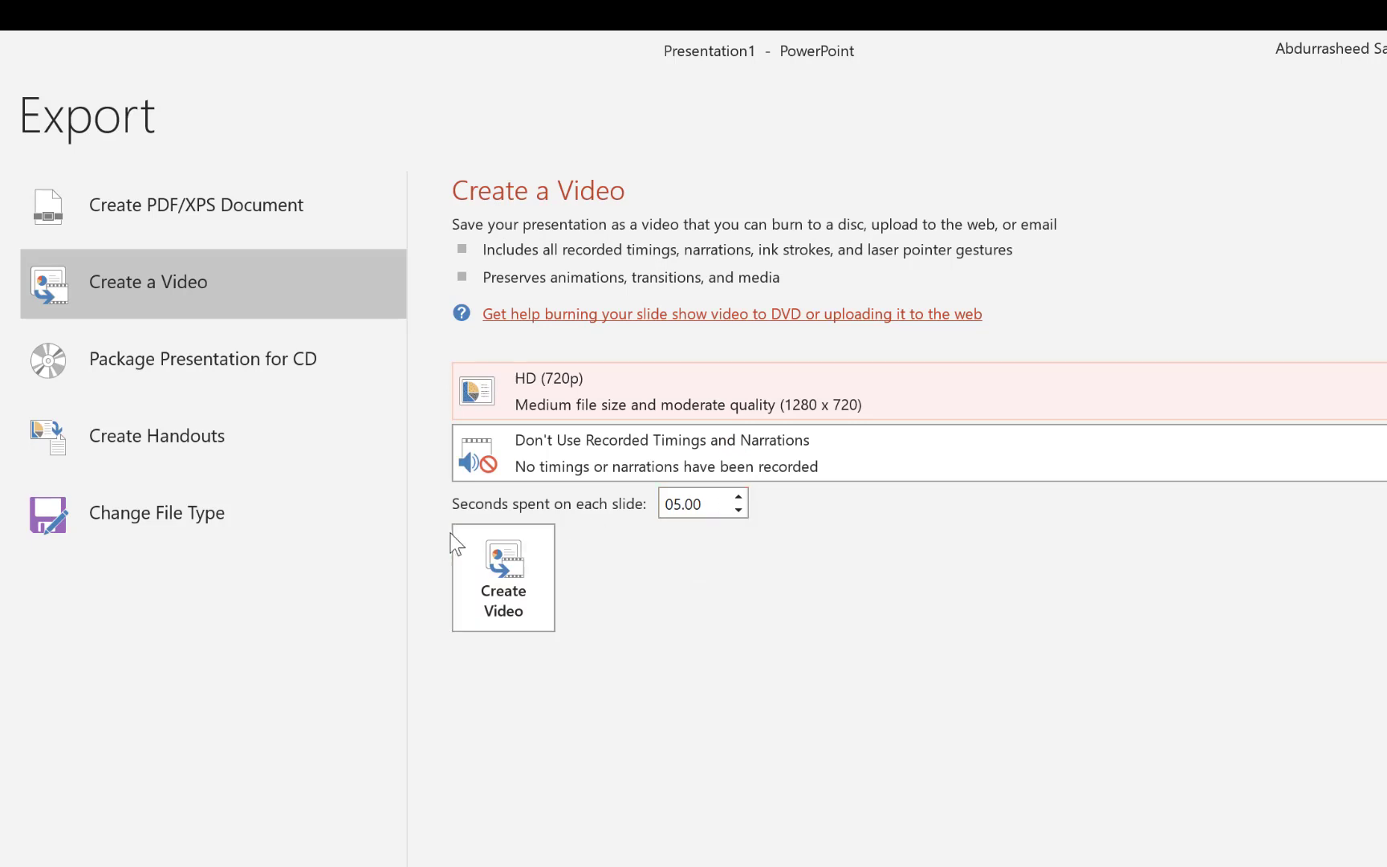
{"action": "mouse_move", "coordinate": [721, 515]}
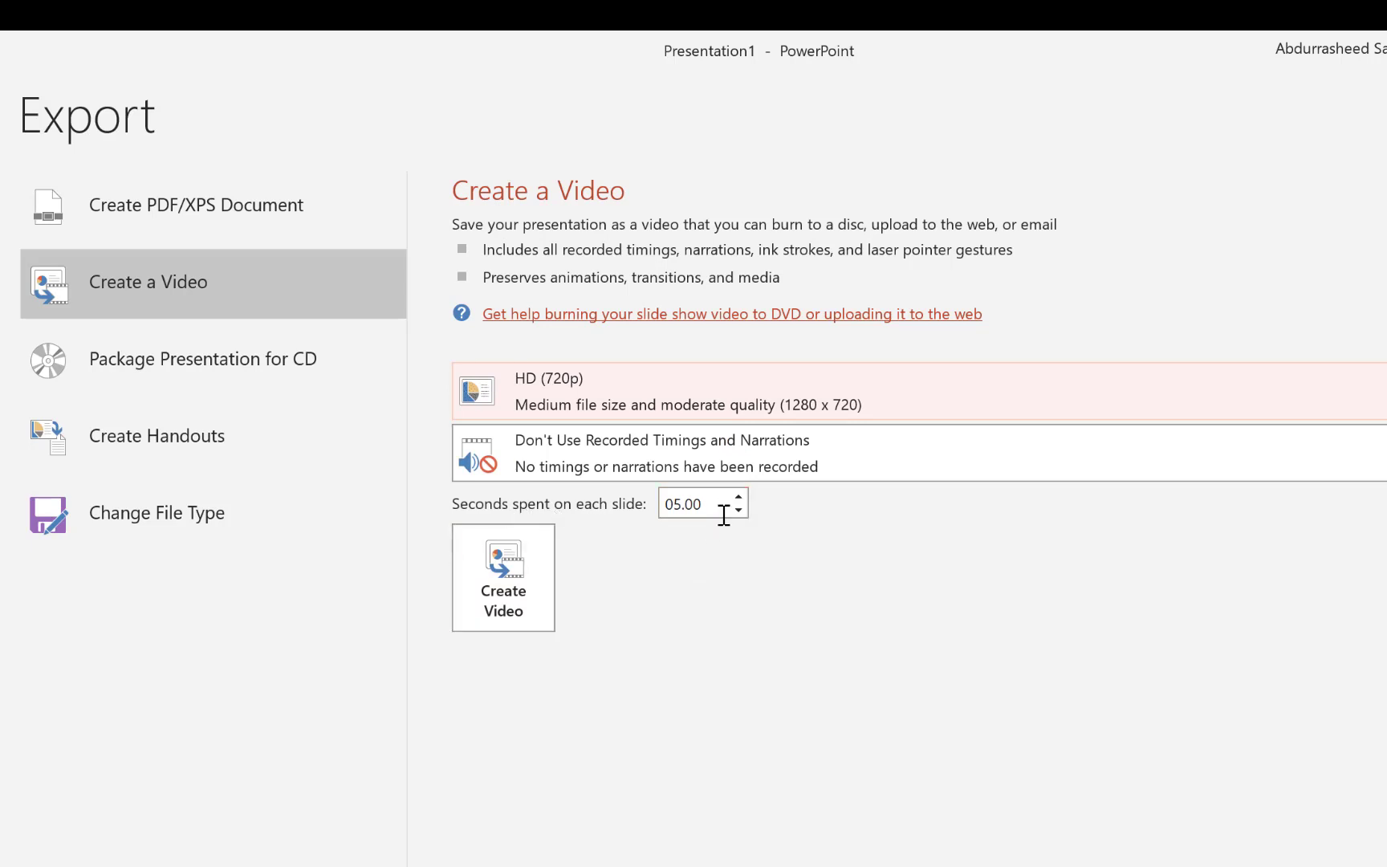
Step: Set the seconds spent on each slide to 00.50
{"action": "left_click", "coordinate": [737, 514]}
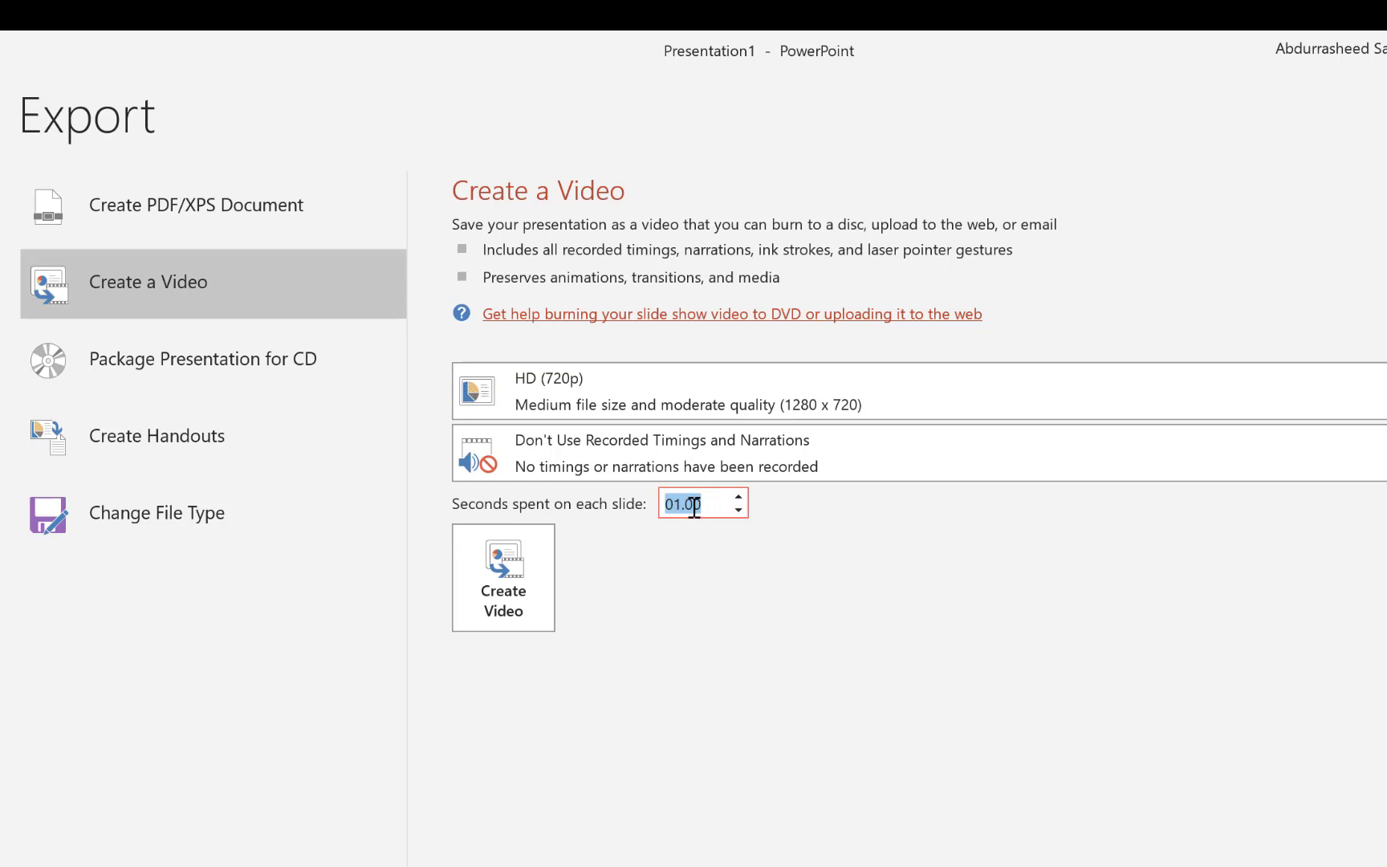
{"action": "mouse_move", "coordinate": [732, 534]}
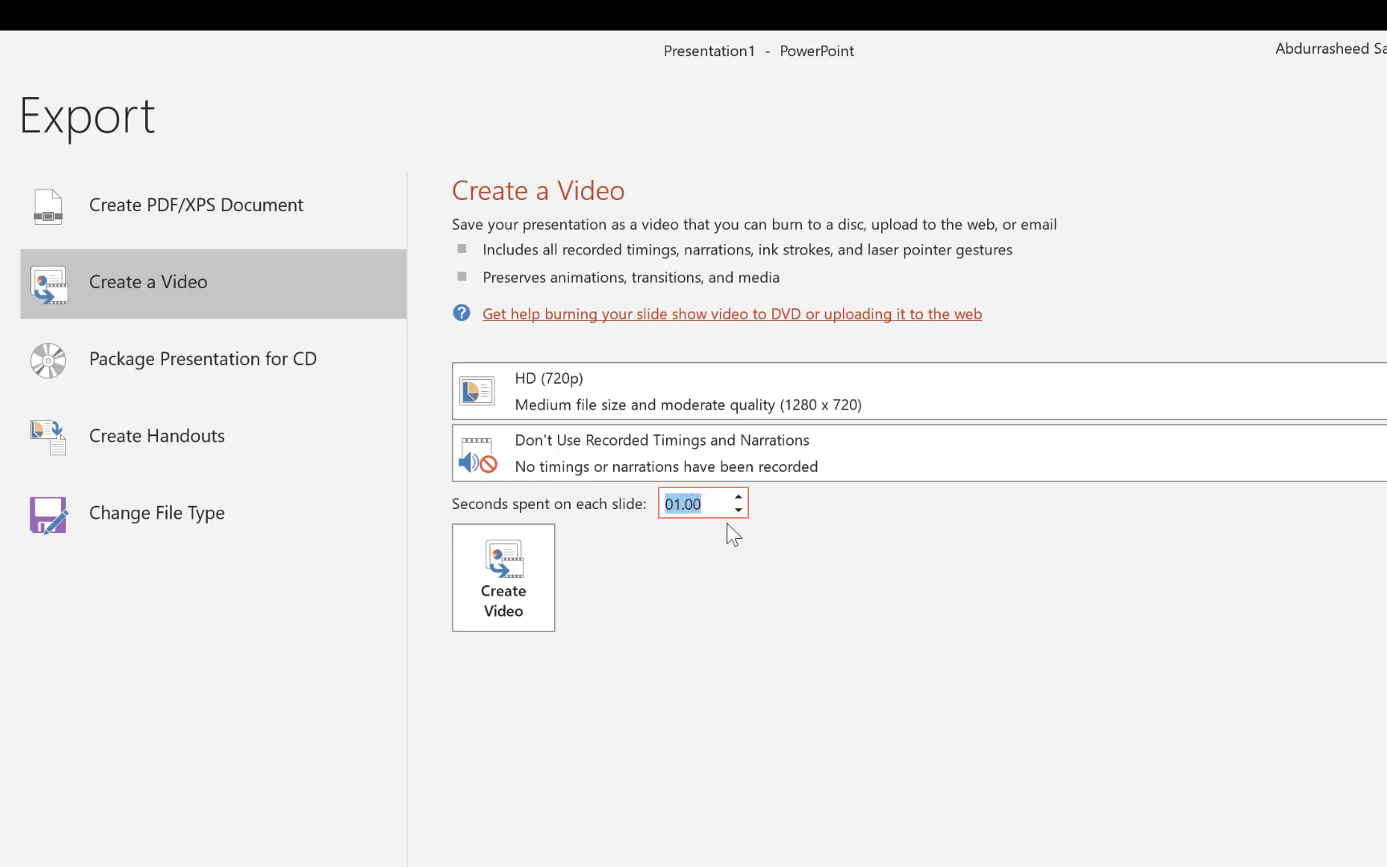
{"action": "left_click", "coordinate": [692, 503]}
{"action": "type", "text": "0.5"}
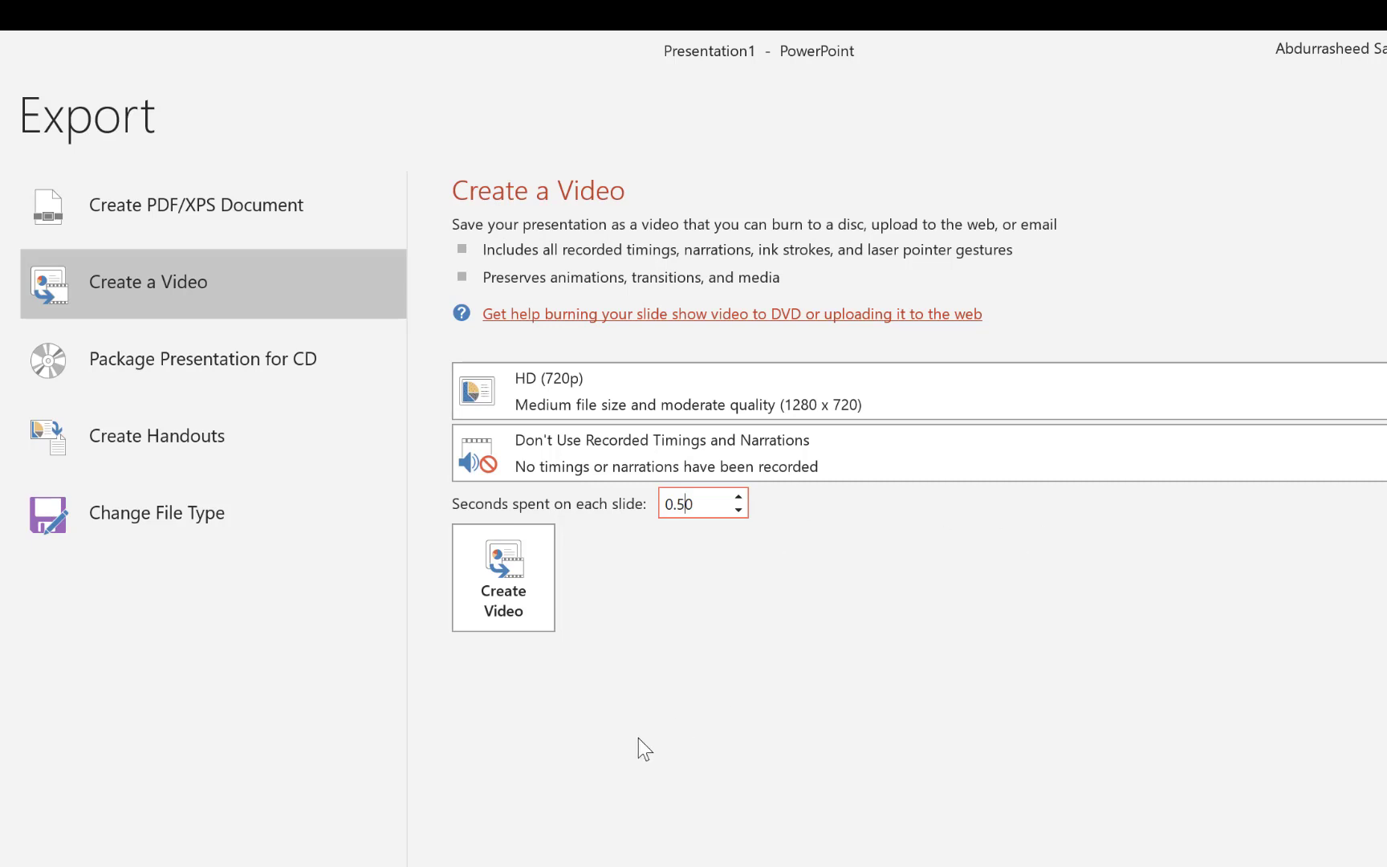
{"action": "left_click", "coordinate": [737, 515]}
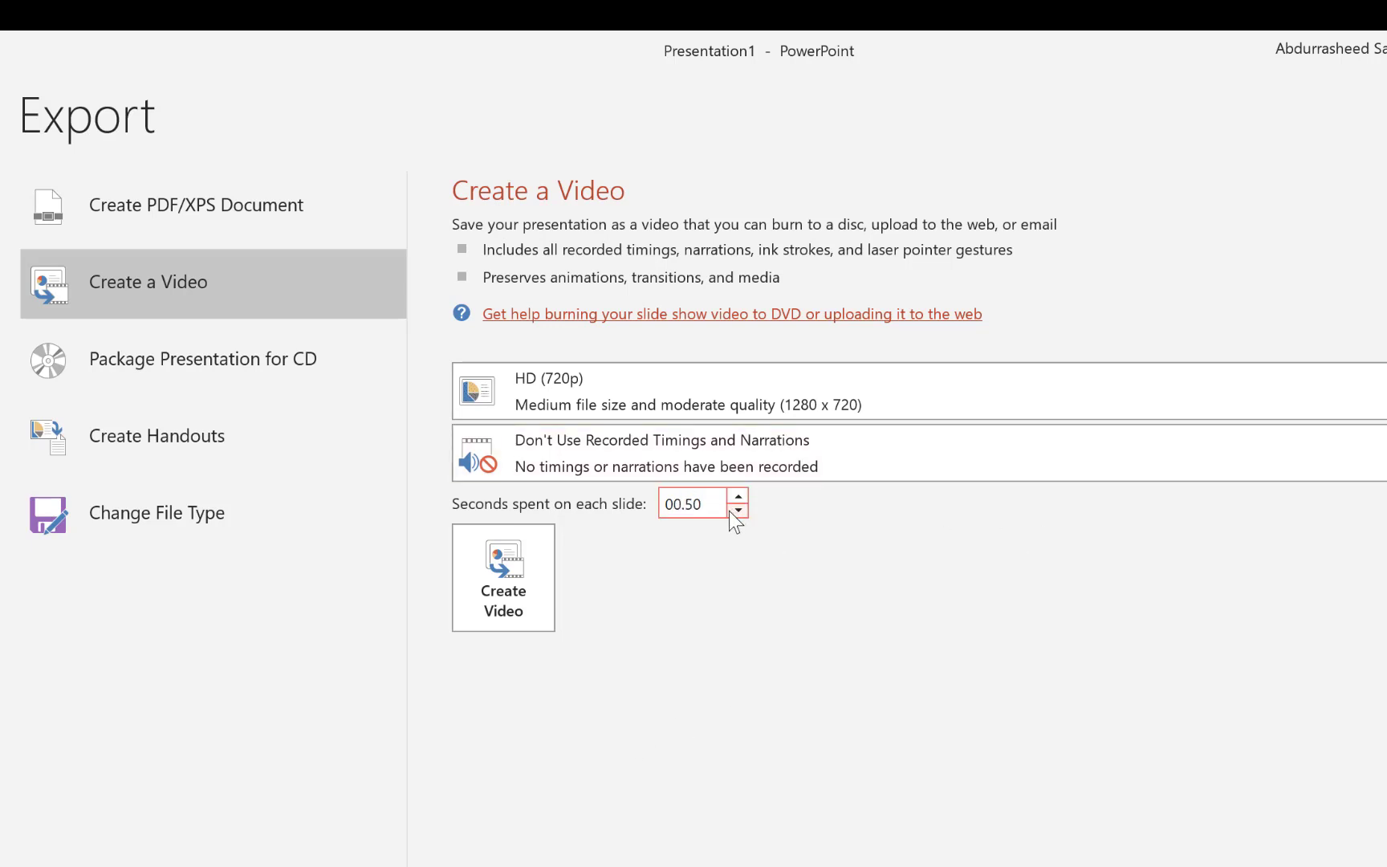
{"action": "mouse_move", "coordinate": [716, 576]}
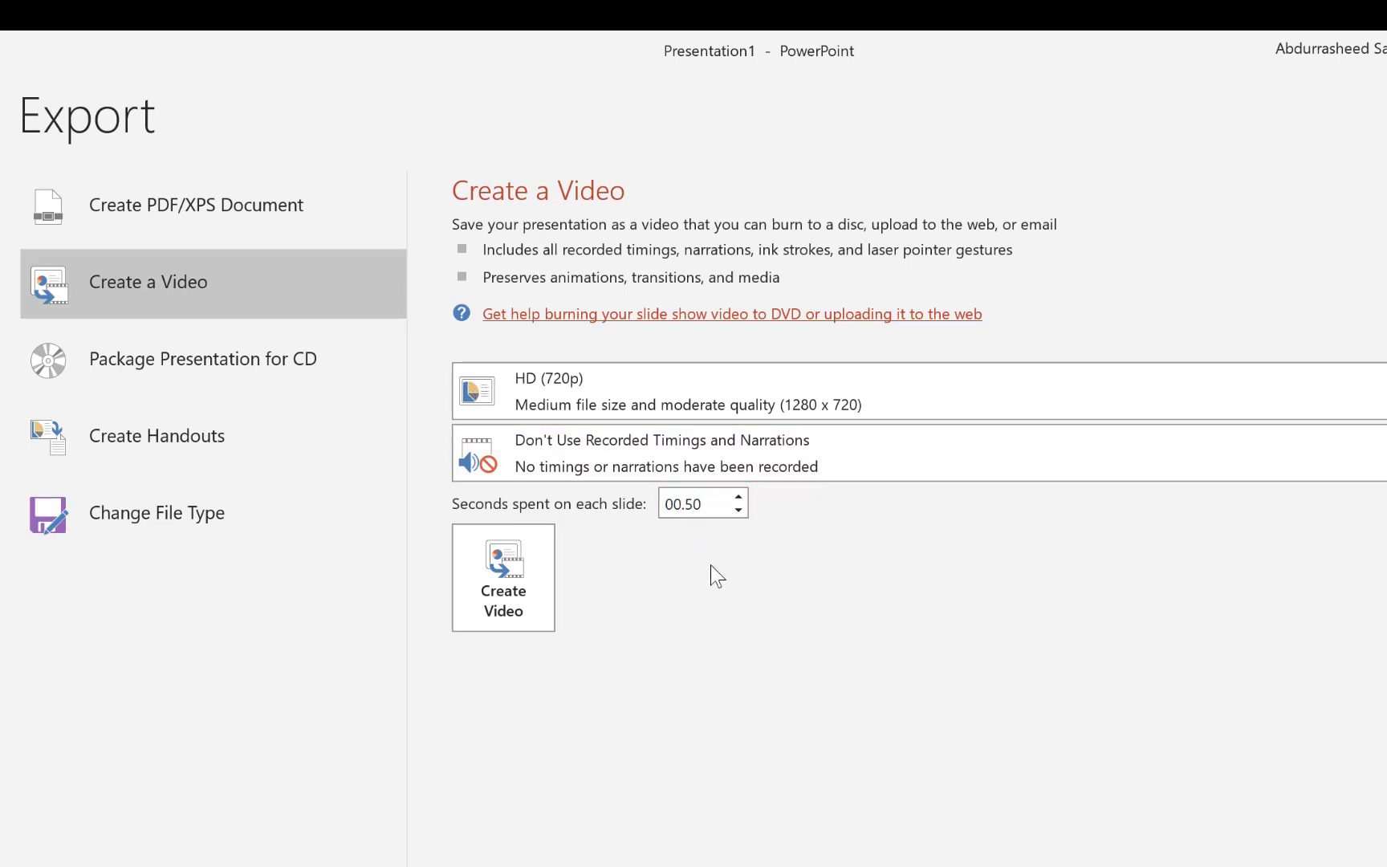
{"action": "mouse_move", "coordinate": [502, 576]}
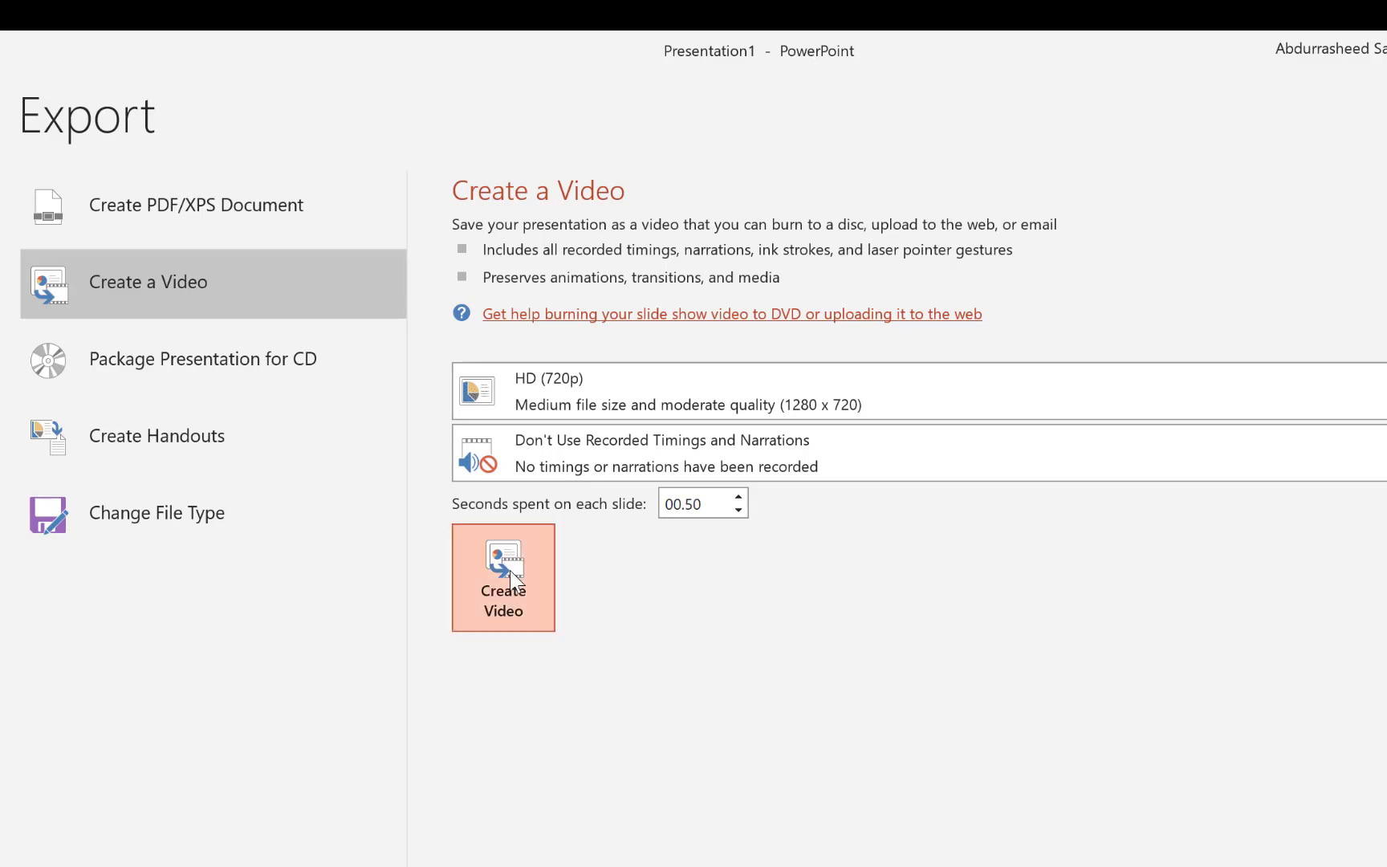
Step: Create the video and pick the Videos folder for the Presentation1 MPEG-4 file
{"action": "left_click", "coordinate": [502, 578]}
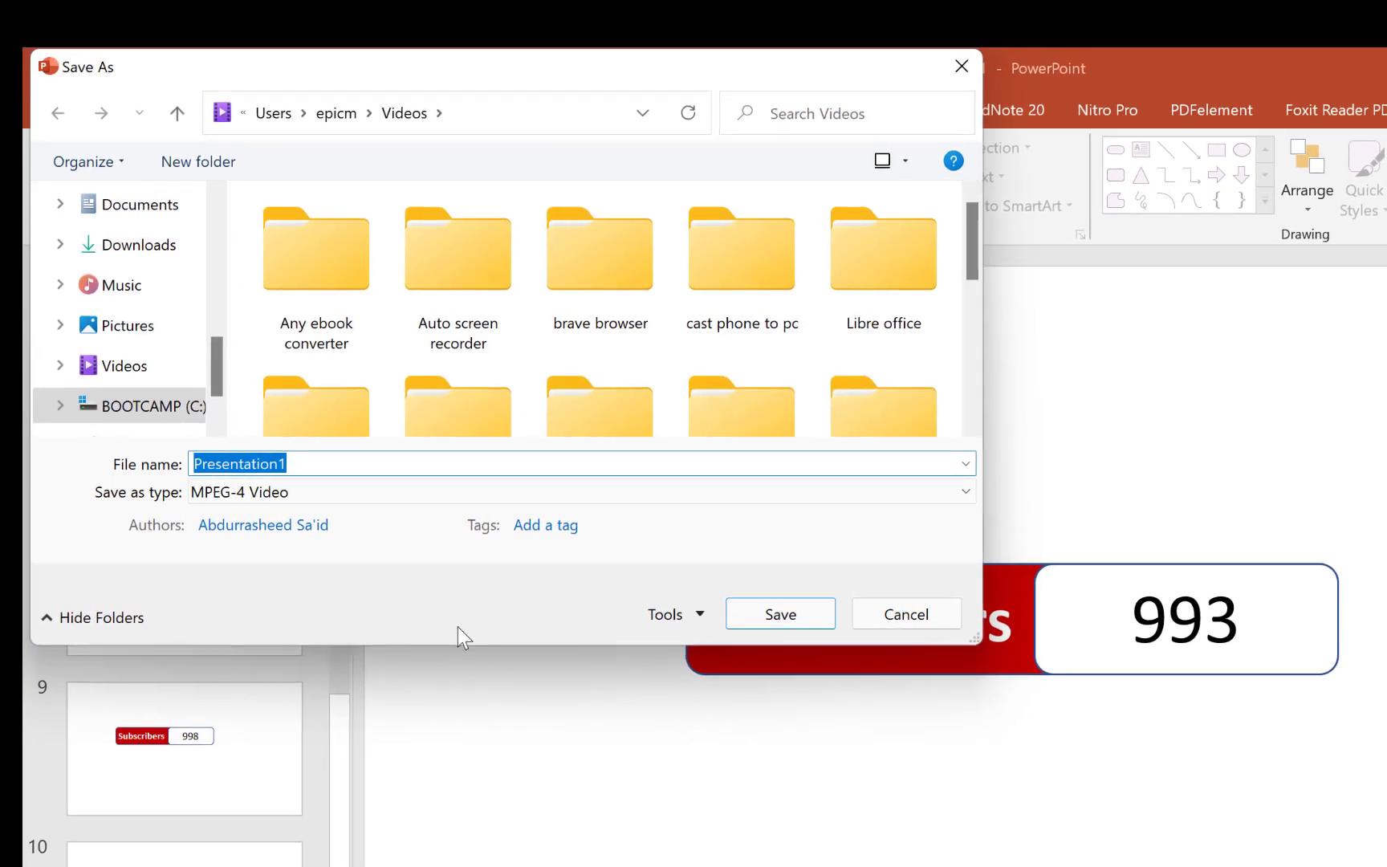
{"action": "mouse_move", "coordinate": [308, 508]}
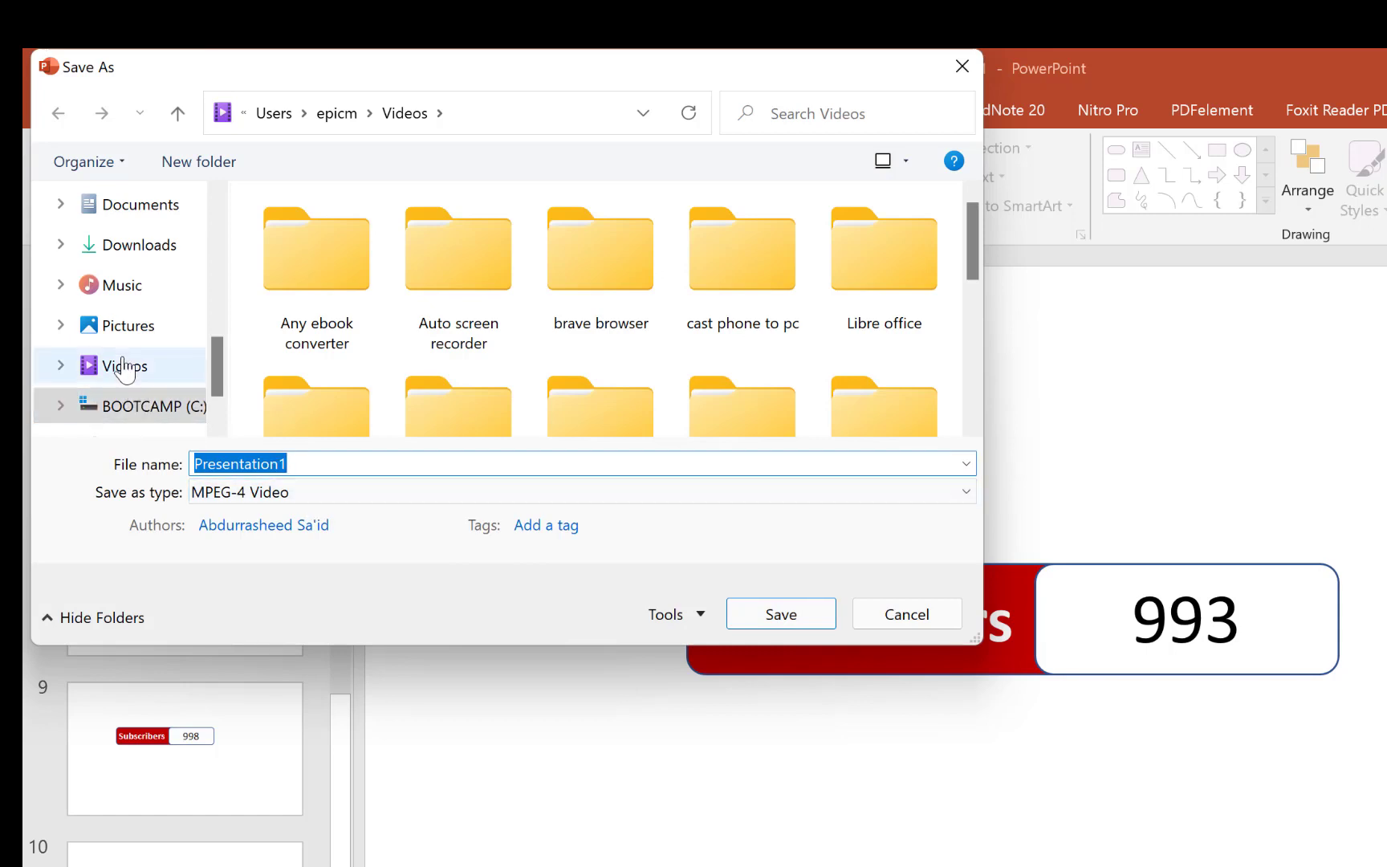
{"action": "left_click", "coordinate": [127, 366]}
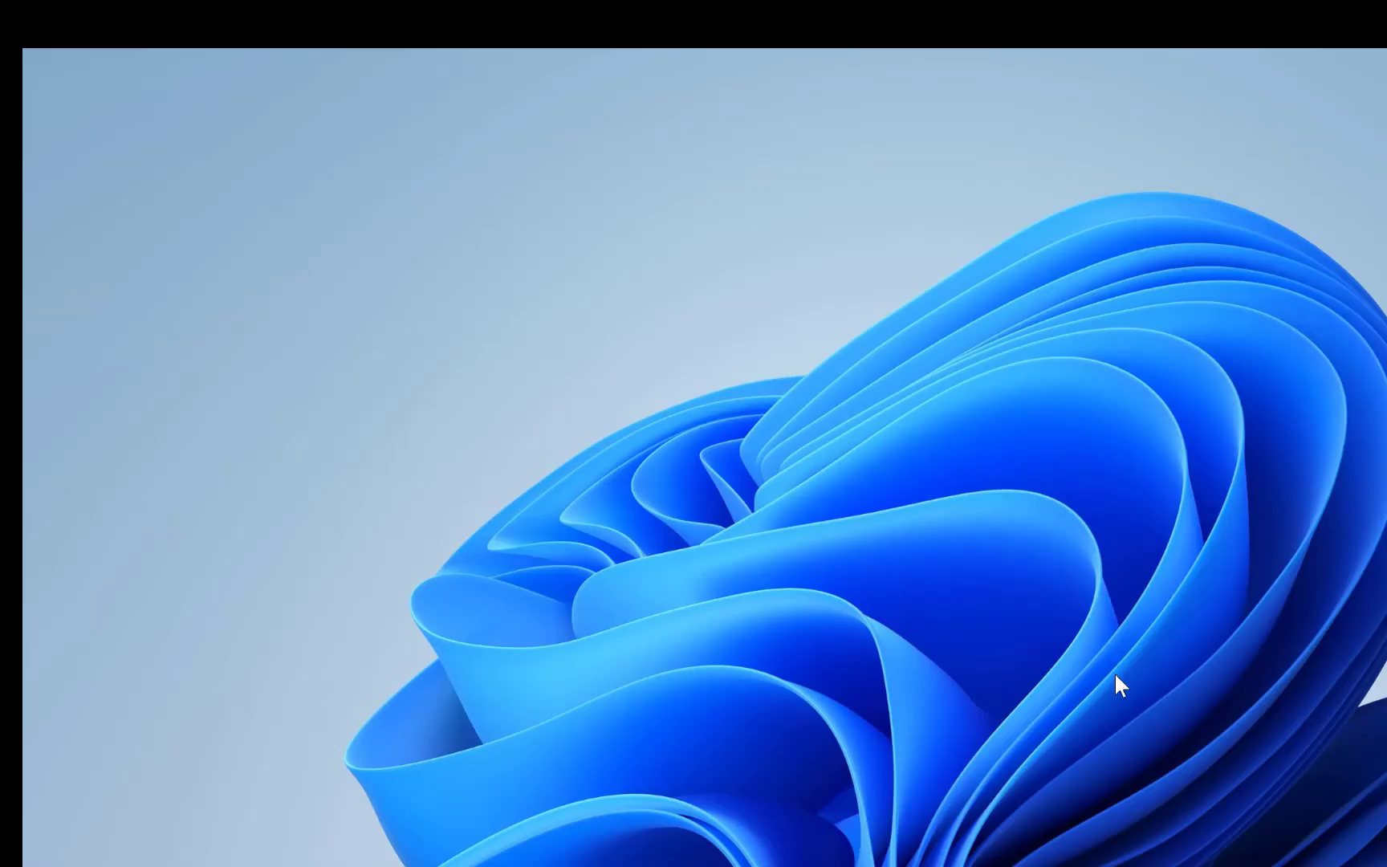
Step: Browse to the Videos folder in File Explorer and select the Presentation1 video
{"action": "left_click", "coordinate": [652, 845]}
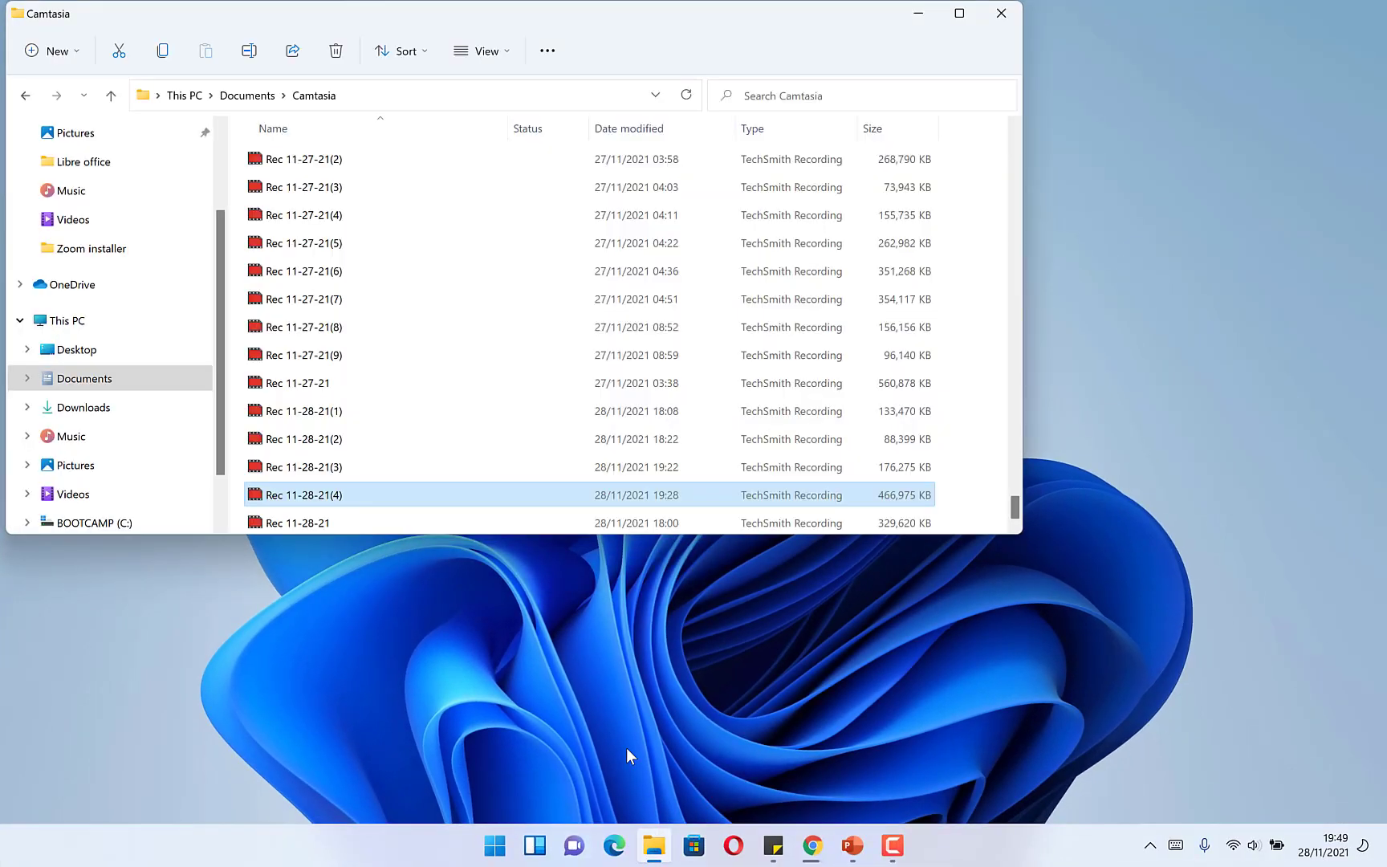
{"action": "mouse_move", "coordinate": [78, 406]}
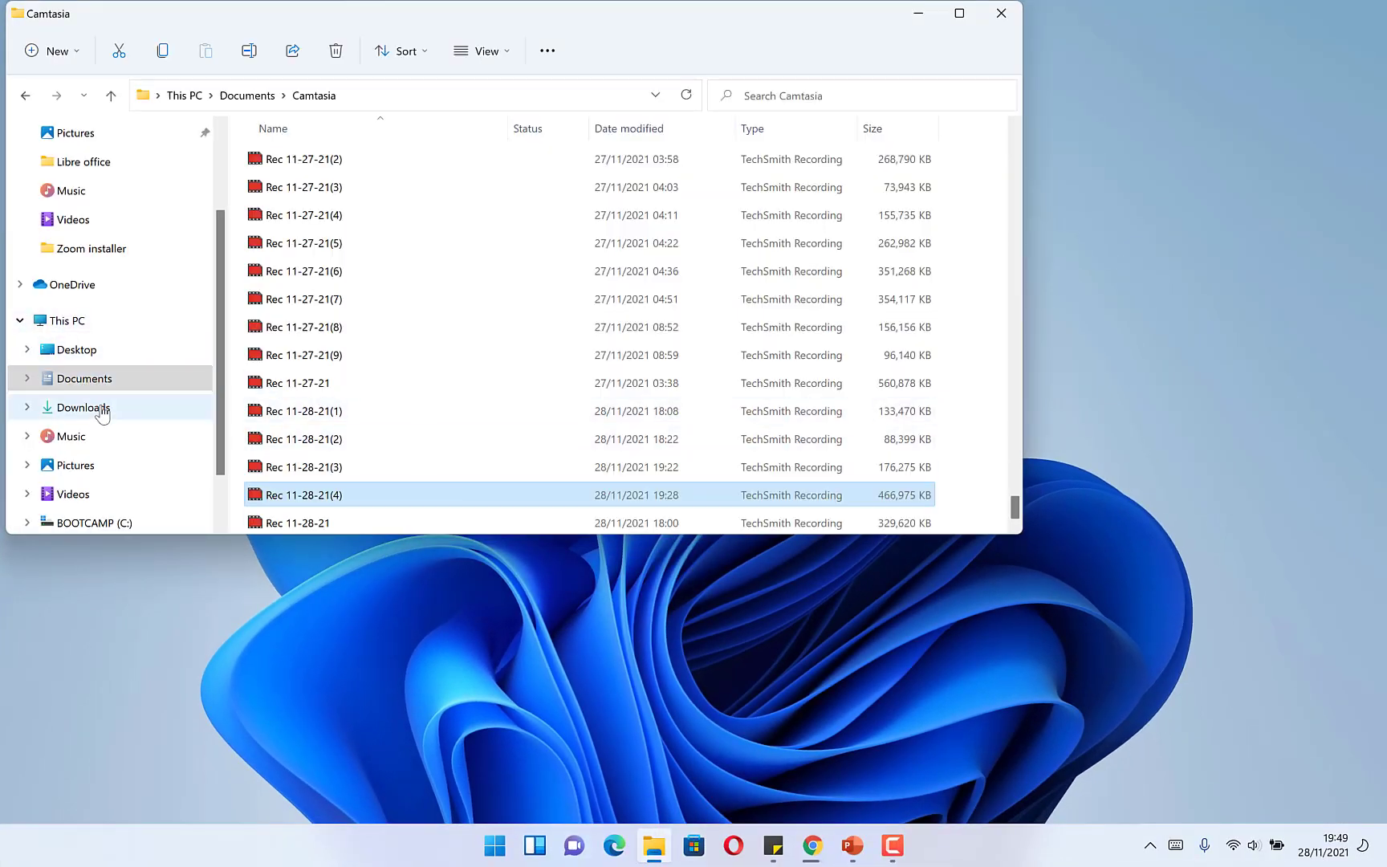
{"action": "left_click", "coordinate": [71, 493]}
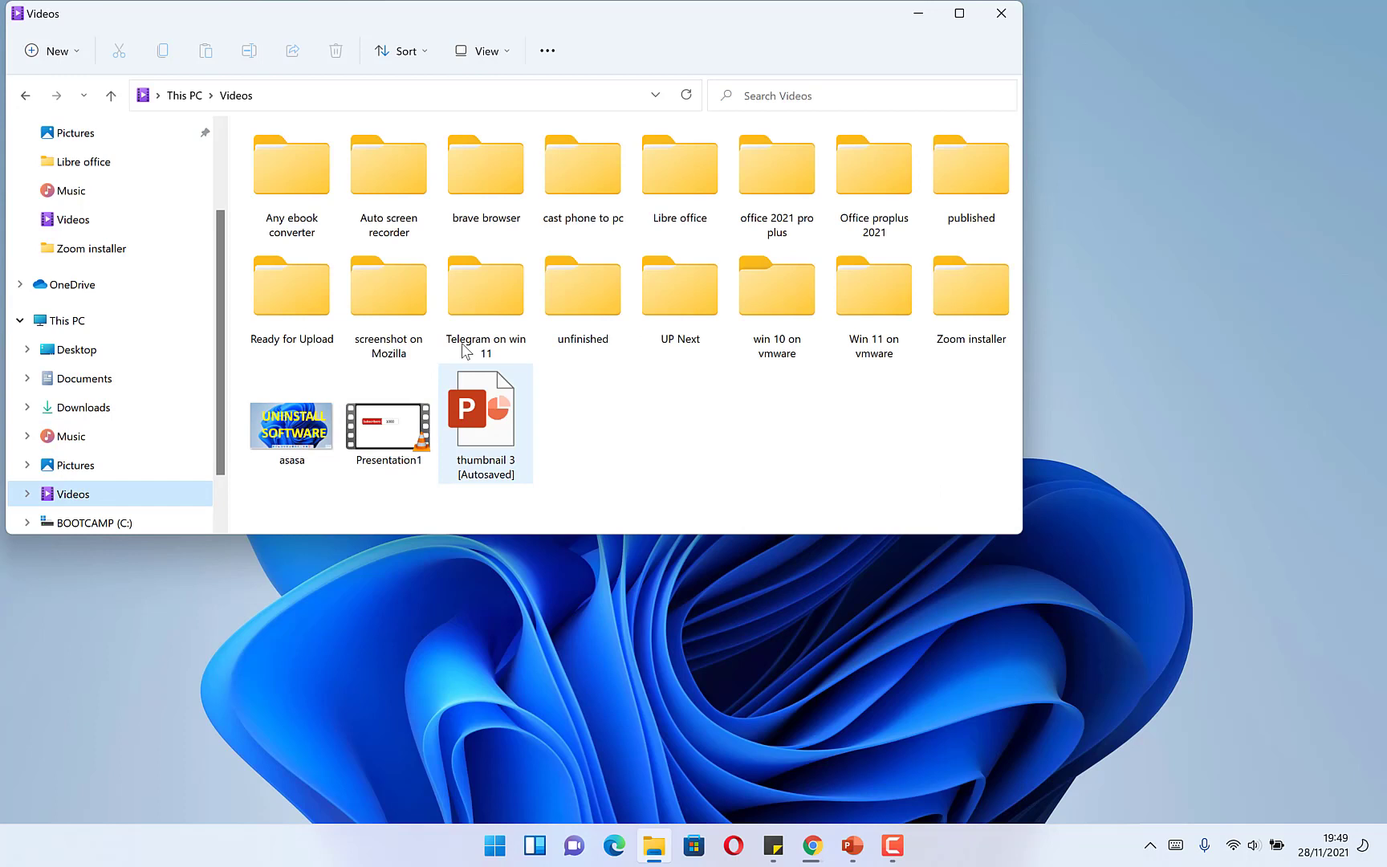
{"action": "left_click", "coordinate": [387, 413]}
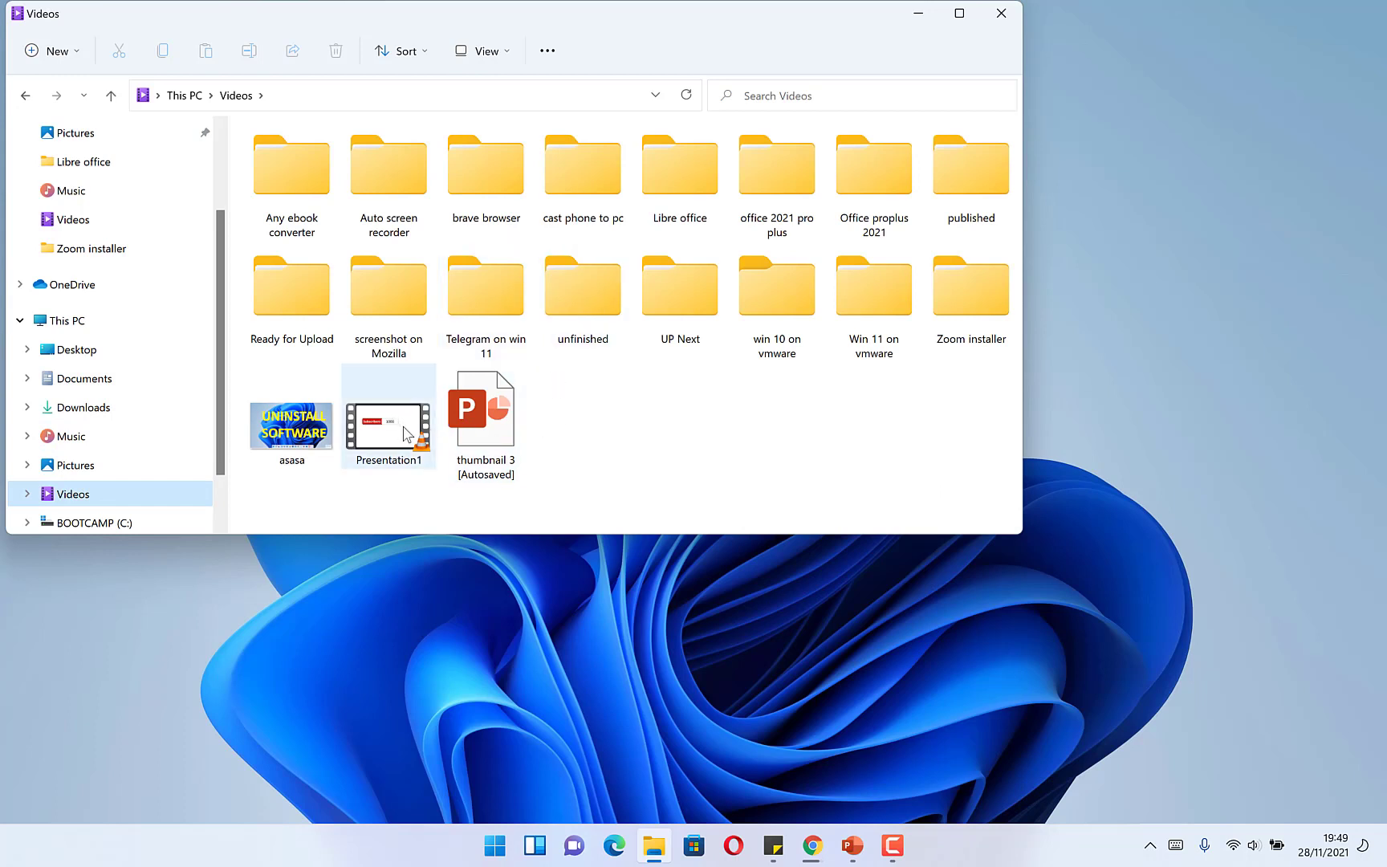
{"action": "mouse_move", "coordinate": [404, 427]}
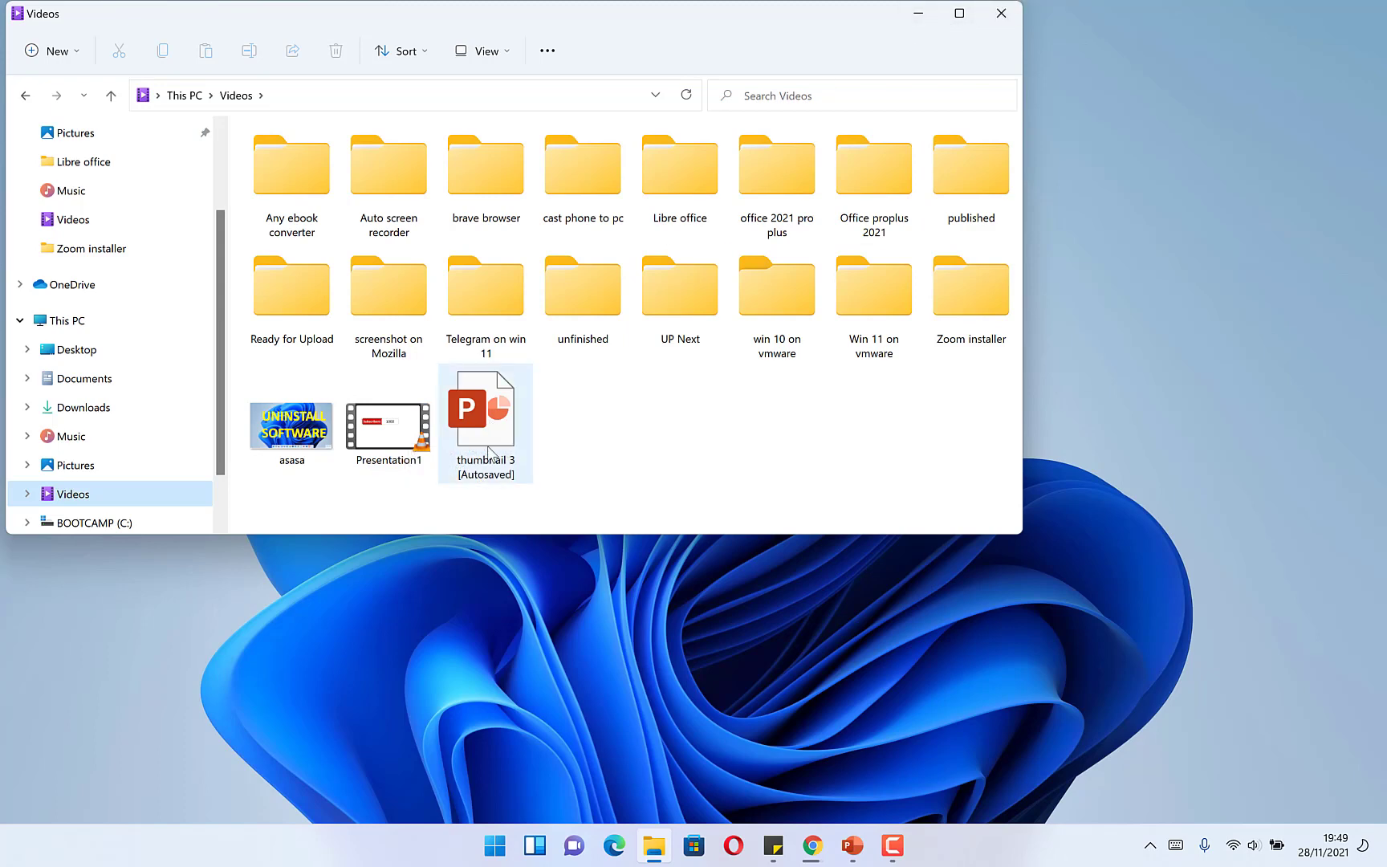
{"action": "left_click", "coordinate": [387, 411]}
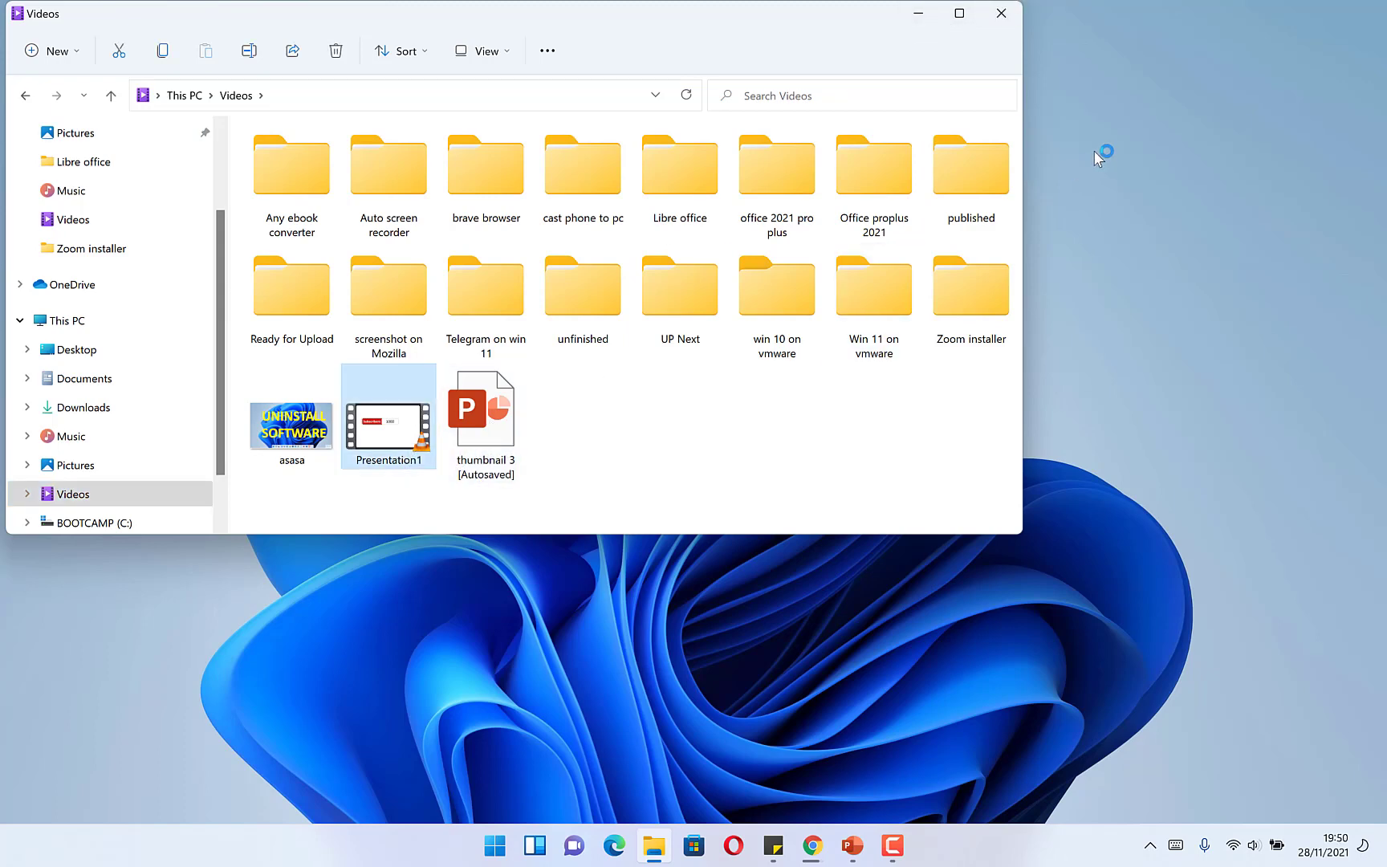
Step: Play Presentation1 full-screen in VLC to check the 990 counter, then close the player
{"action": "double_click", "coordinate": [387, 416]}
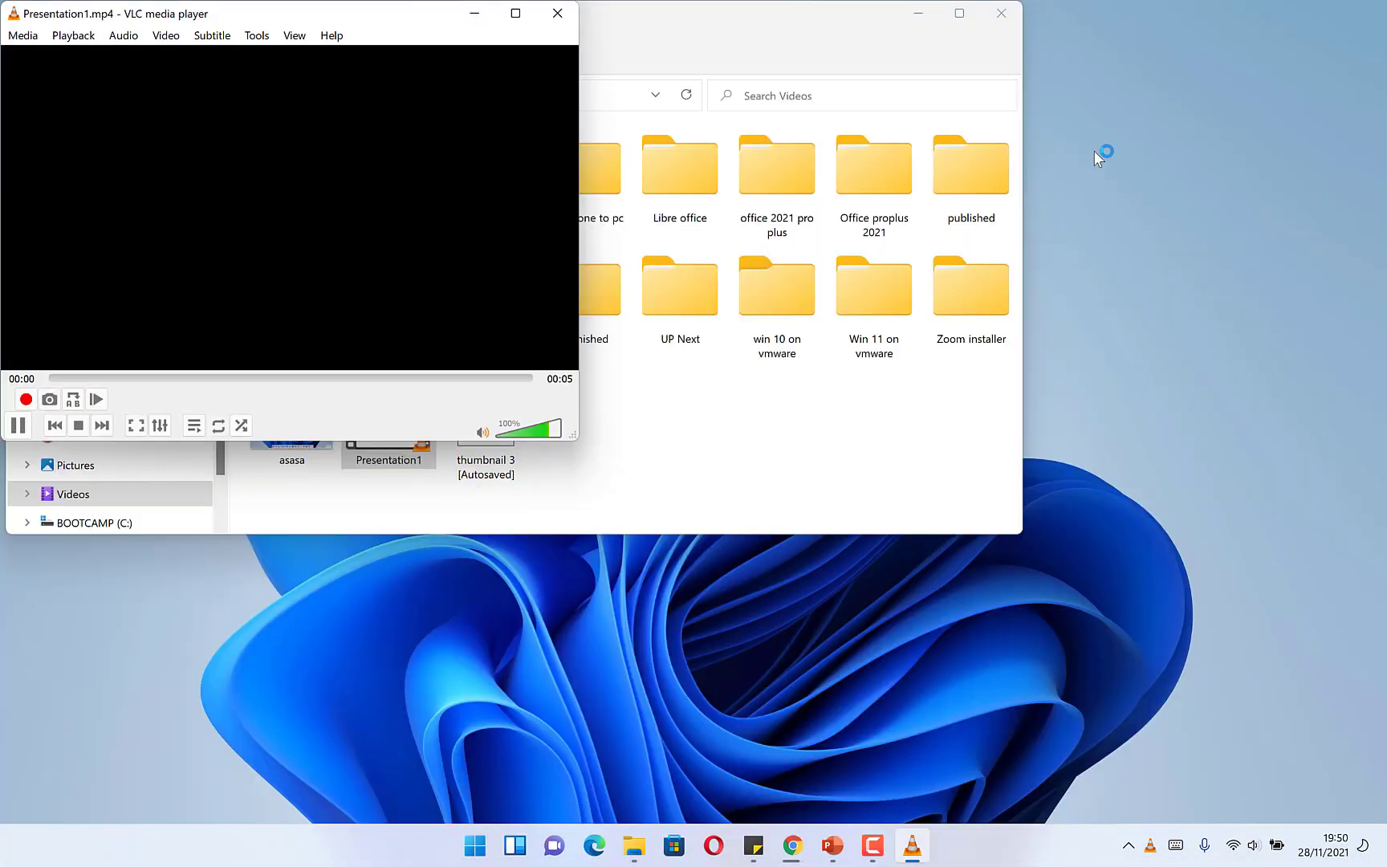
{"action": "left_click", "coordinate": [516, 13]}
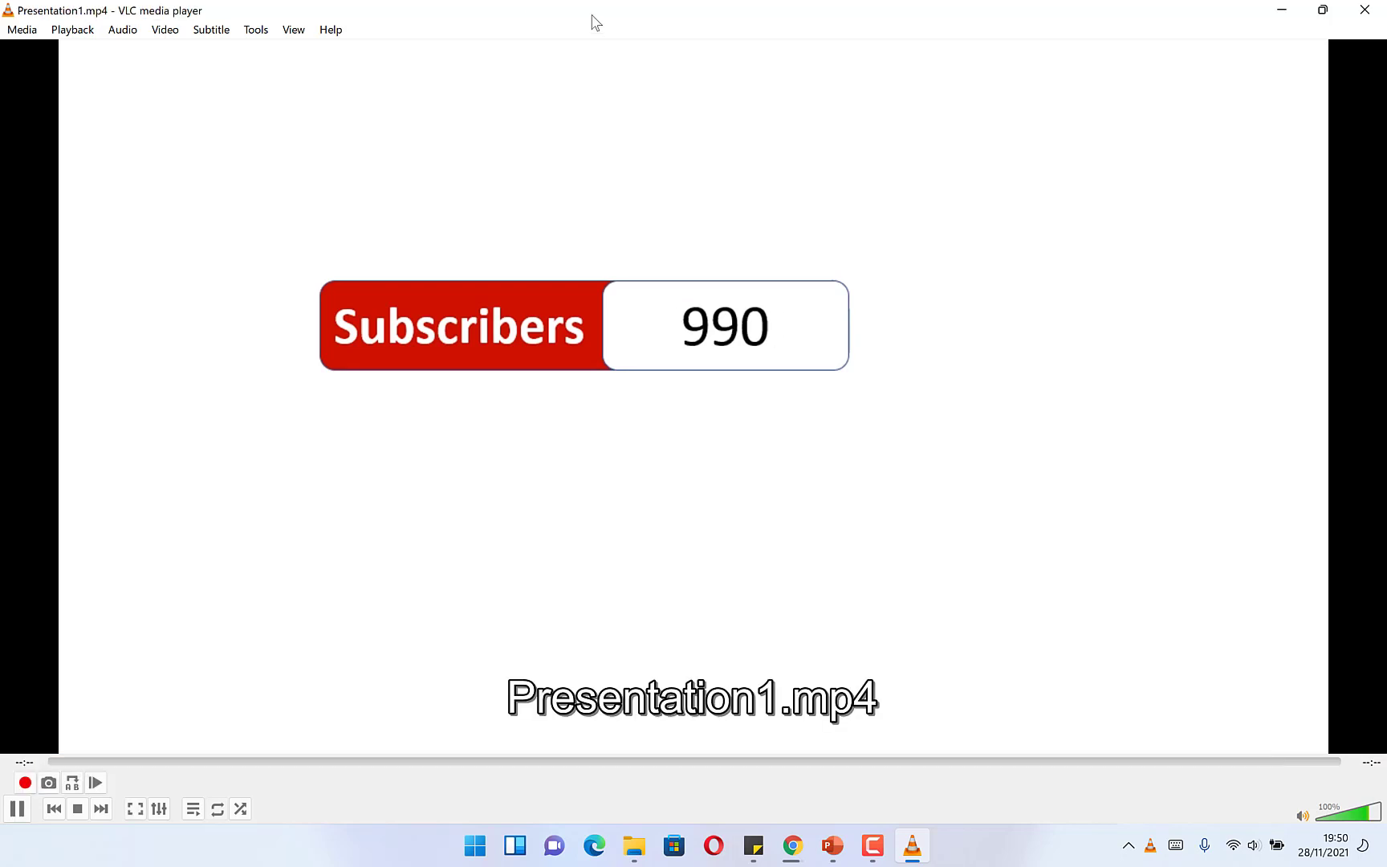
{"action": "left_click", "coordinate": [634, 846]}
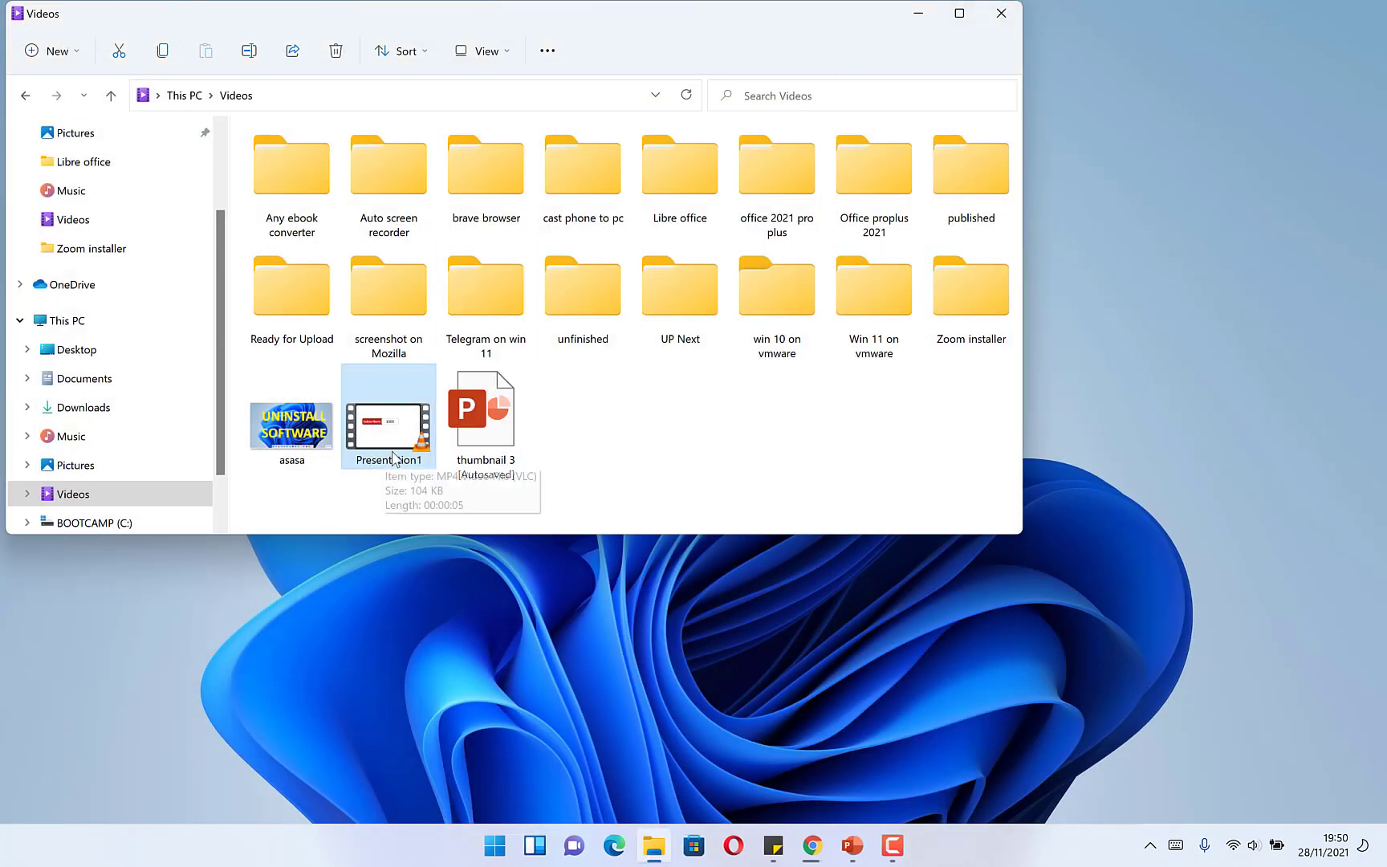
{"action": "mouse_move", "coordinate": [590, 454]}
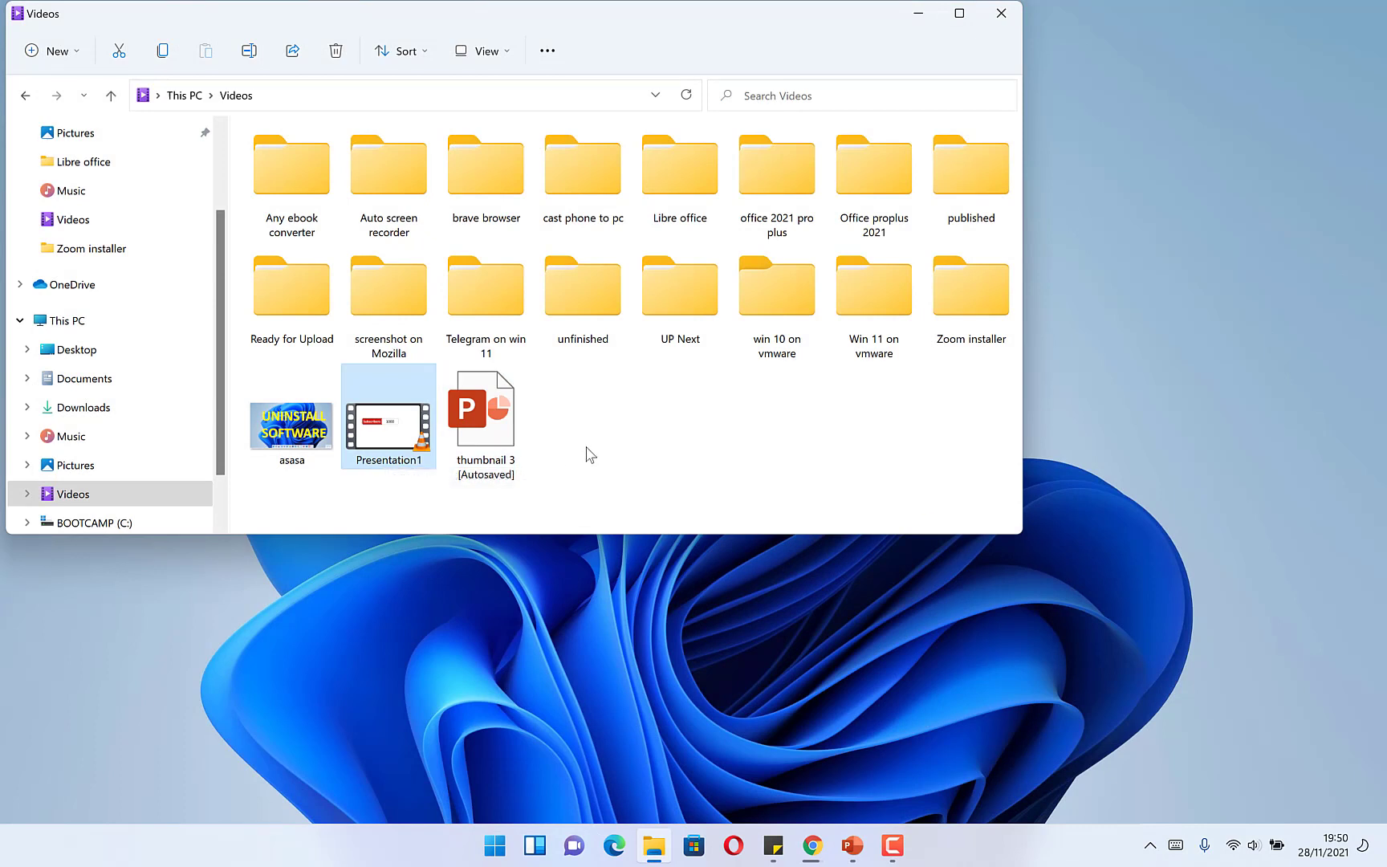
{"action": "mouse_move", "coordinate": [567, 469]}
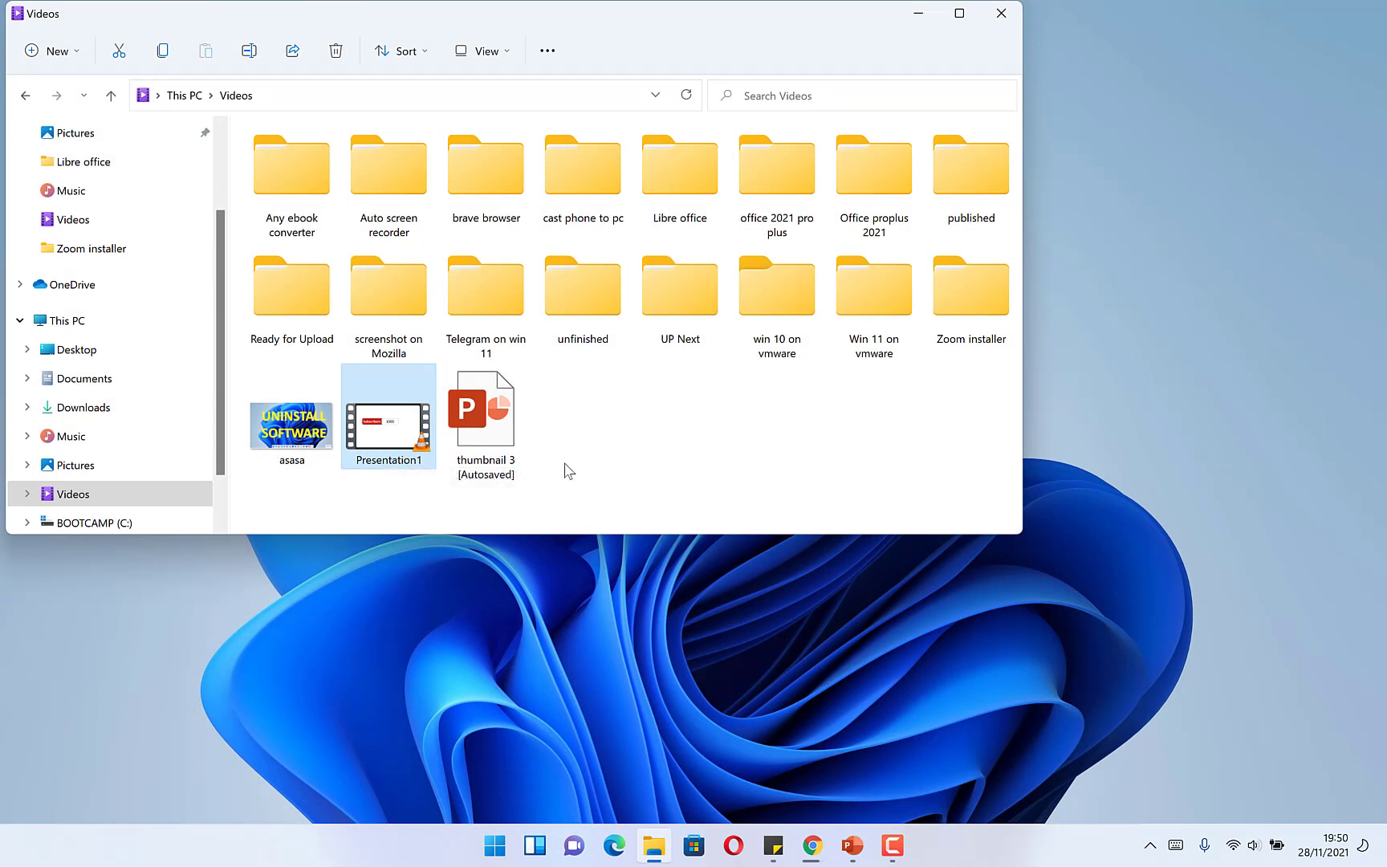
{"action": "mouse_move", "coordinate": [851, 846]}
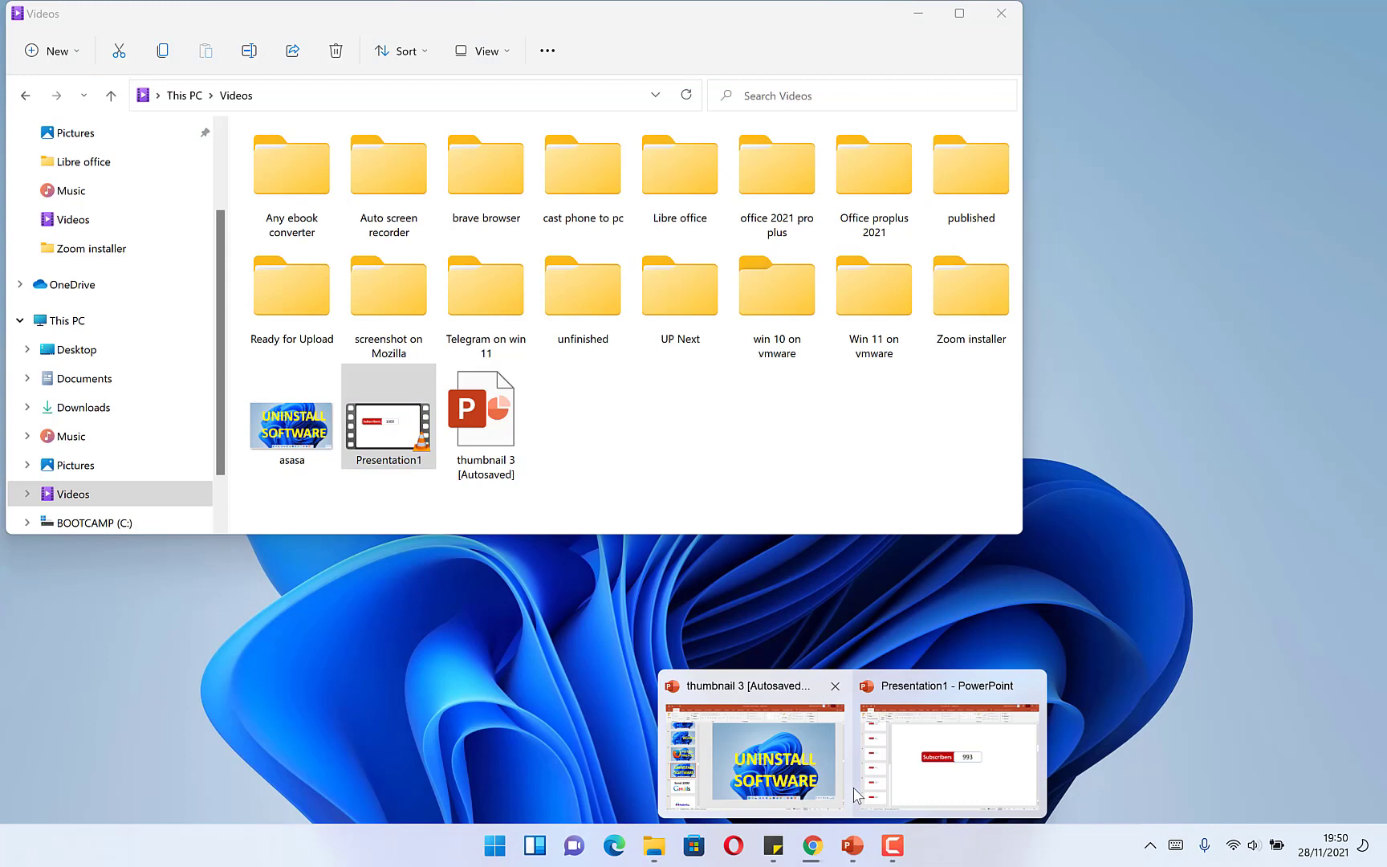
Step: Give the Subscribers 993 slide a solid green background via Format Background
{"action": "left_click", "coordinate": [947, 748]}
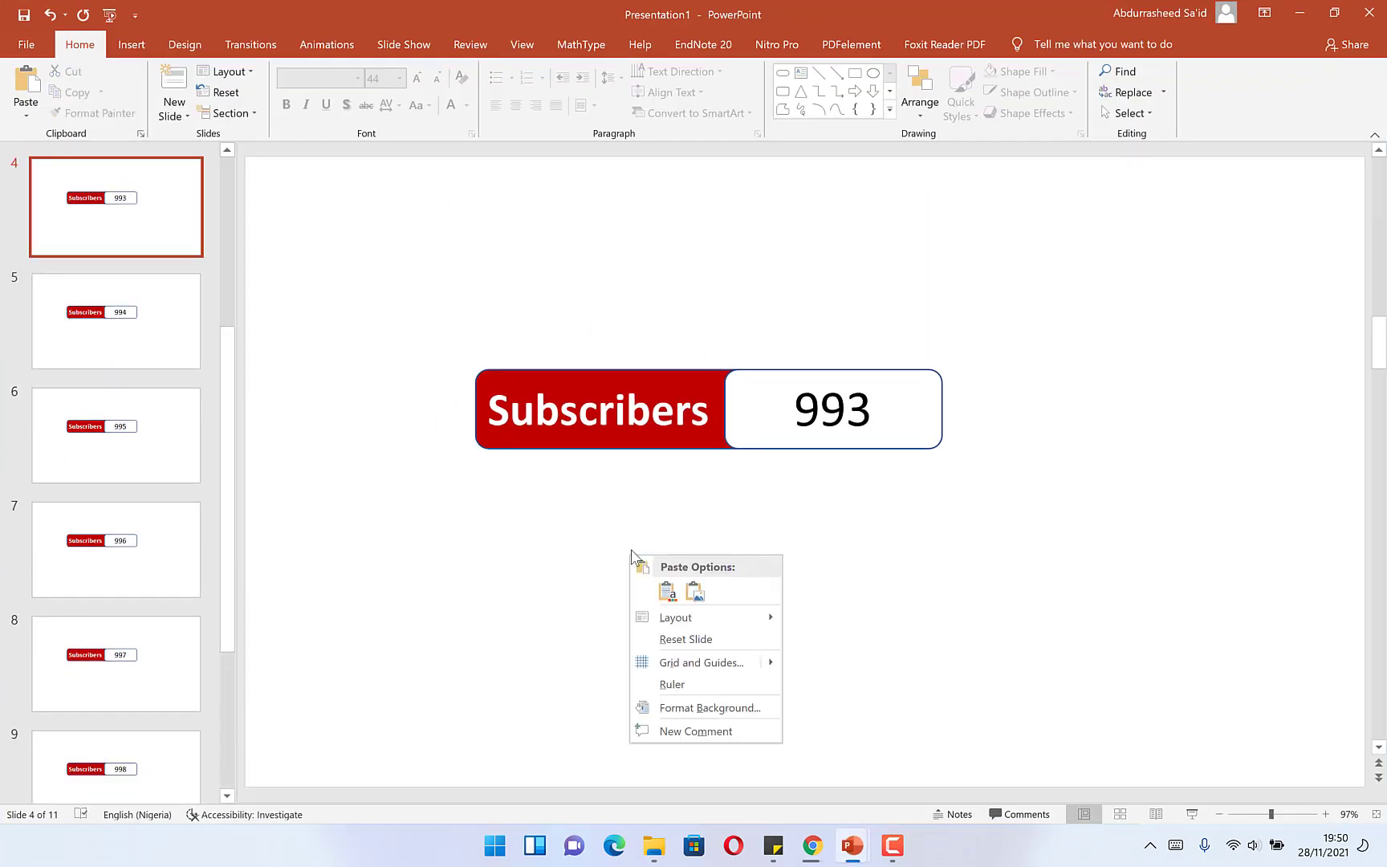
{"action": "left_click", "coordinate": [692, 716]}
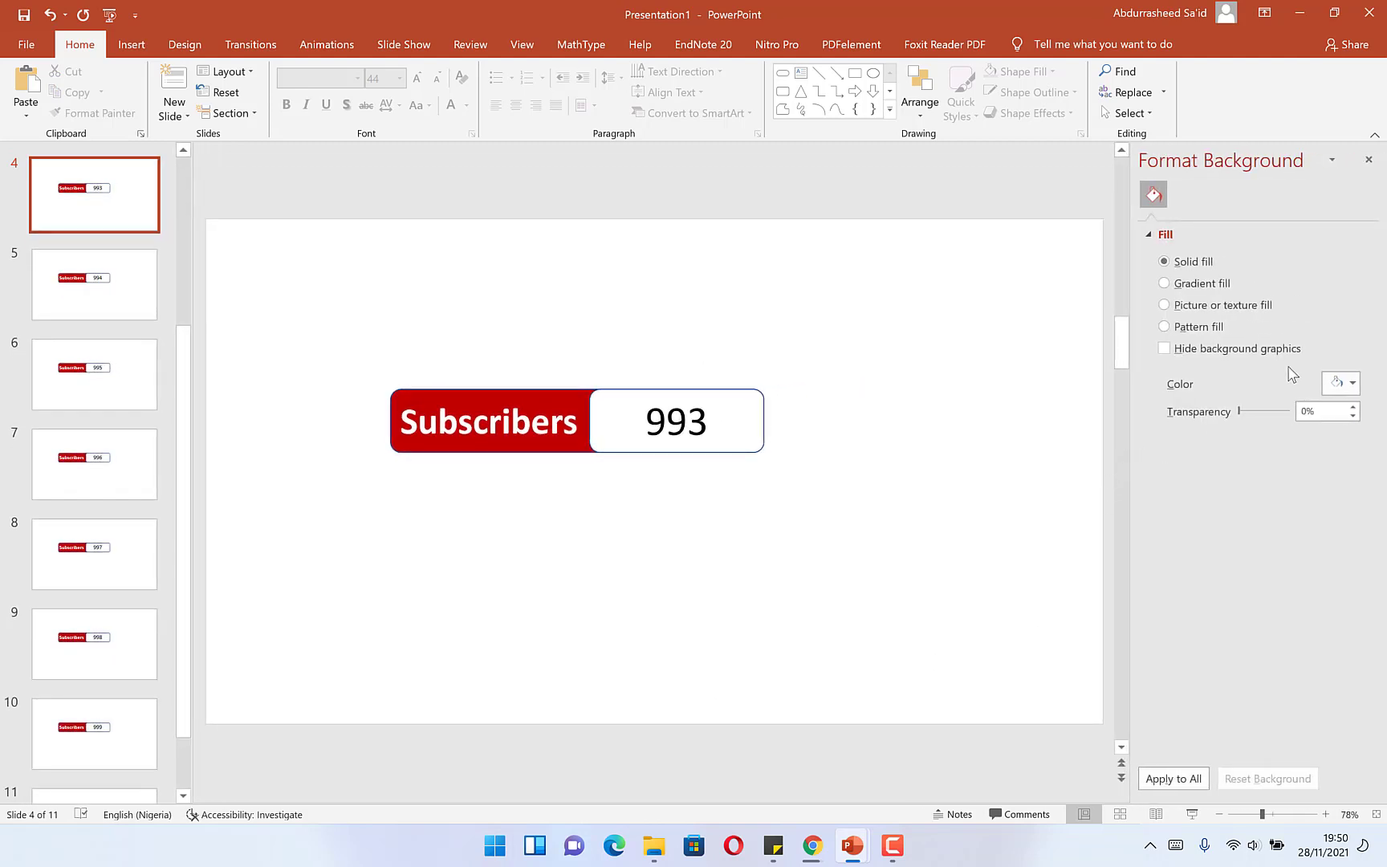
{"action": "left_click", "coordinate": [1352, 384]}
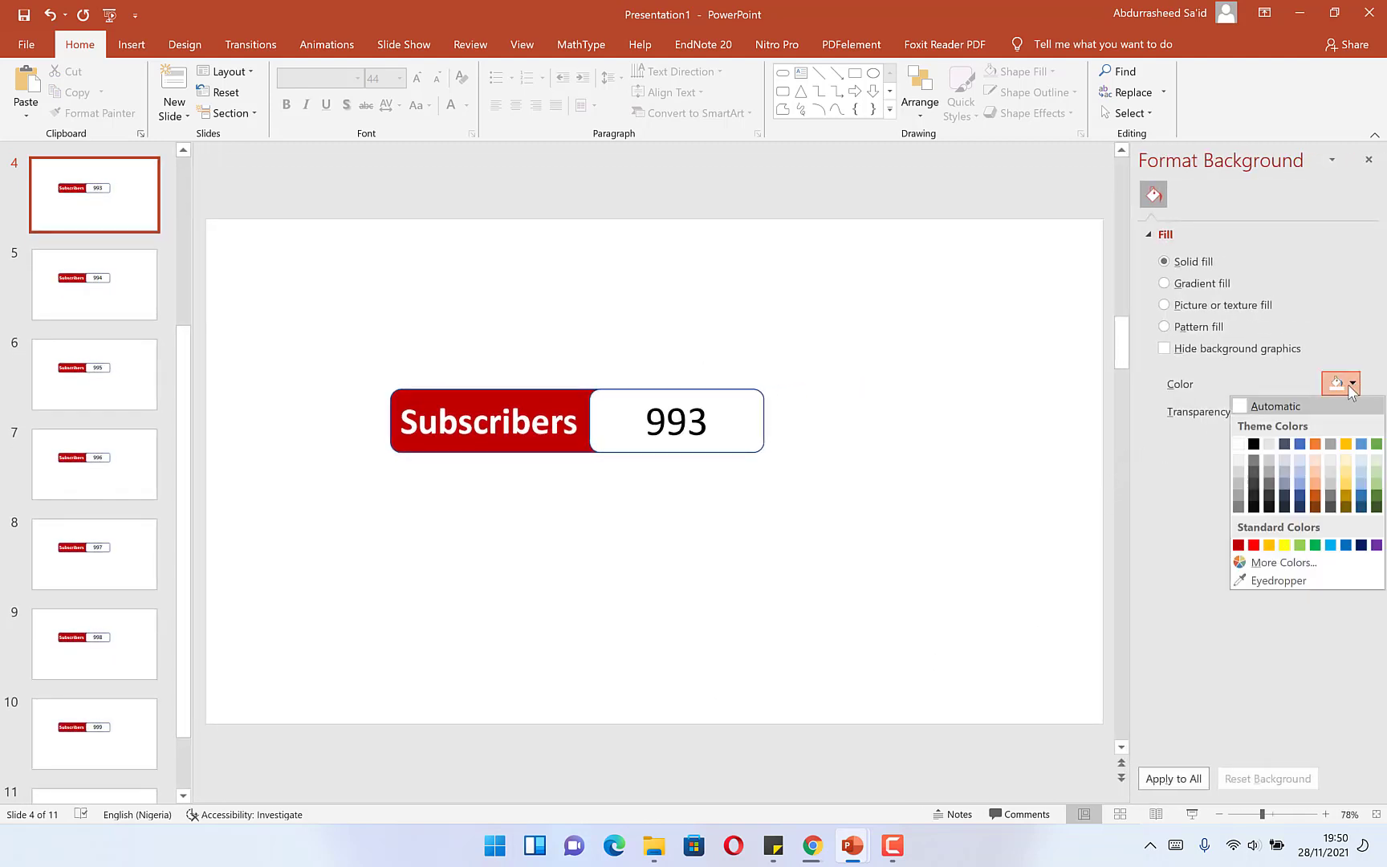
{"action": "left_click", "coordinate": [1286, 545]}
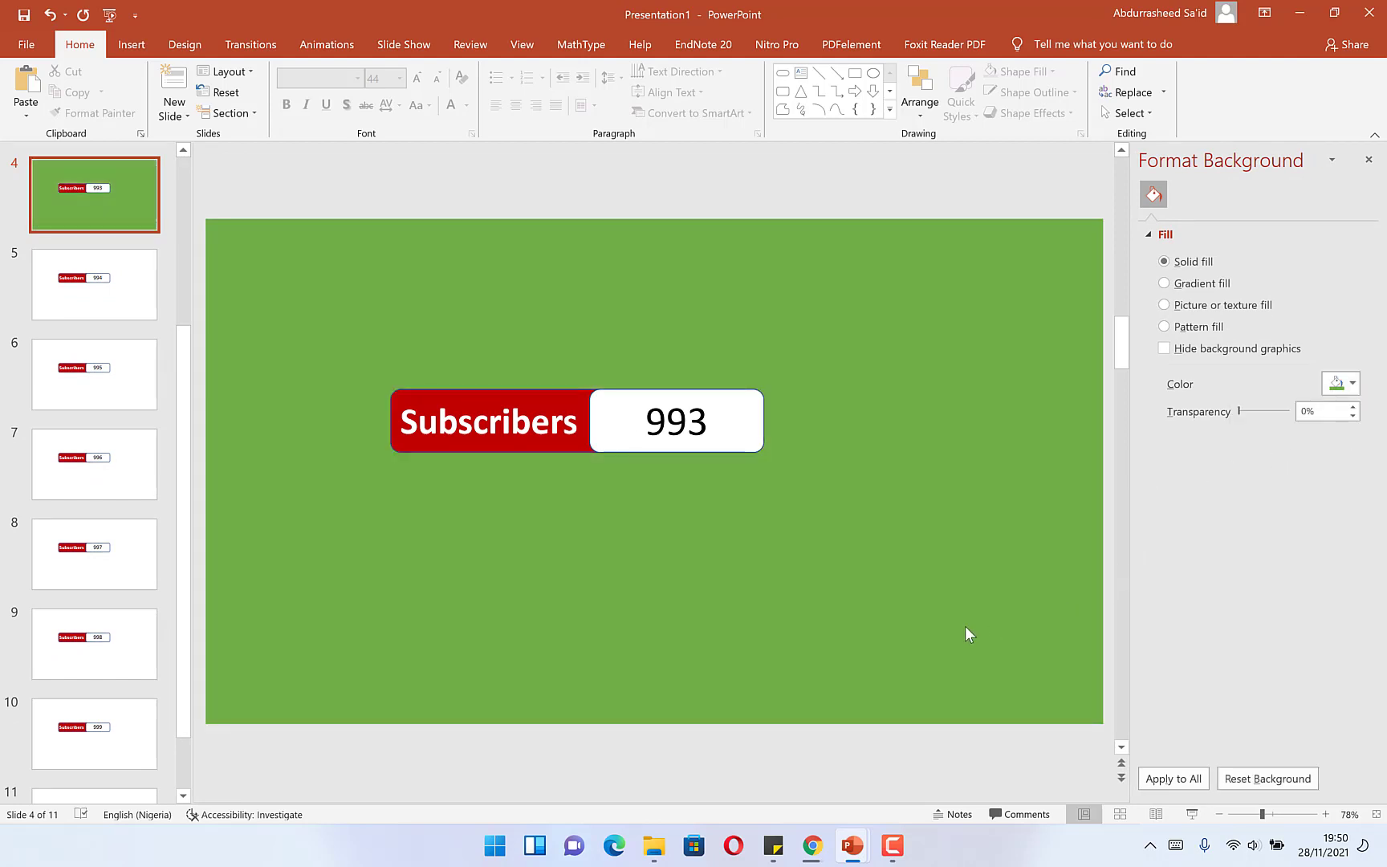
{"action": "mouse_move", "coordinate": [862, 511]}
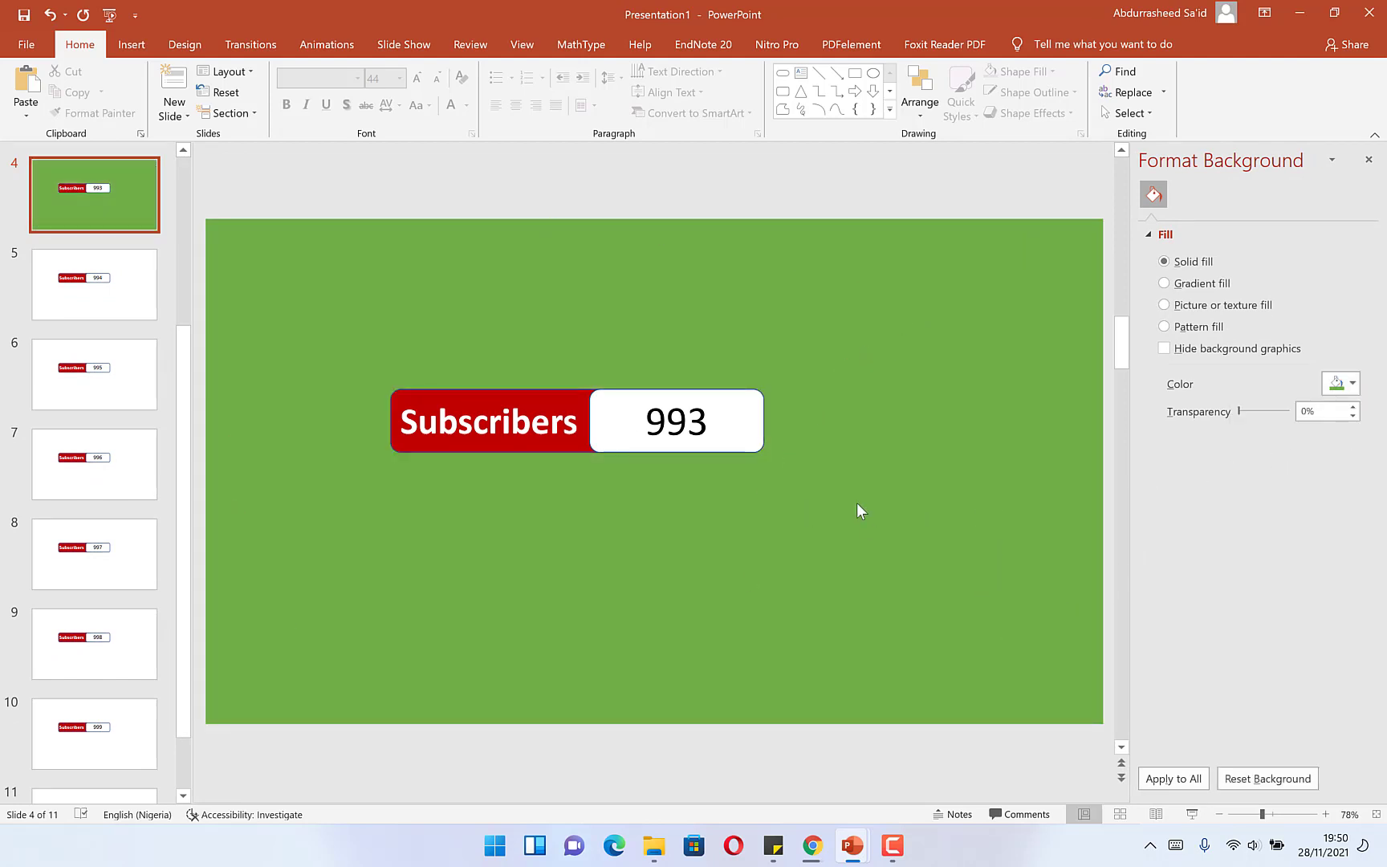
{"action": "mouse_move", "coordinate": [517, 574]}
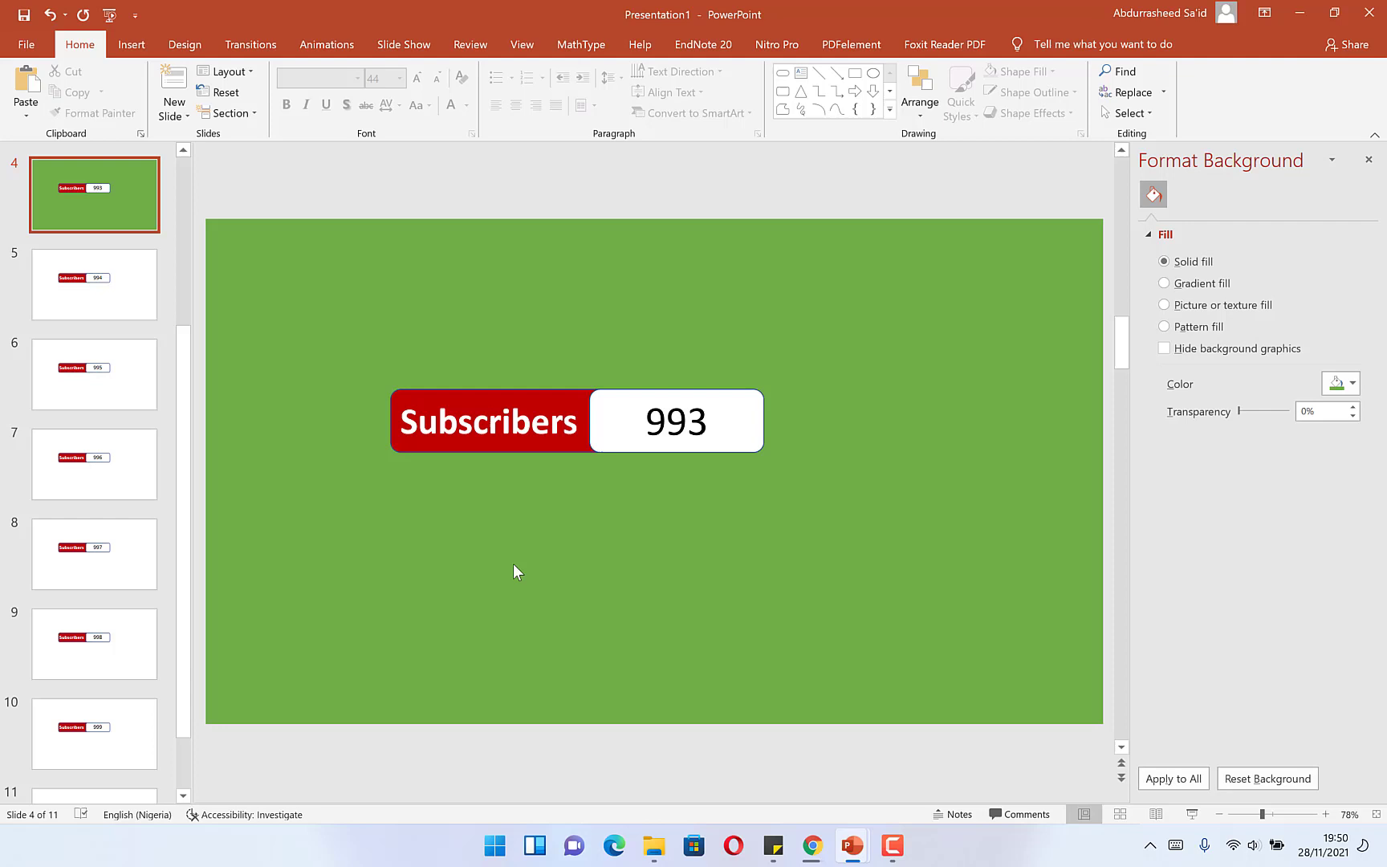
{"action": "mouse_move", "coordinate": [493, 485]}
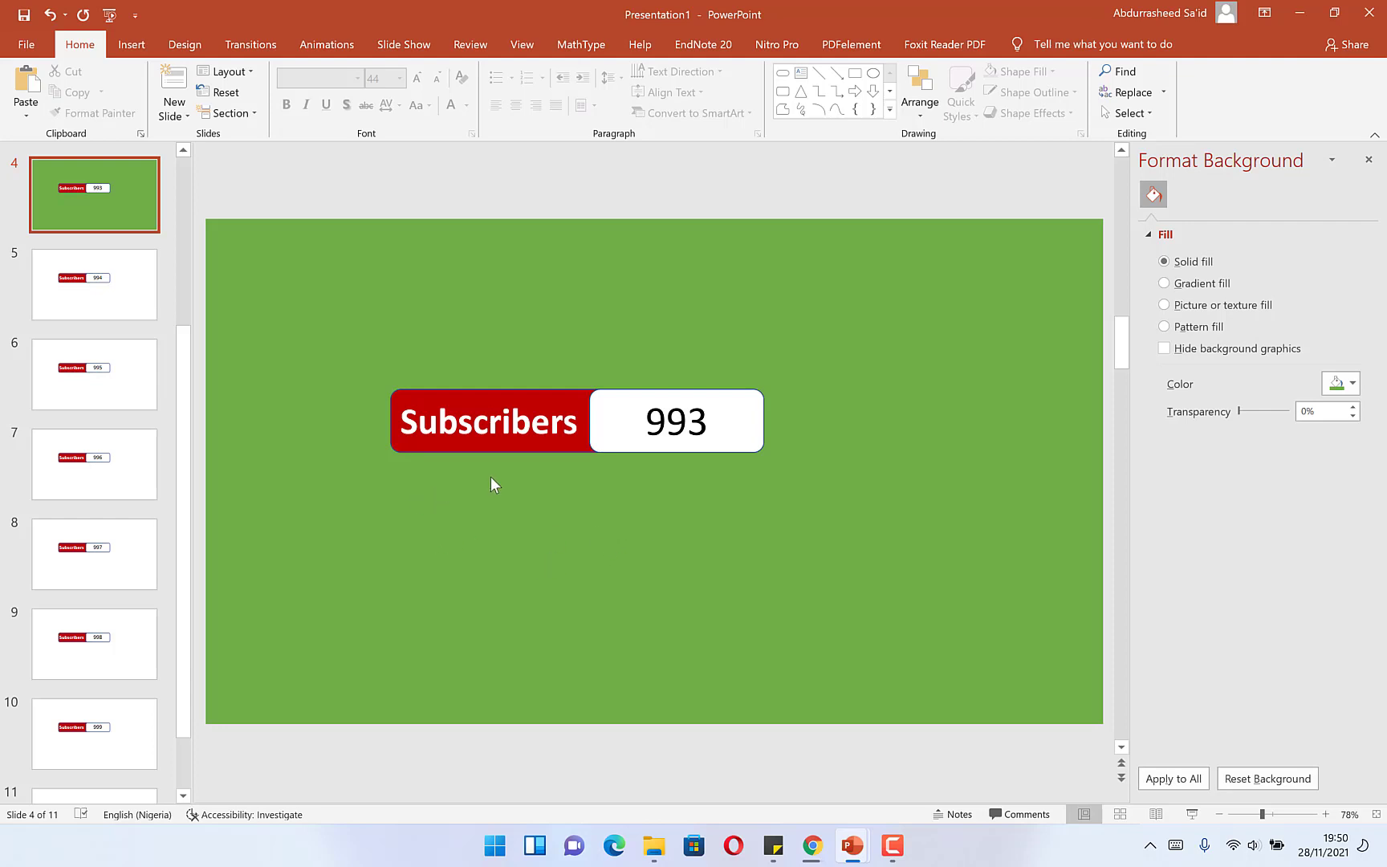
{"action": "mouse_move", "coordinate": [808, 386]}
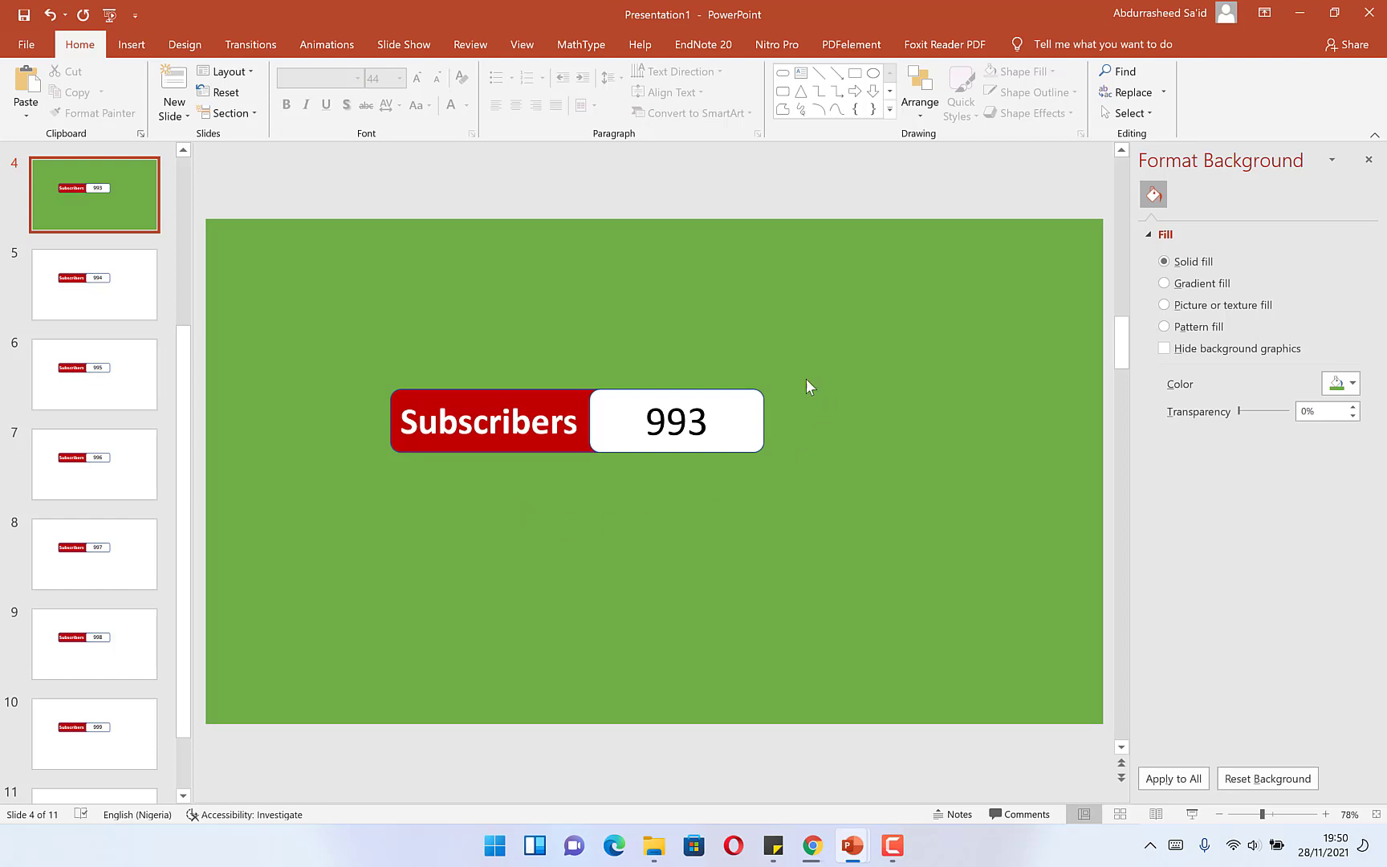
{"action": "mouse_move", "coordinate": [425, 342]}
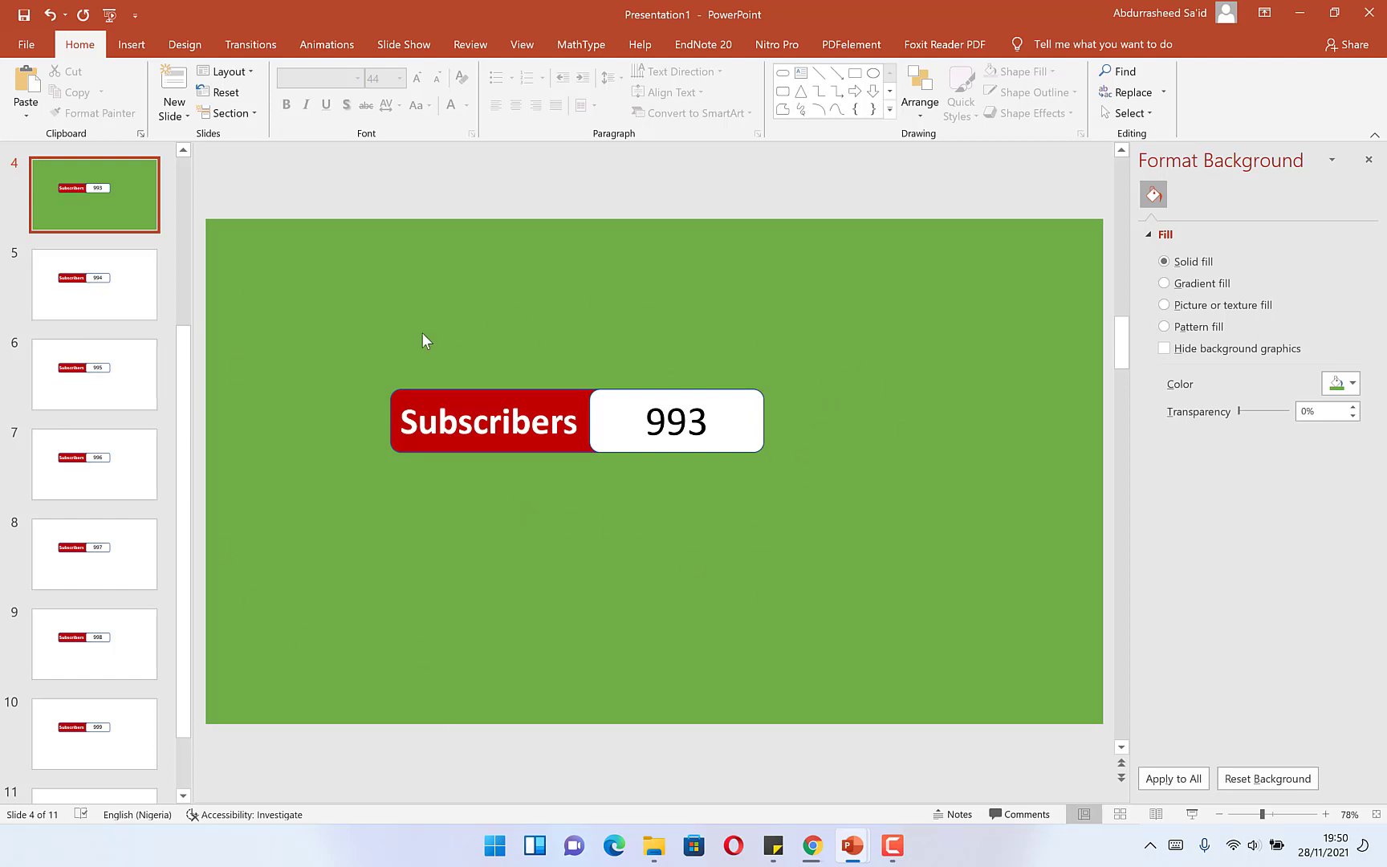
{"action": "mouse_move", "coordinate": [740, 498]}
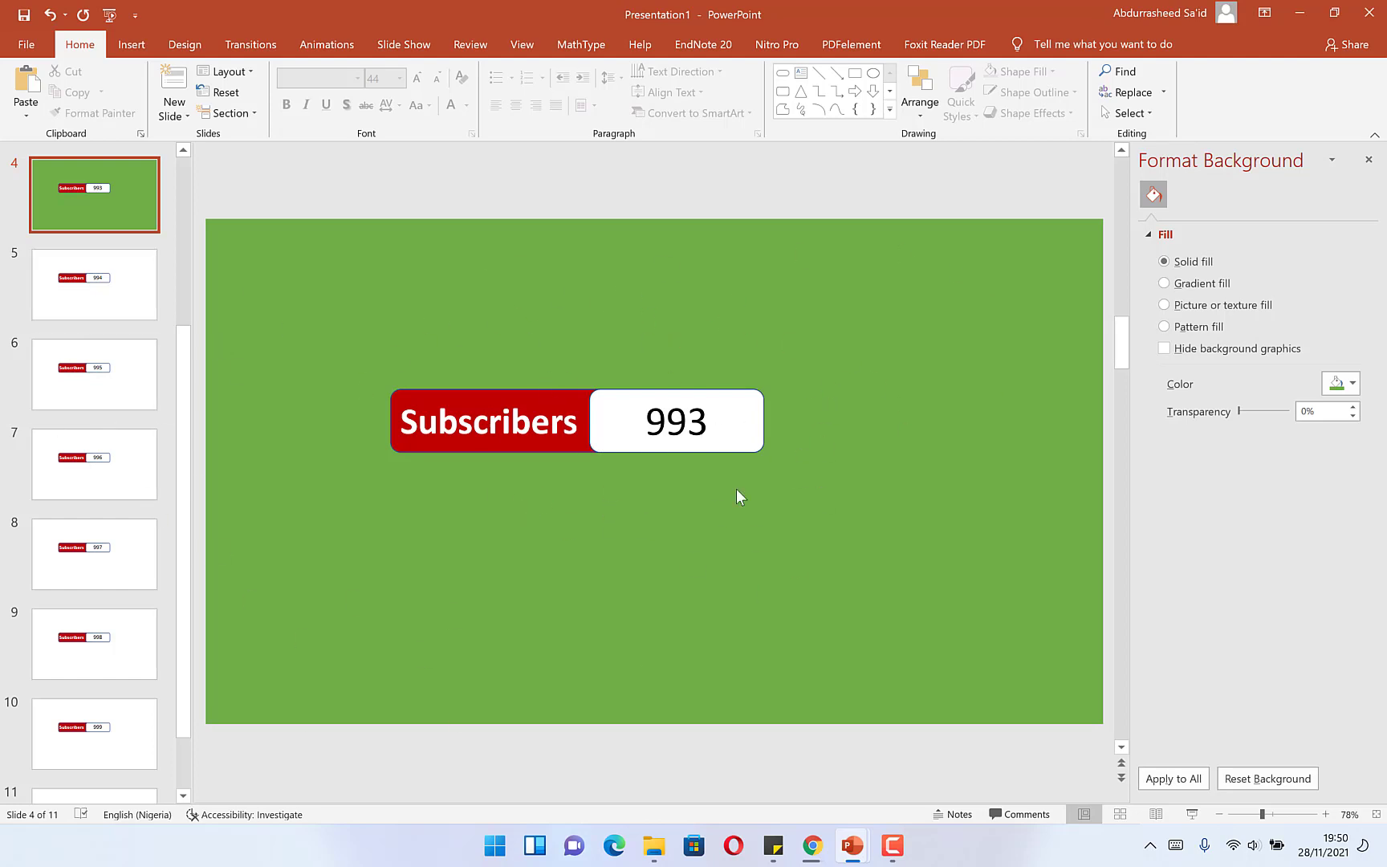
{"action": "mouse_move", "coordinate": [549, 532]}
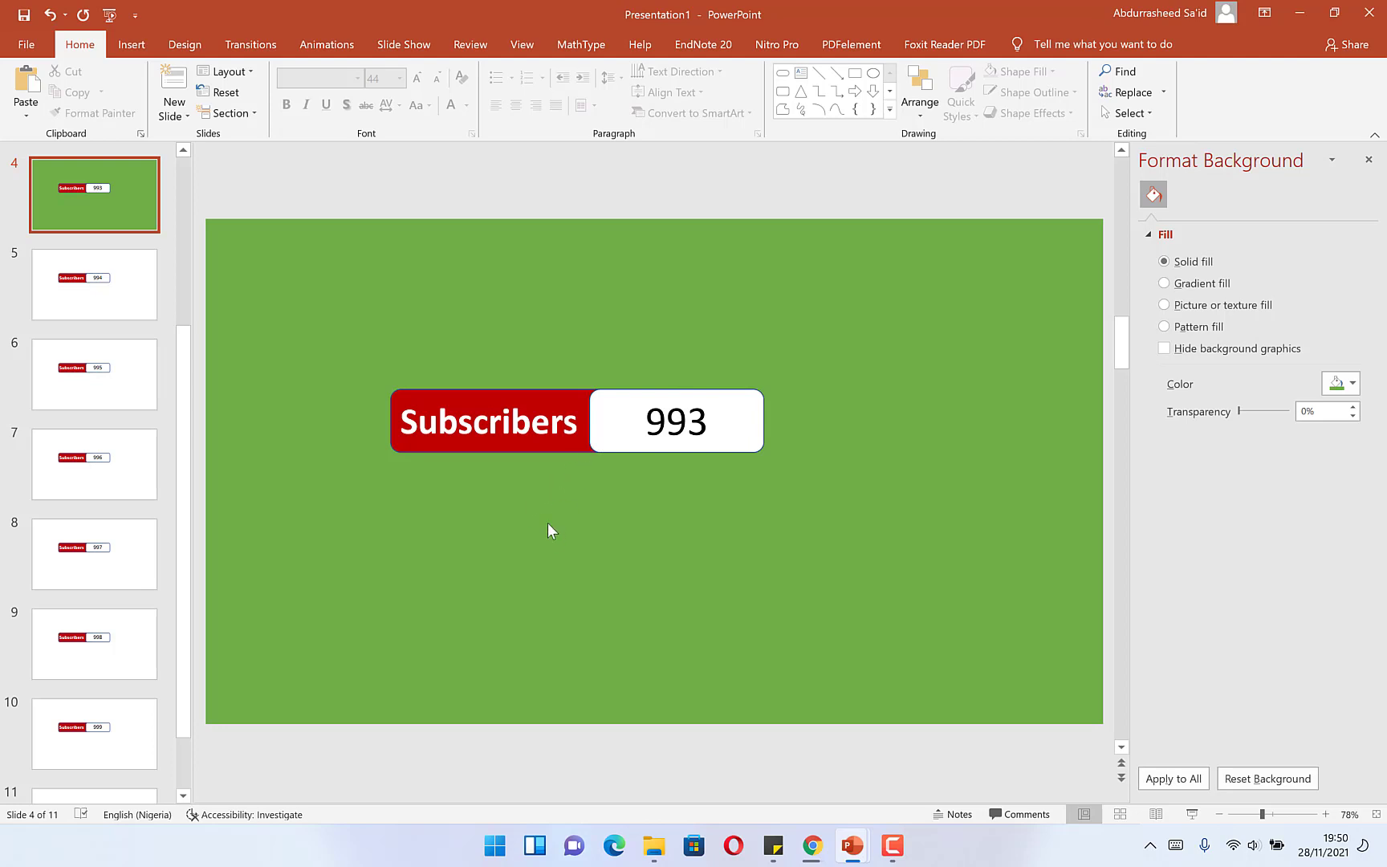
{"action": "mouse_move", "coordinate": [1288, 19]}
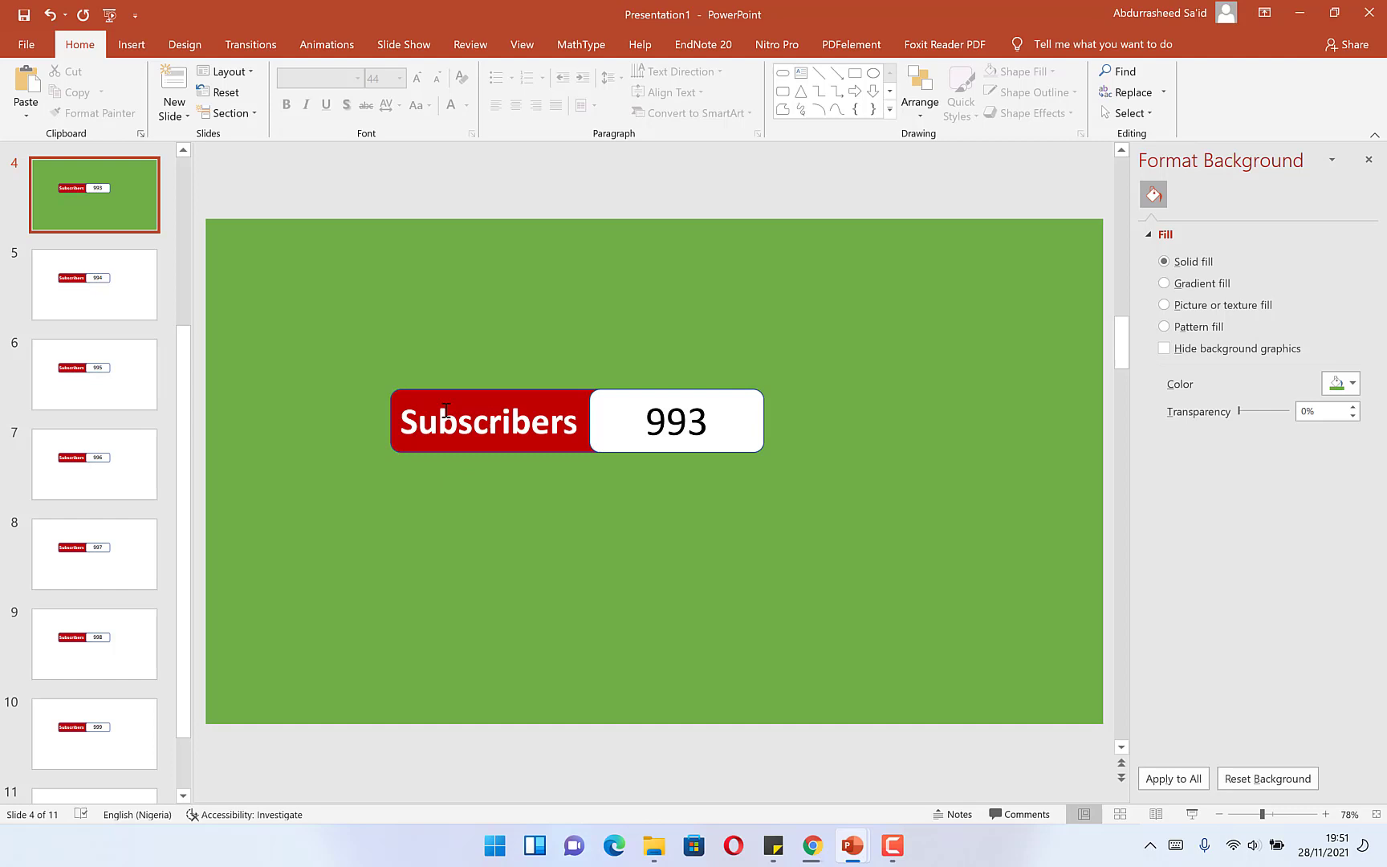
{"action": "mouse_move", "coordinate": [699, 447]}
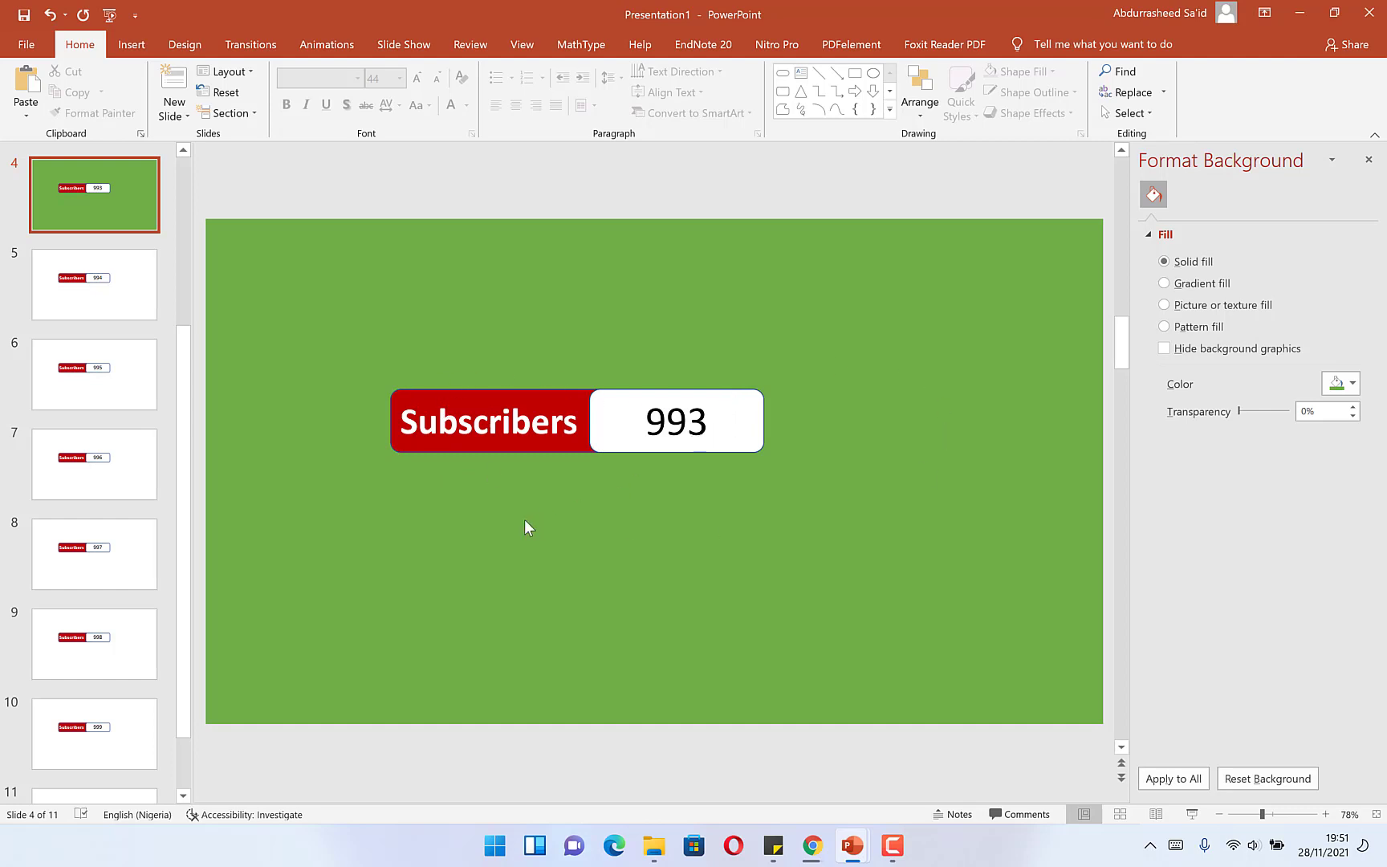
{"action": "mouse_move", "coordinate": [669, 471]}
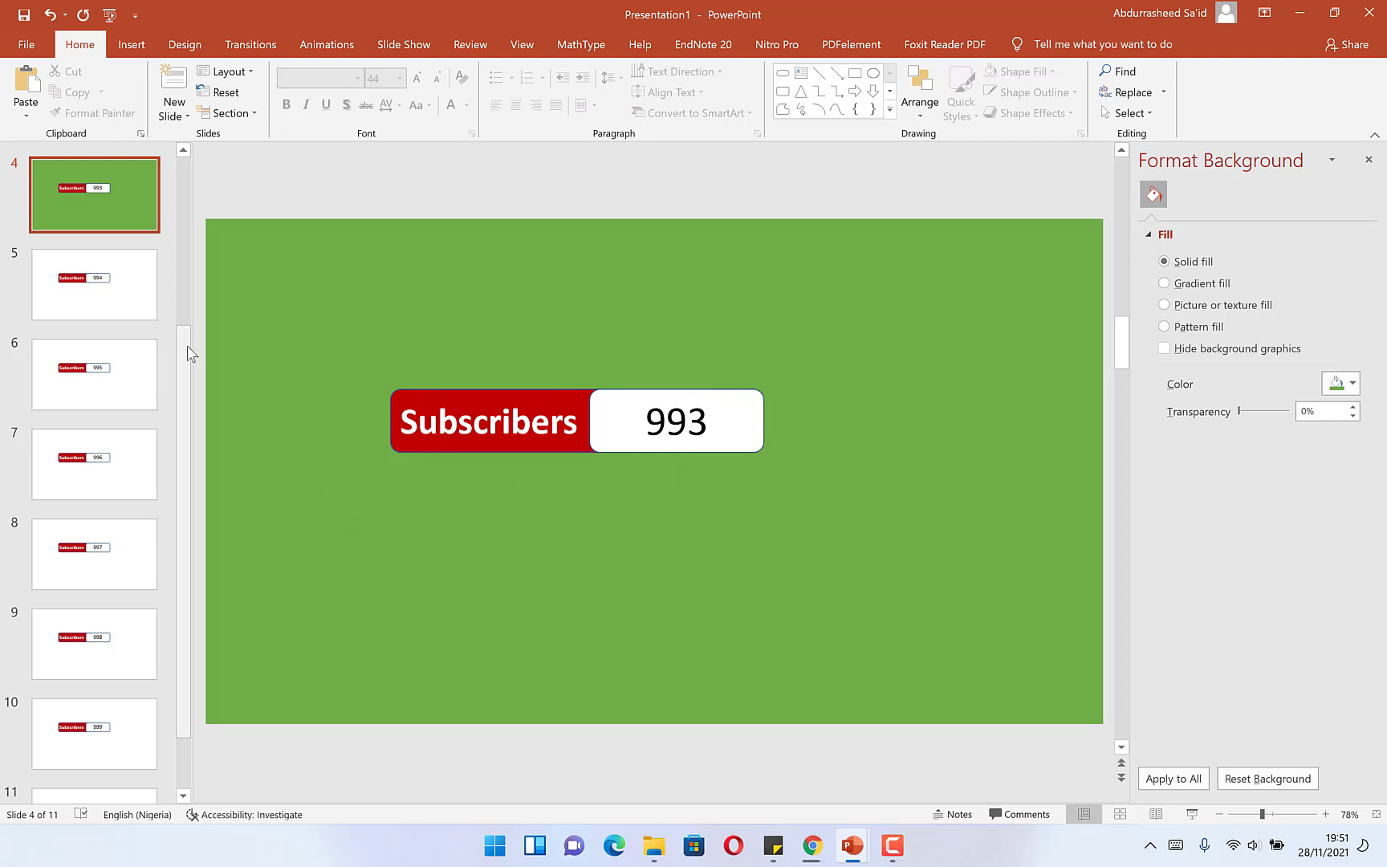
Step: Return to slide 1 showing 990, then minimize PowerPoint so the Videos folder shows
{"action": "scroll", "scroll_direction": "up", "scroll_amount": 3}
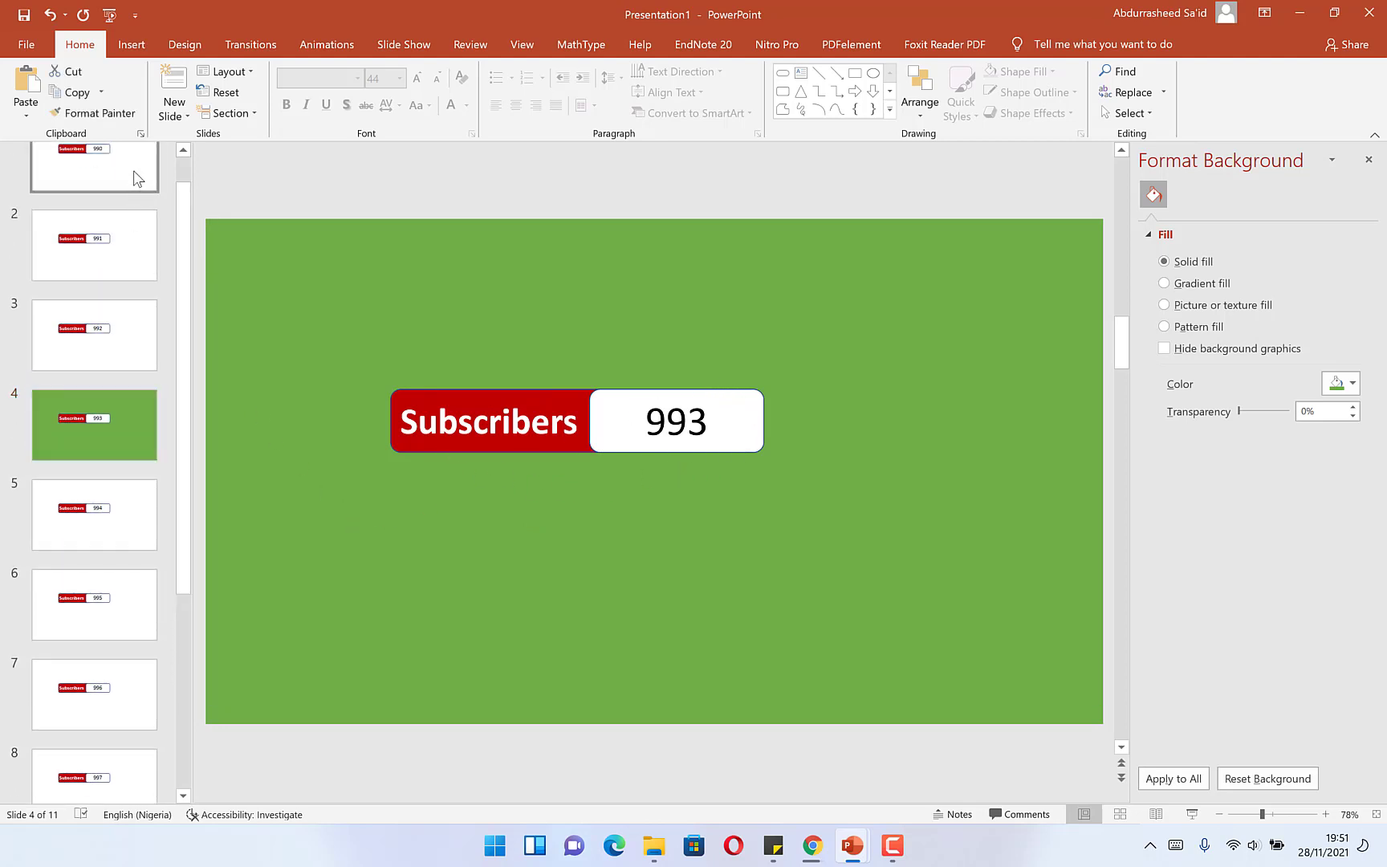
{"action": "left_click", "coordinate": [93, 194]}
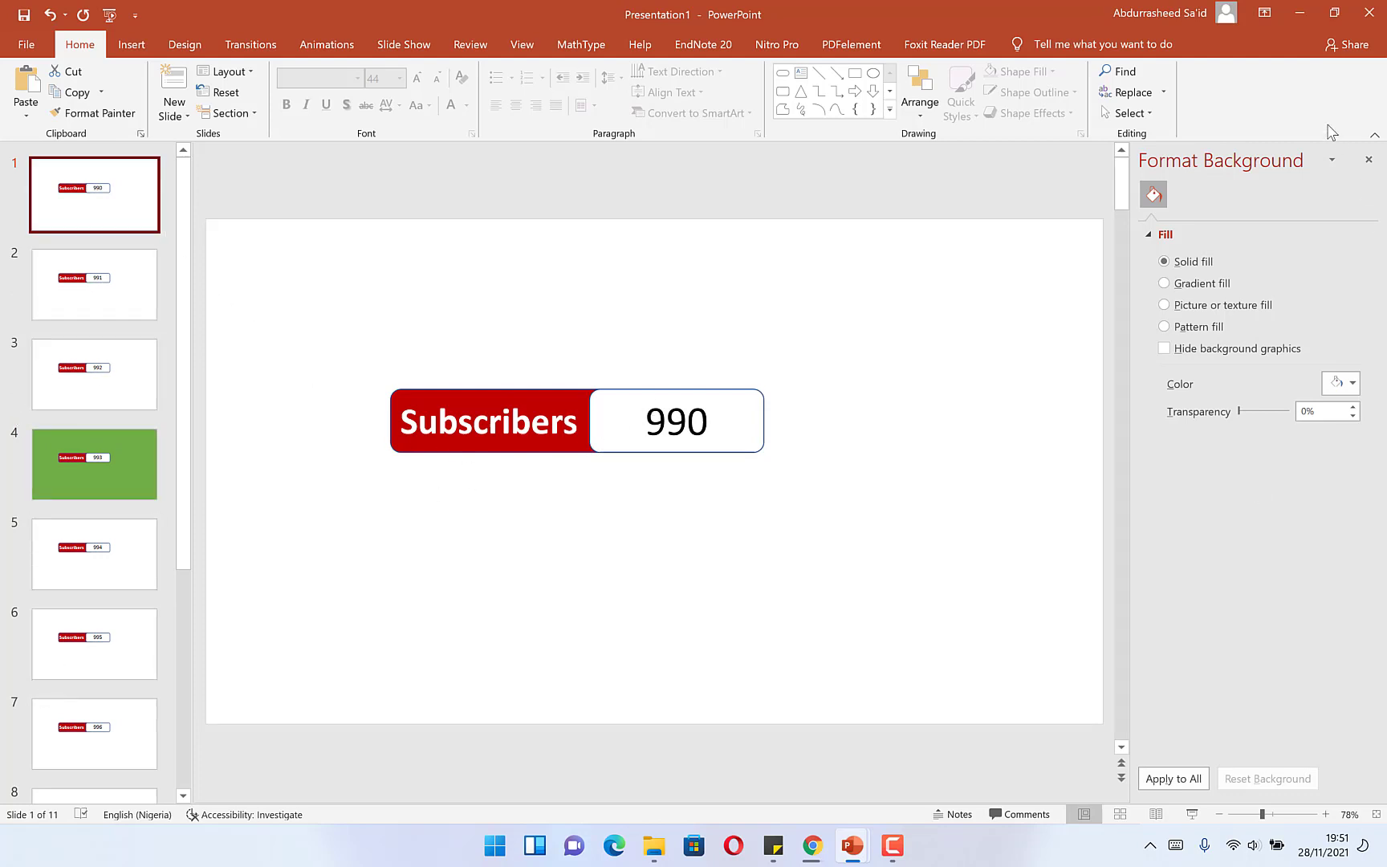
{"action": "mouse_move", "coordinate": [1300, 13]}
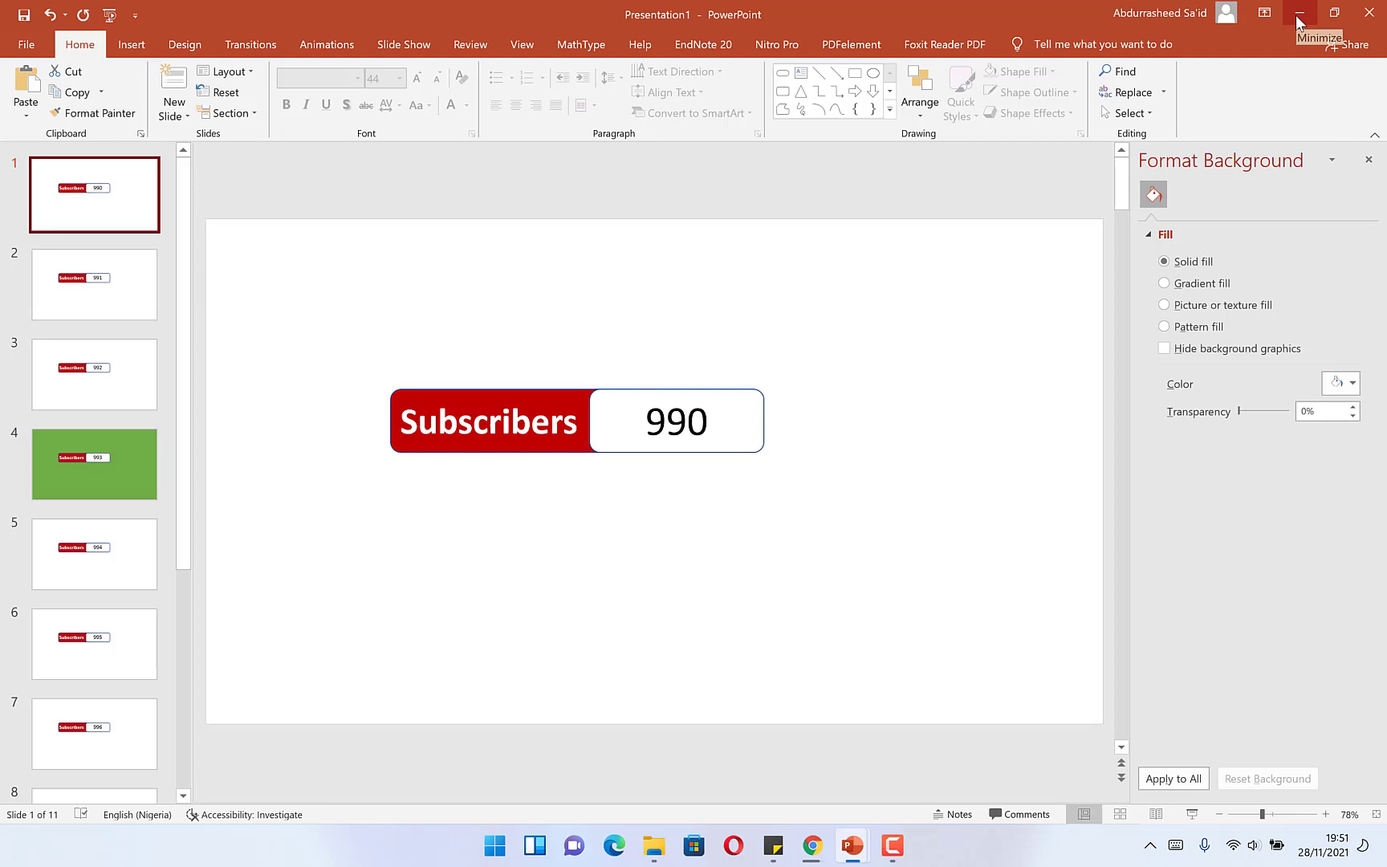
{"action": "left_click", "coordinate": [1302, 14]}
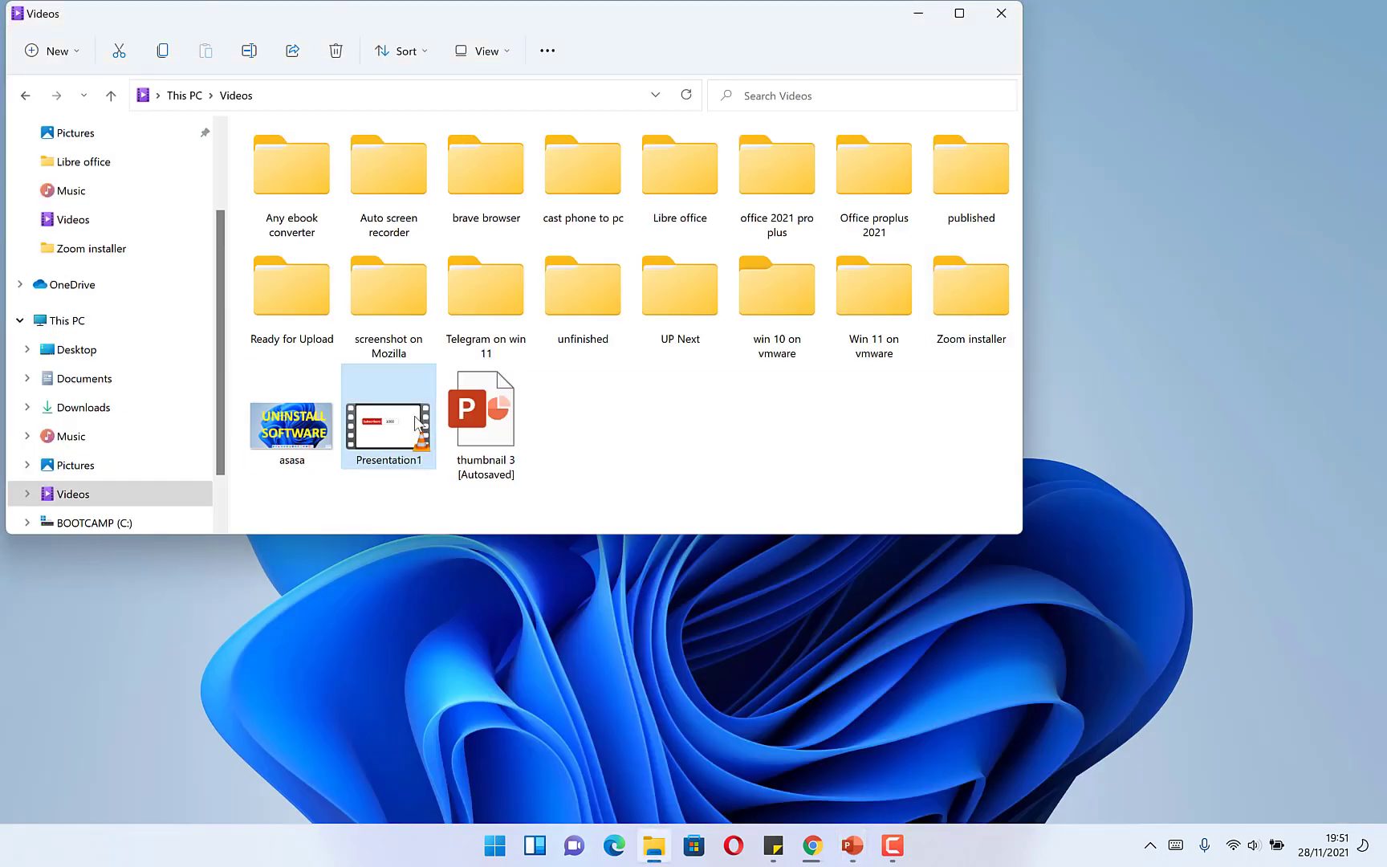
{"action": "mouse_move", "coordinate": [387, 411]}
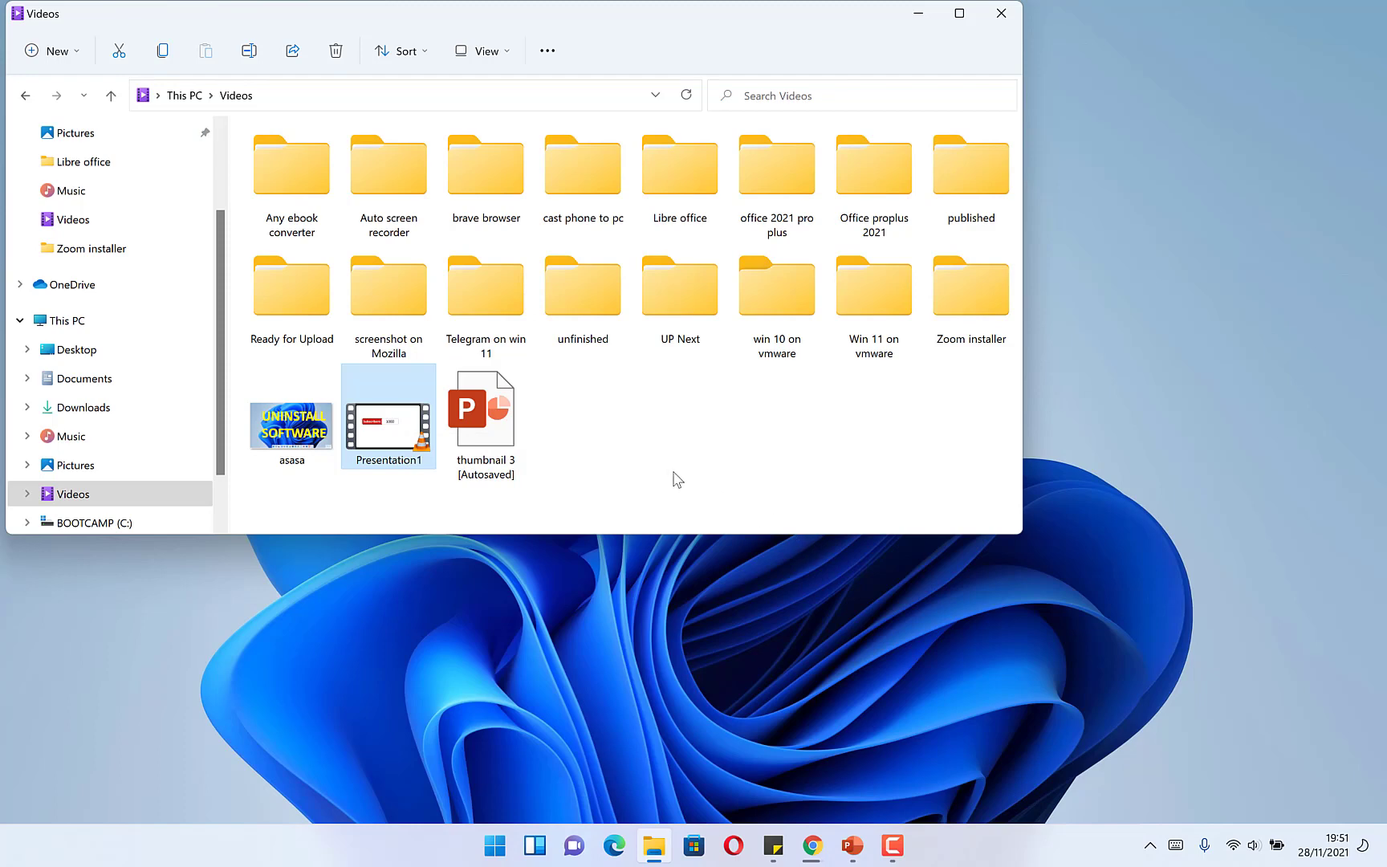
{"action": "mouse_move", "coordinate": [598, 435]}
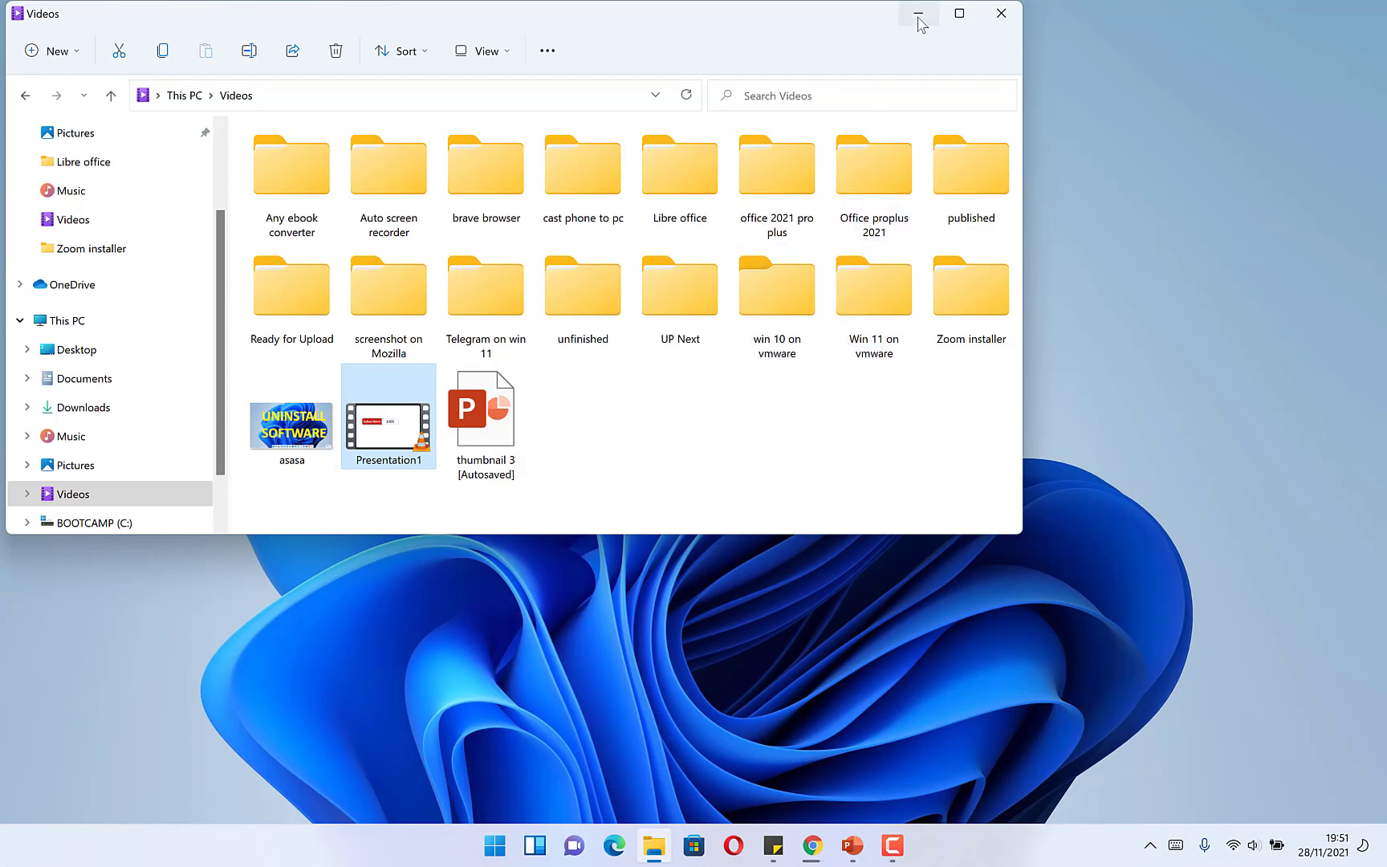
Step: Minimize the Videos folder window, leaving the bare desktop
{"action": "left_click", "coordinate": [917, 13]}
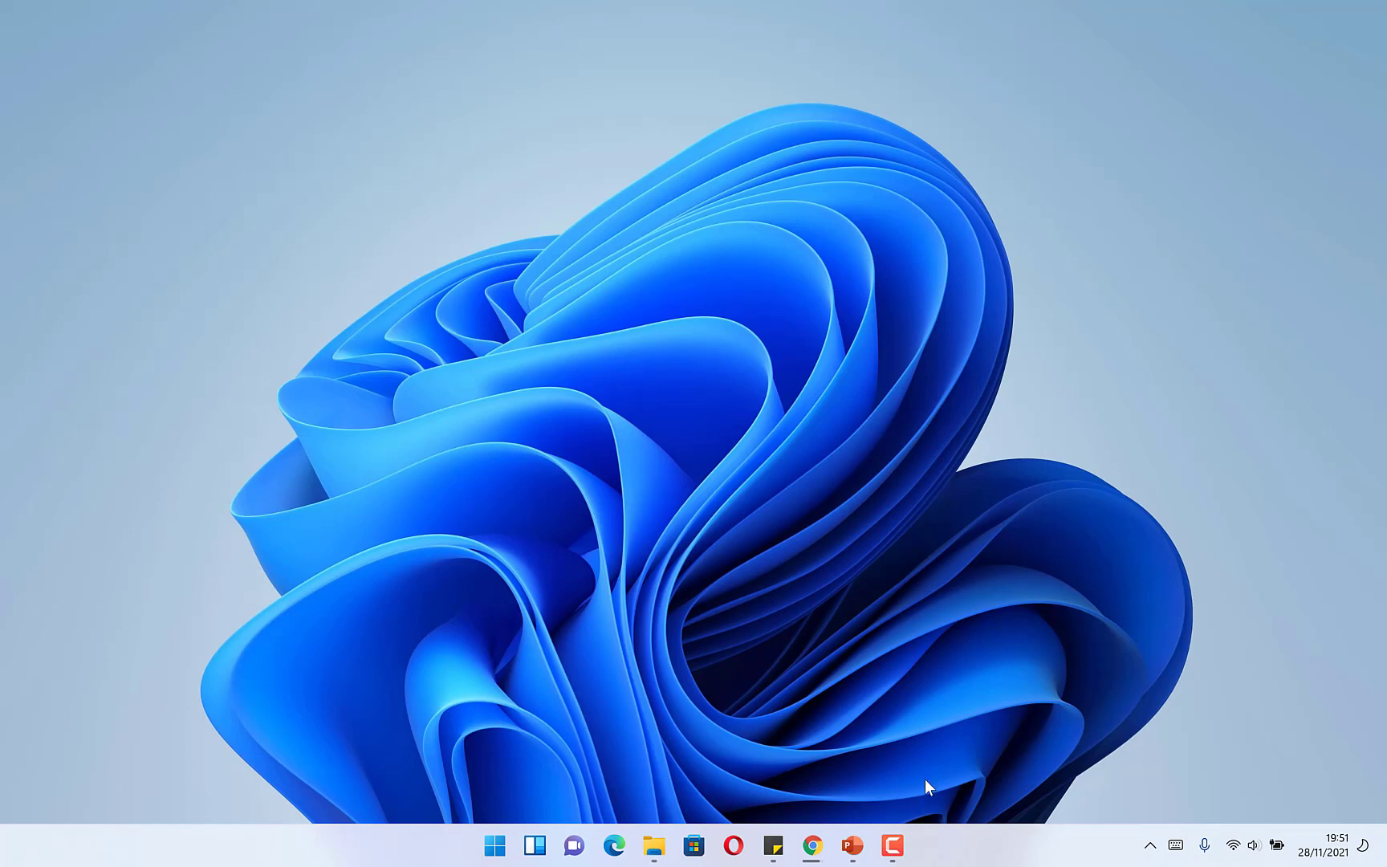
{"action": "mouse_move", "coordinate": [914, 782]}
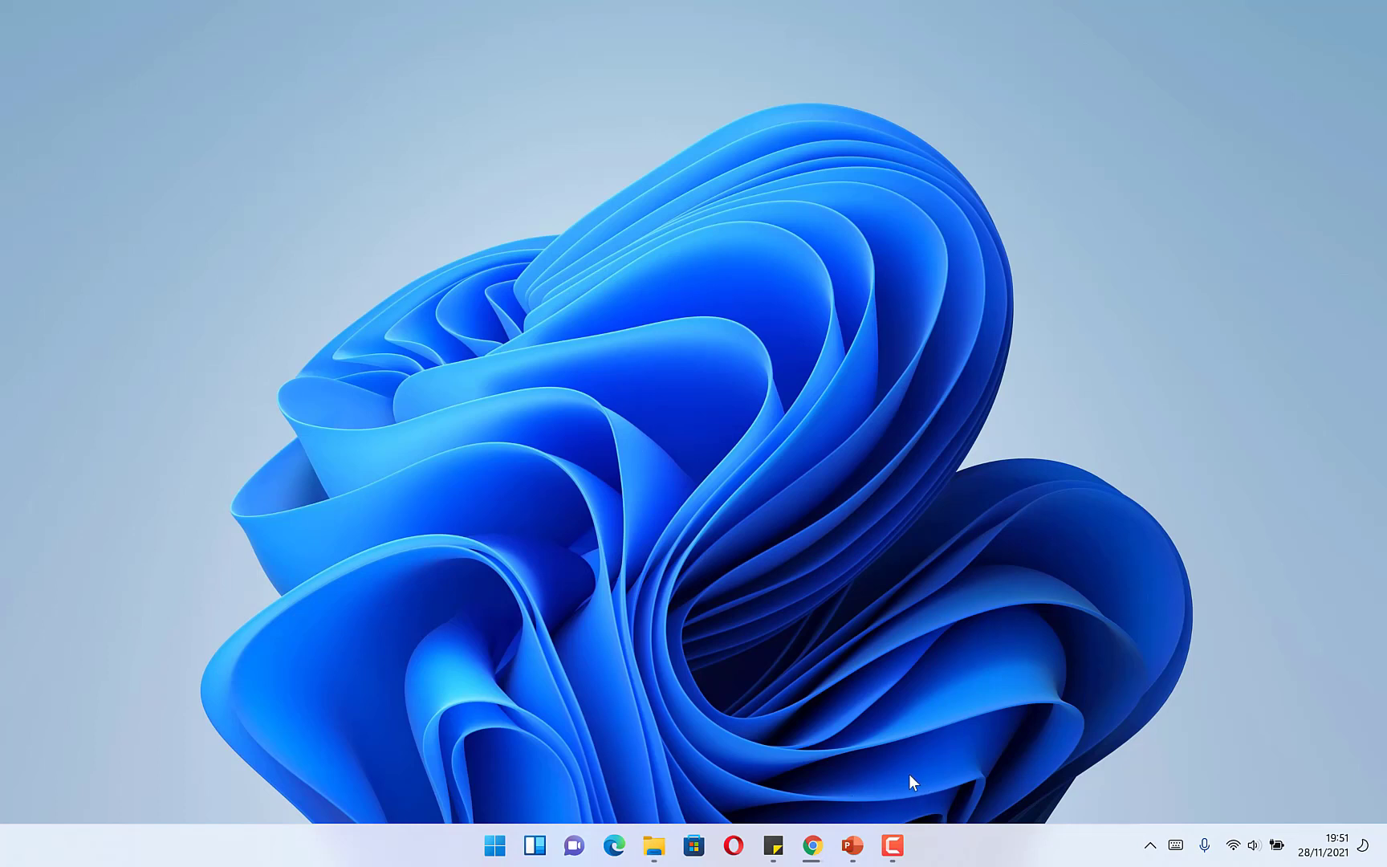
{"action": "mouse_move", "coordinate": [896, 787]}
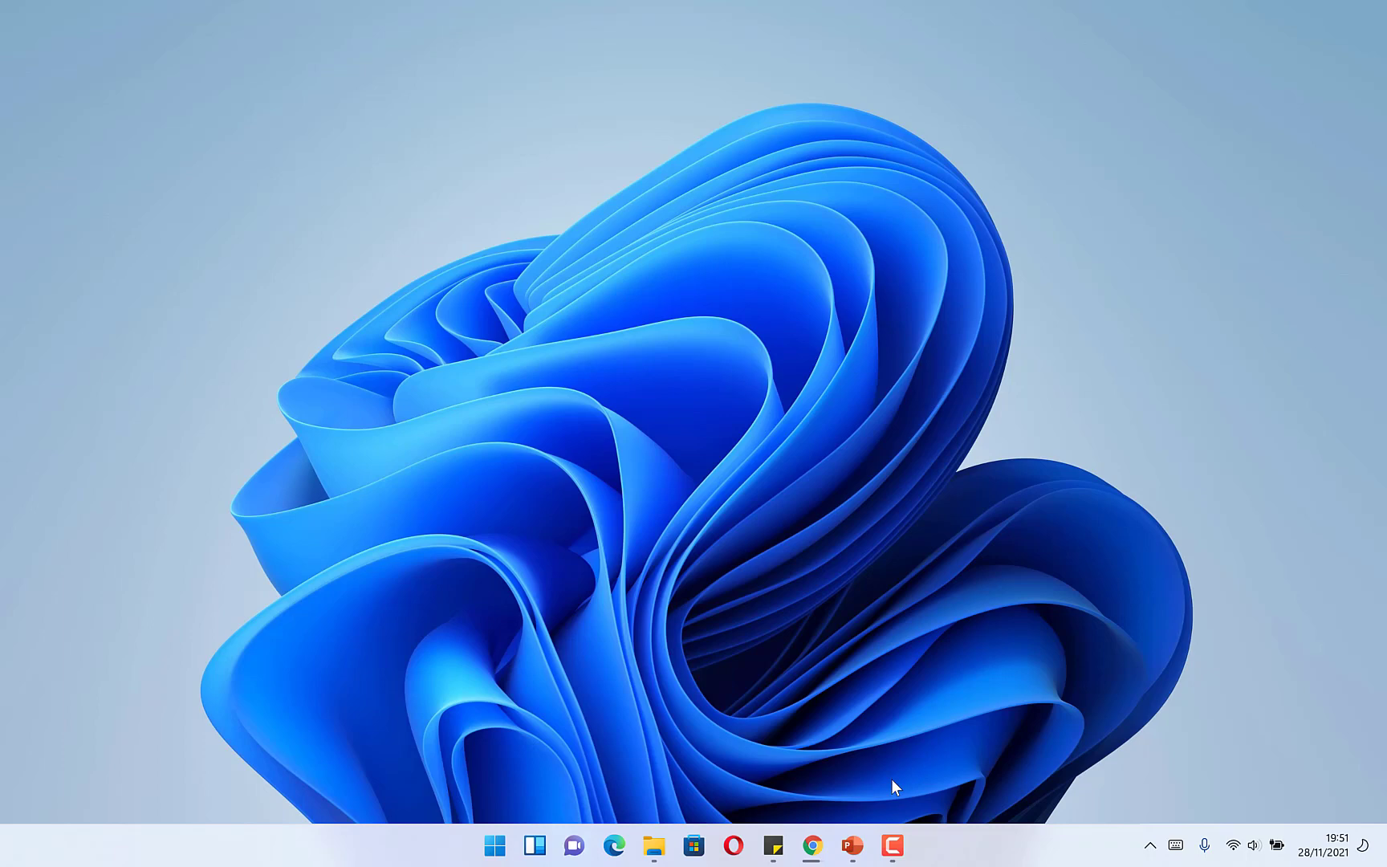